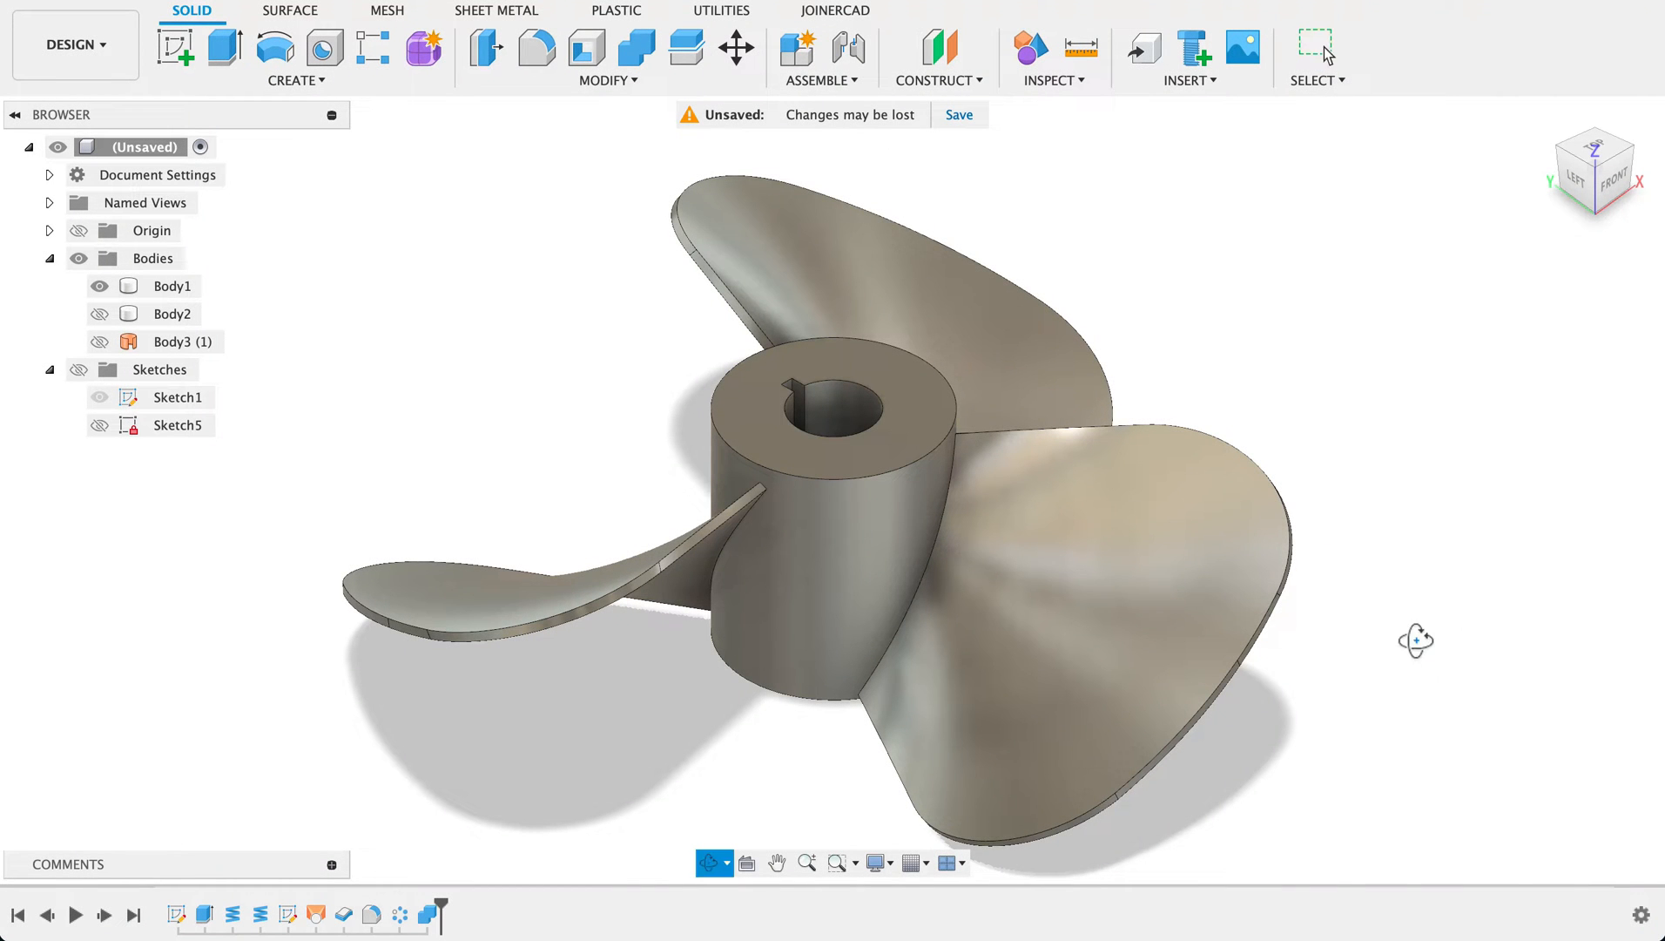
Draw concentric 400, 100 and 40 mm diameter circles centred at the origin
left_click_drag(1416, 641, 1111, 677)
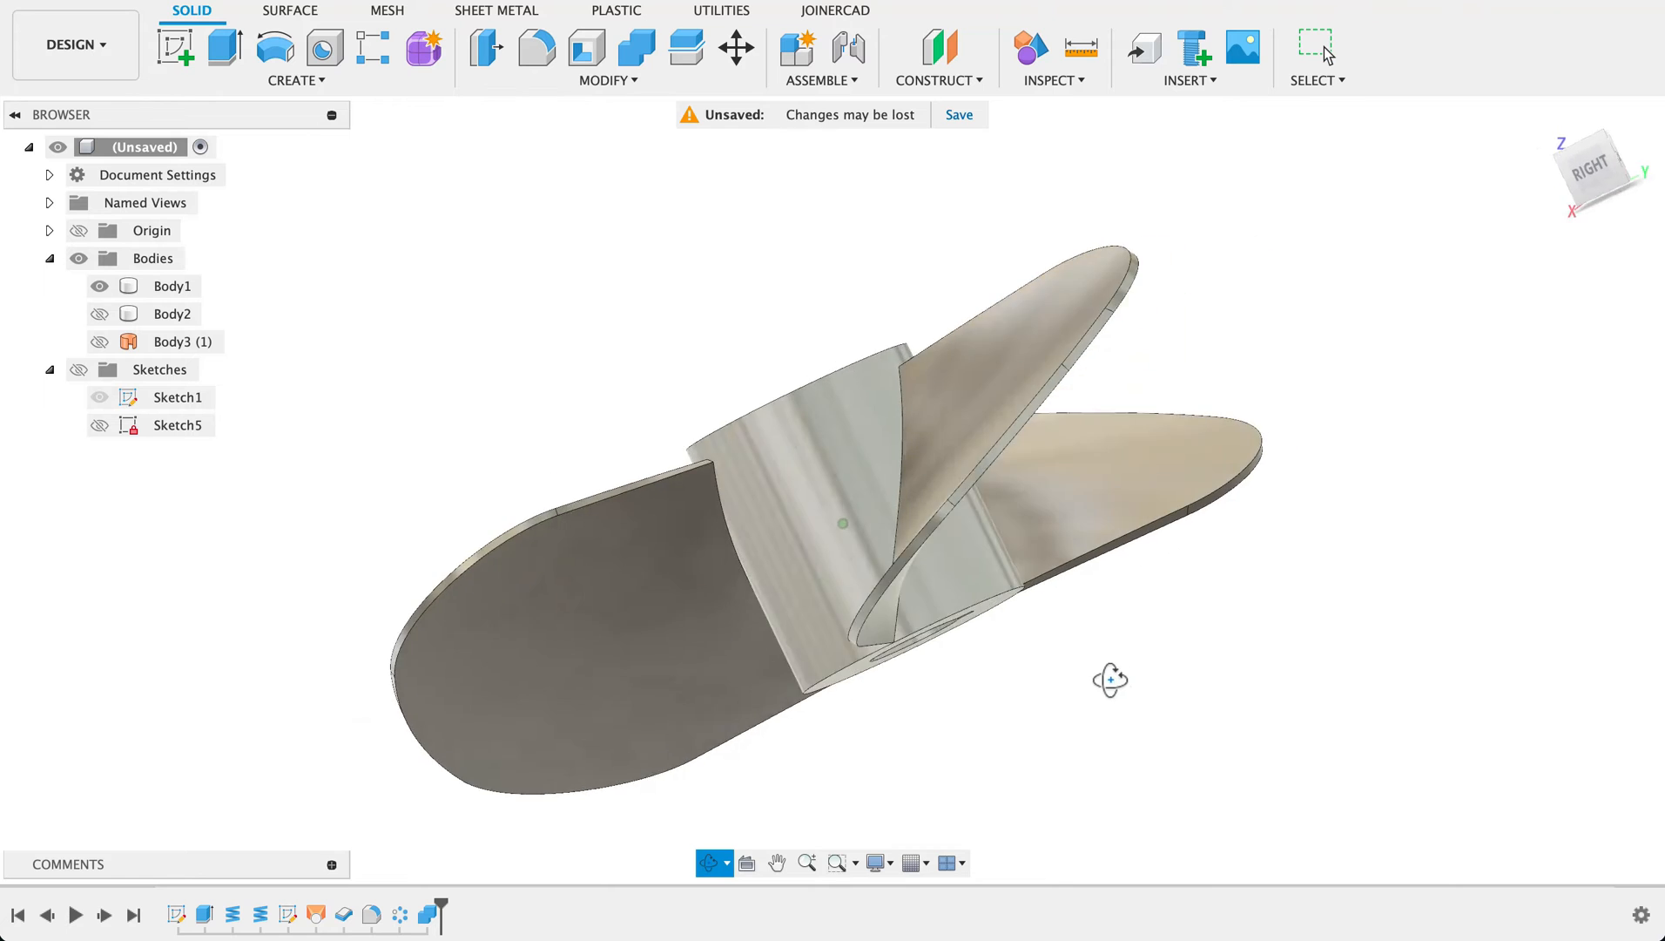
left_click_drag(1110, 679, 935, 709)
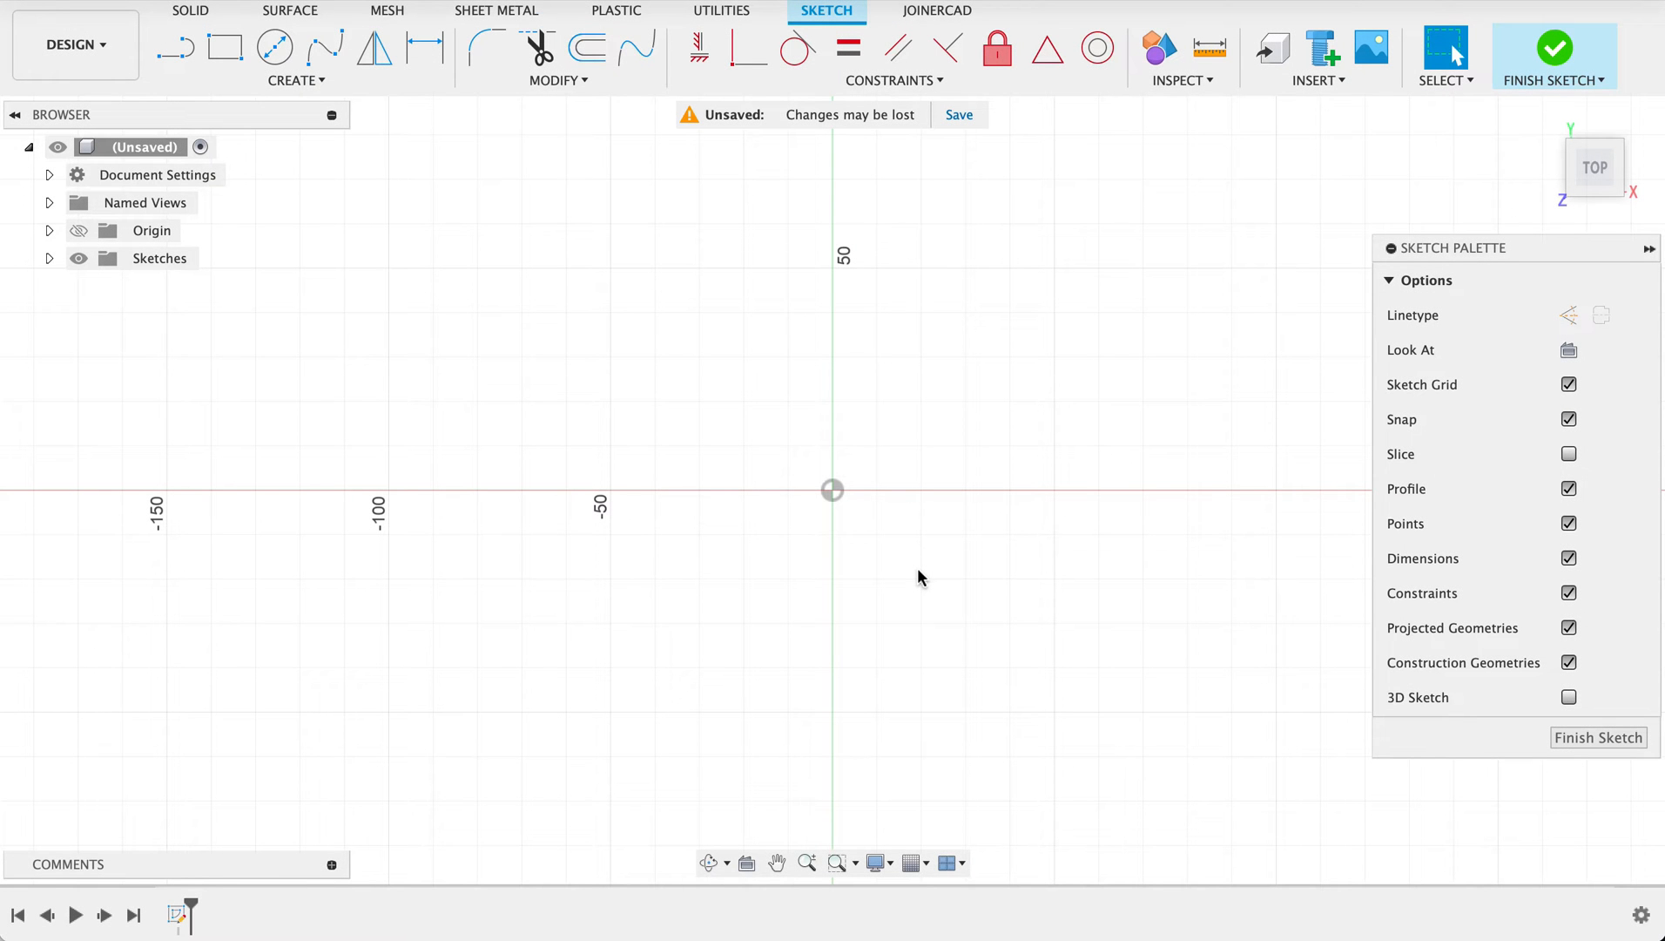
left_click(273, 47)
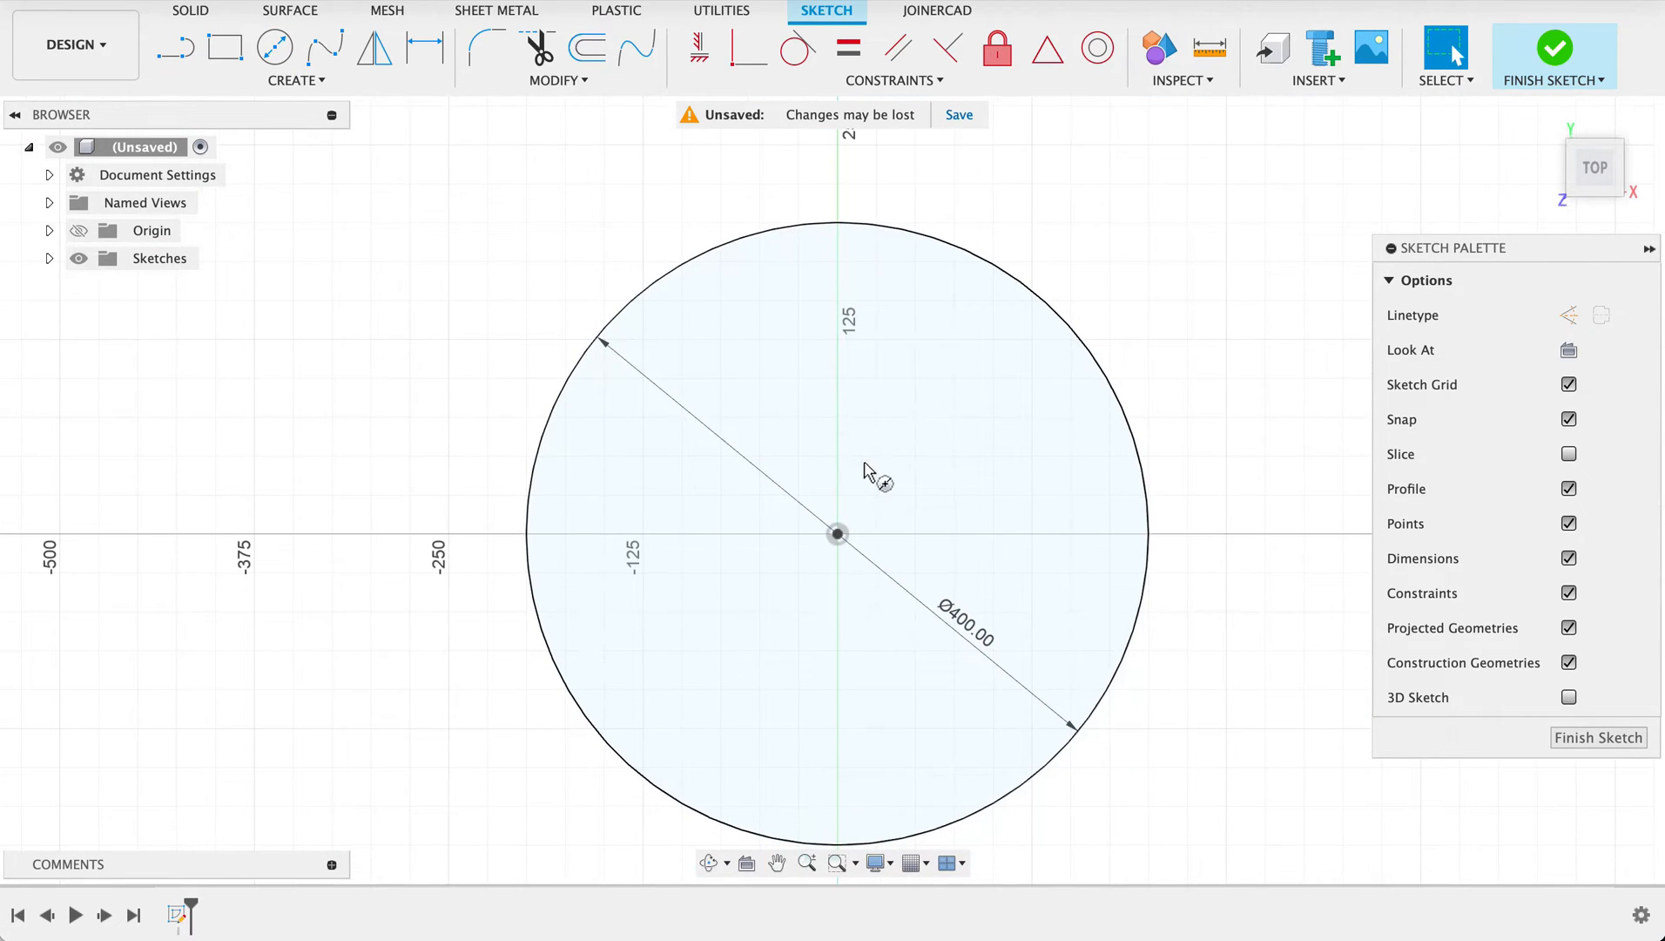
left_click(273, 47)
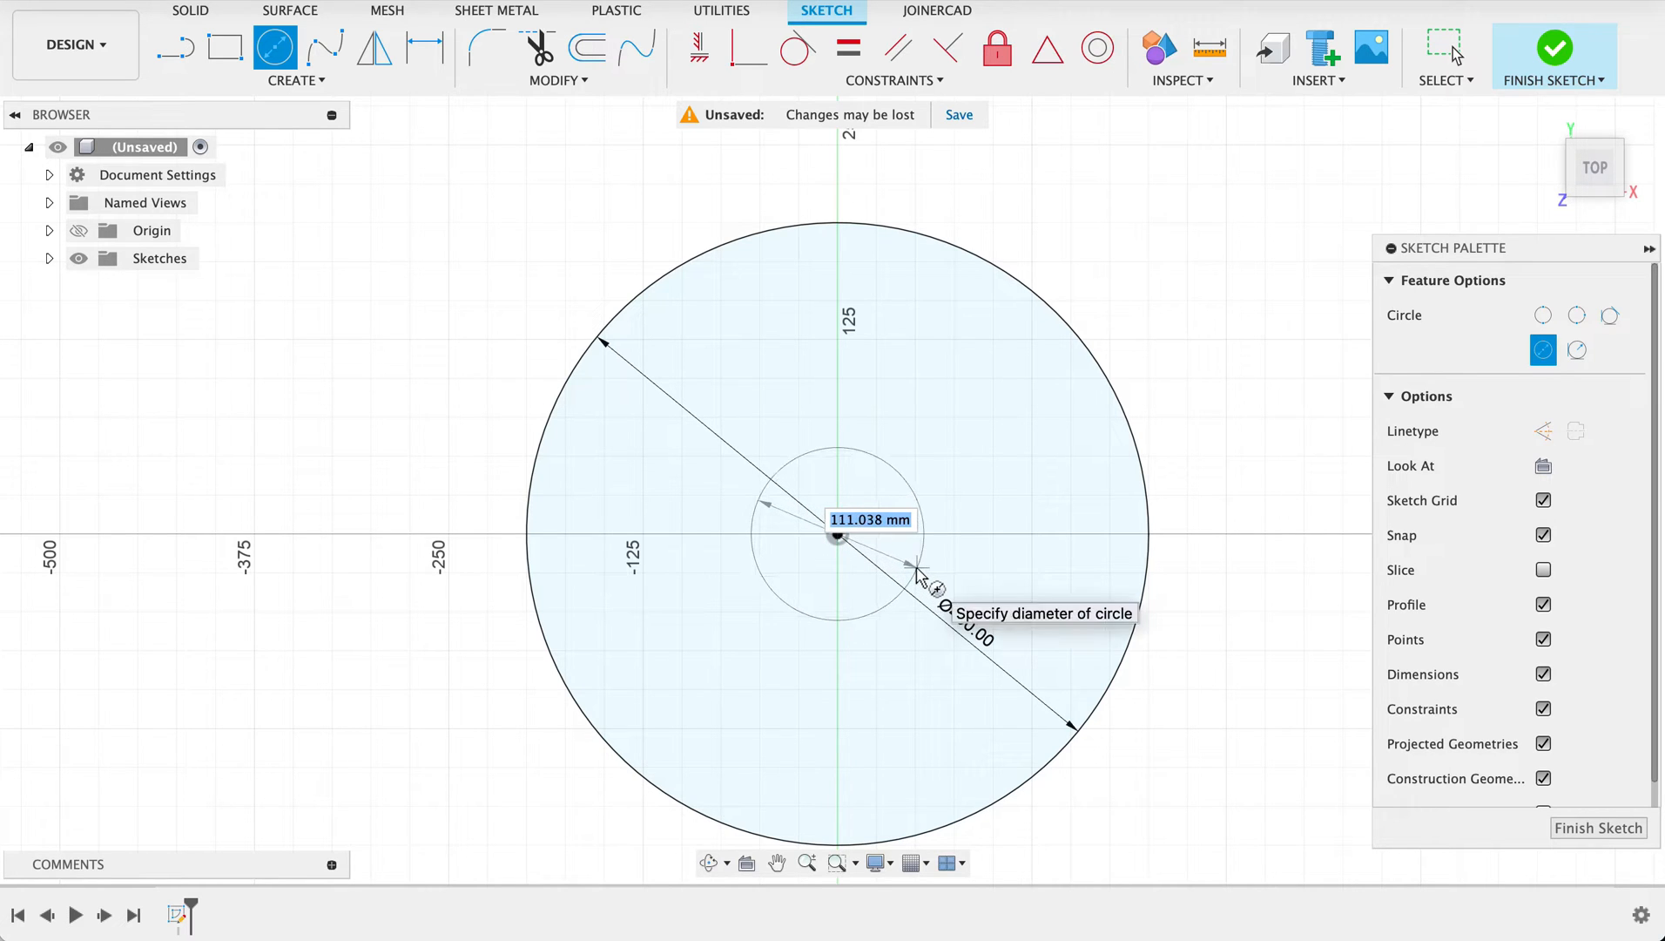
type("100")
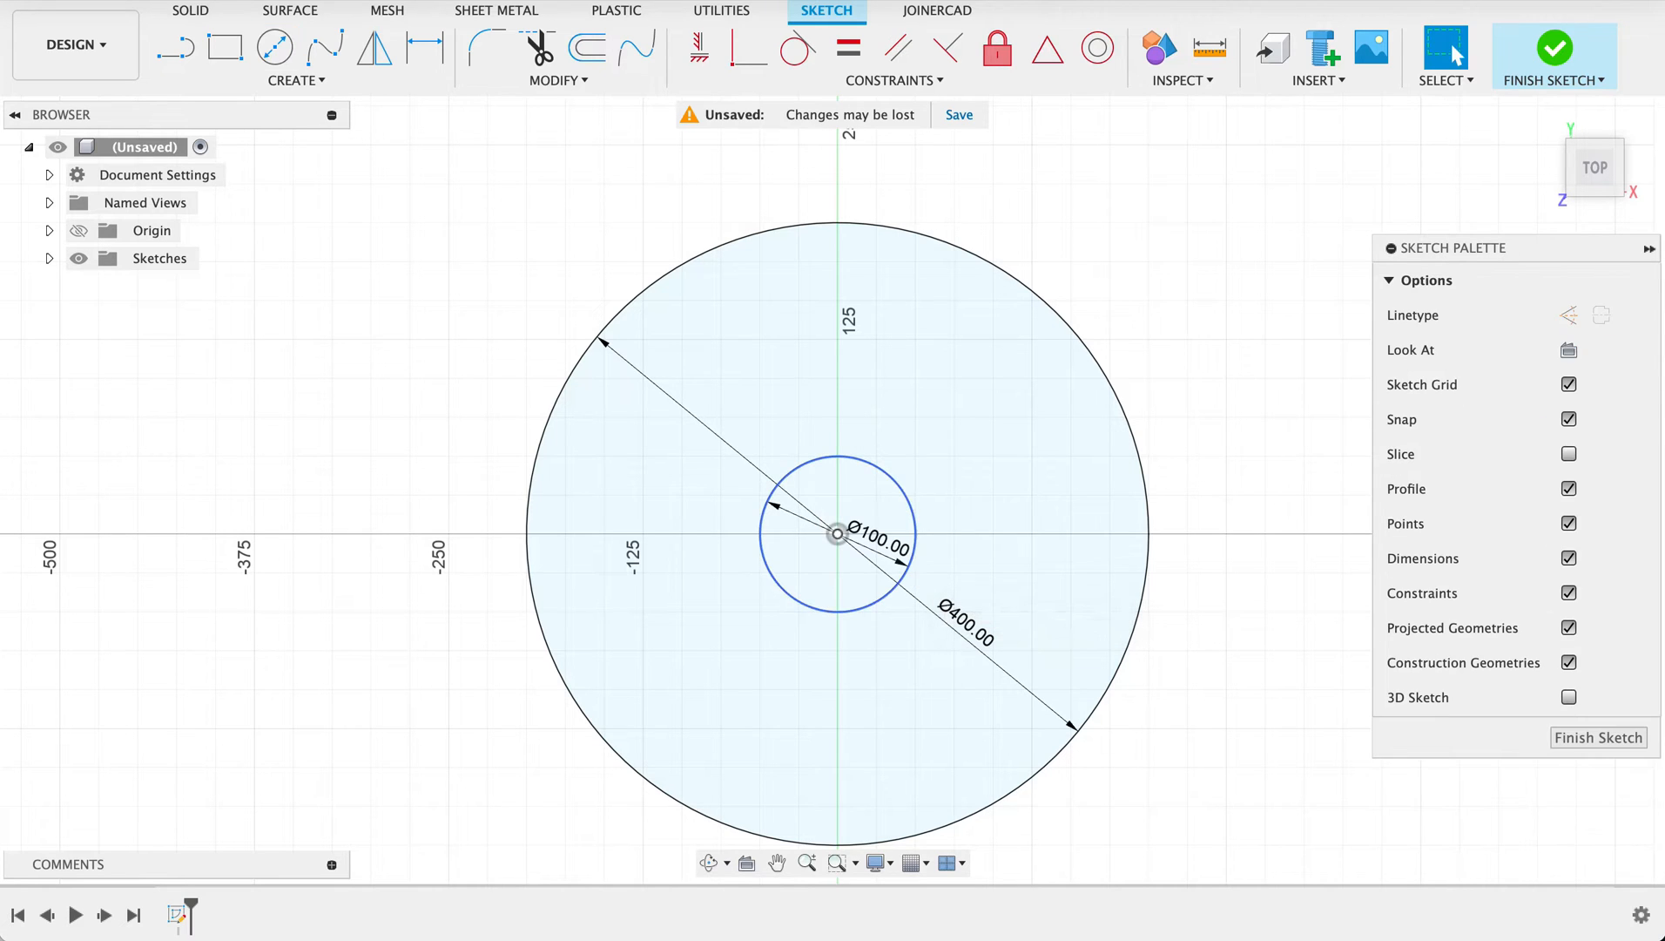
left_click(273, 47)
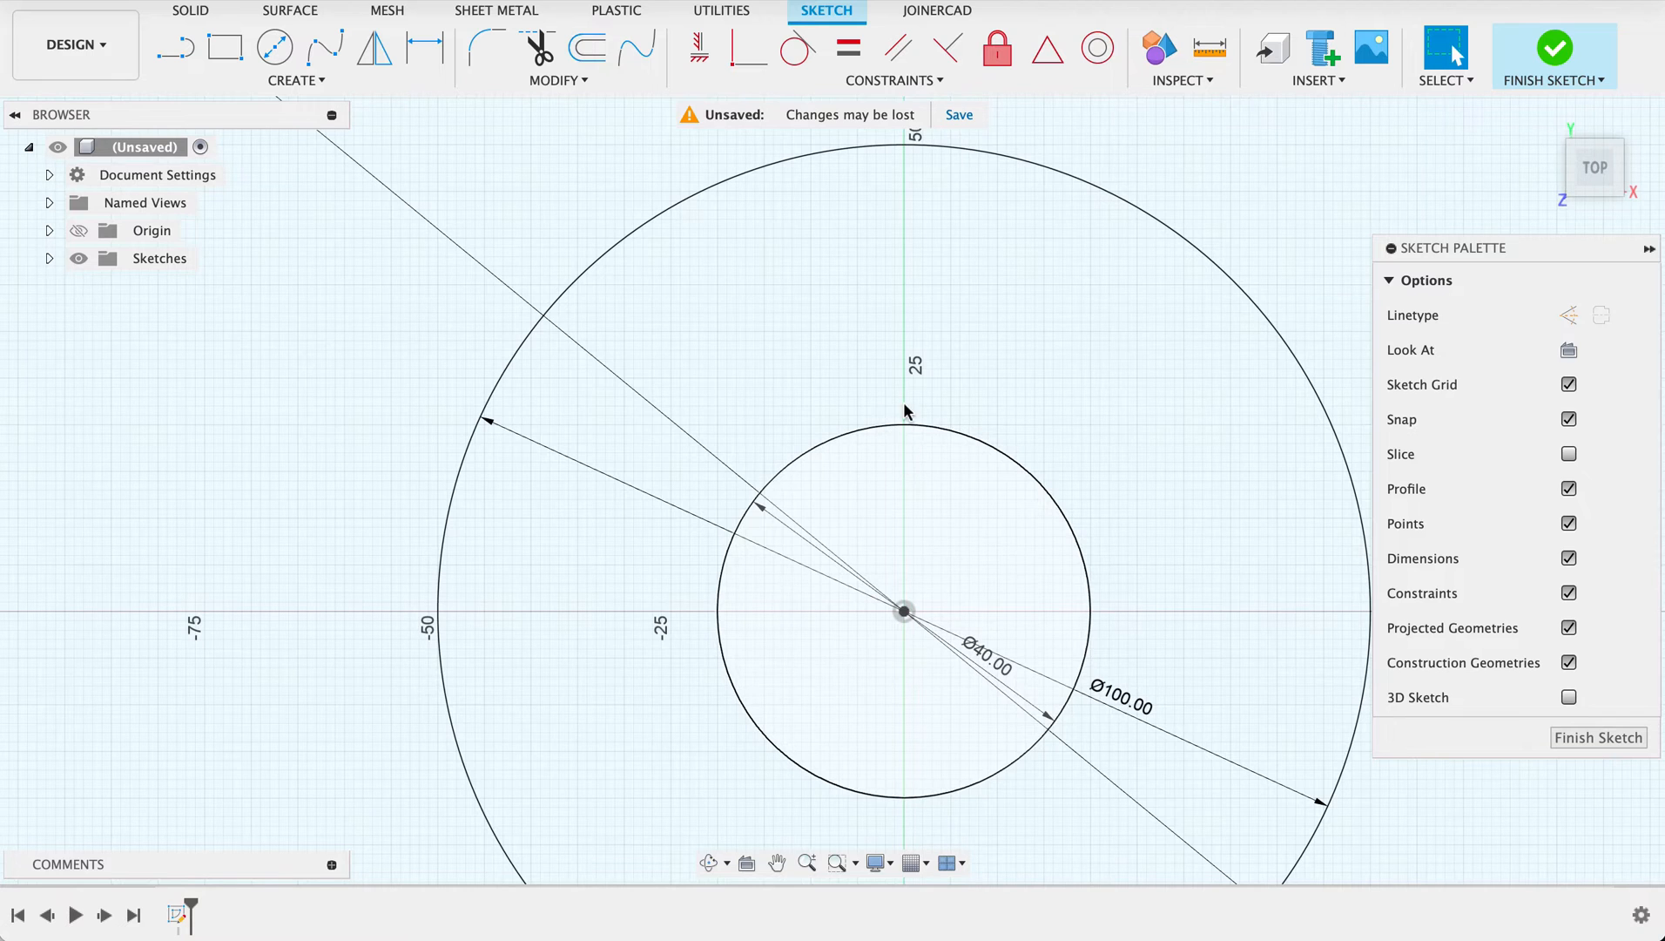
mouse_move(948, 474)
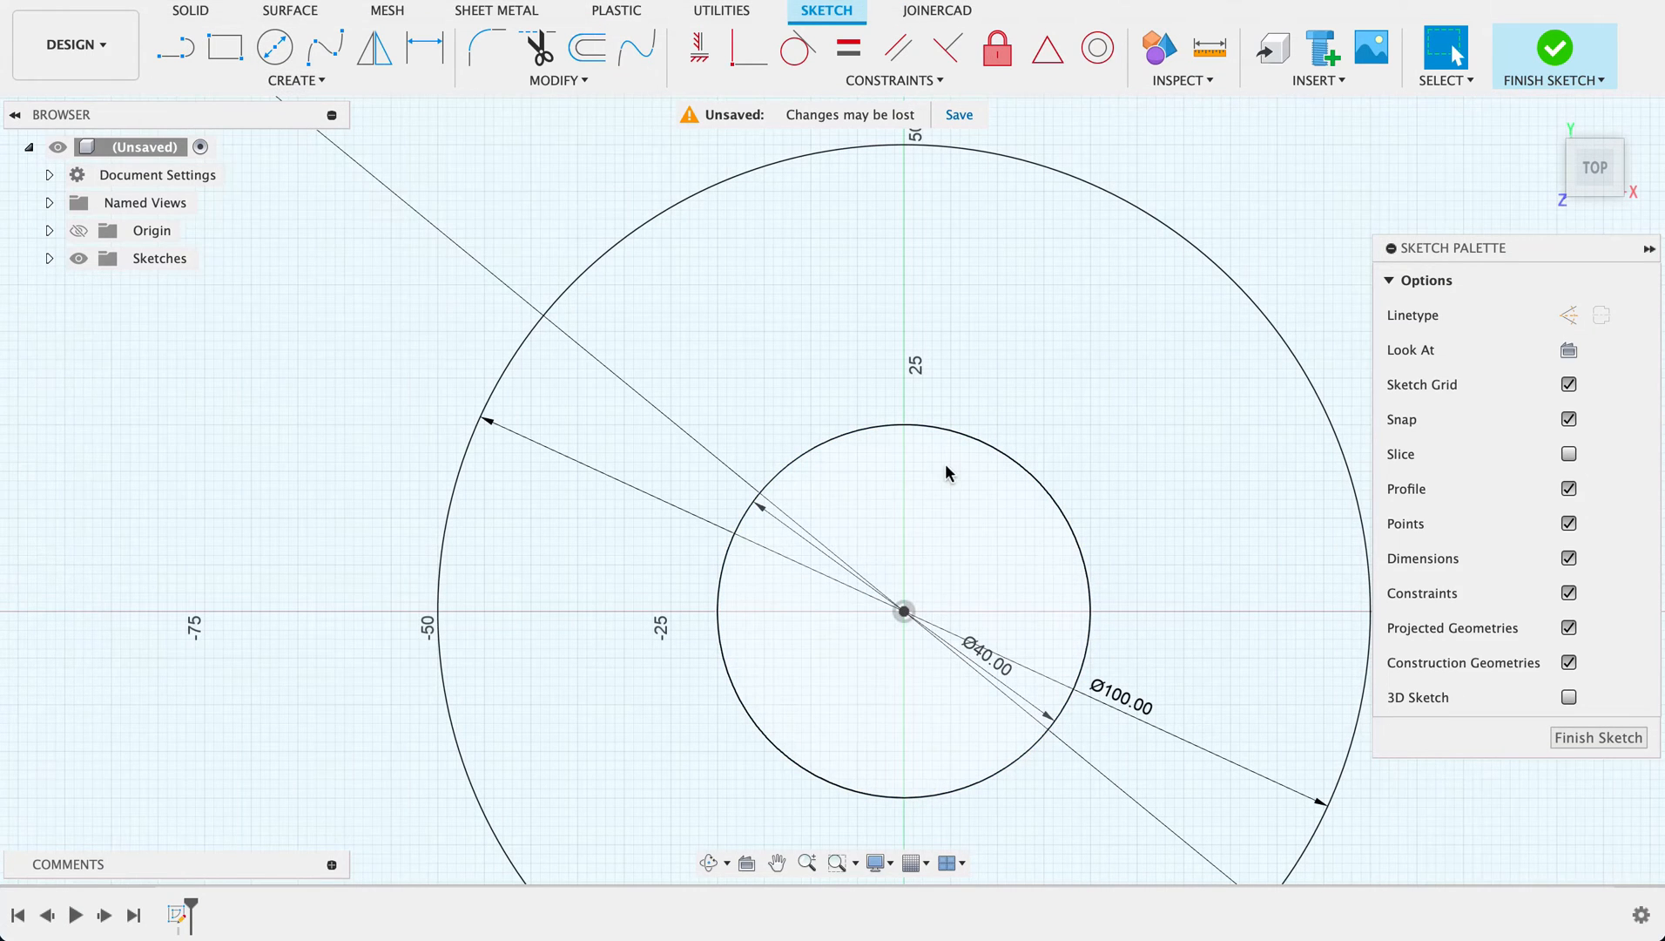
Add a 6 mm wide keyway rectangle at the top of the 40 mm circle, 3 mm from the axis, and finish the sketch
left_click(225, 49)
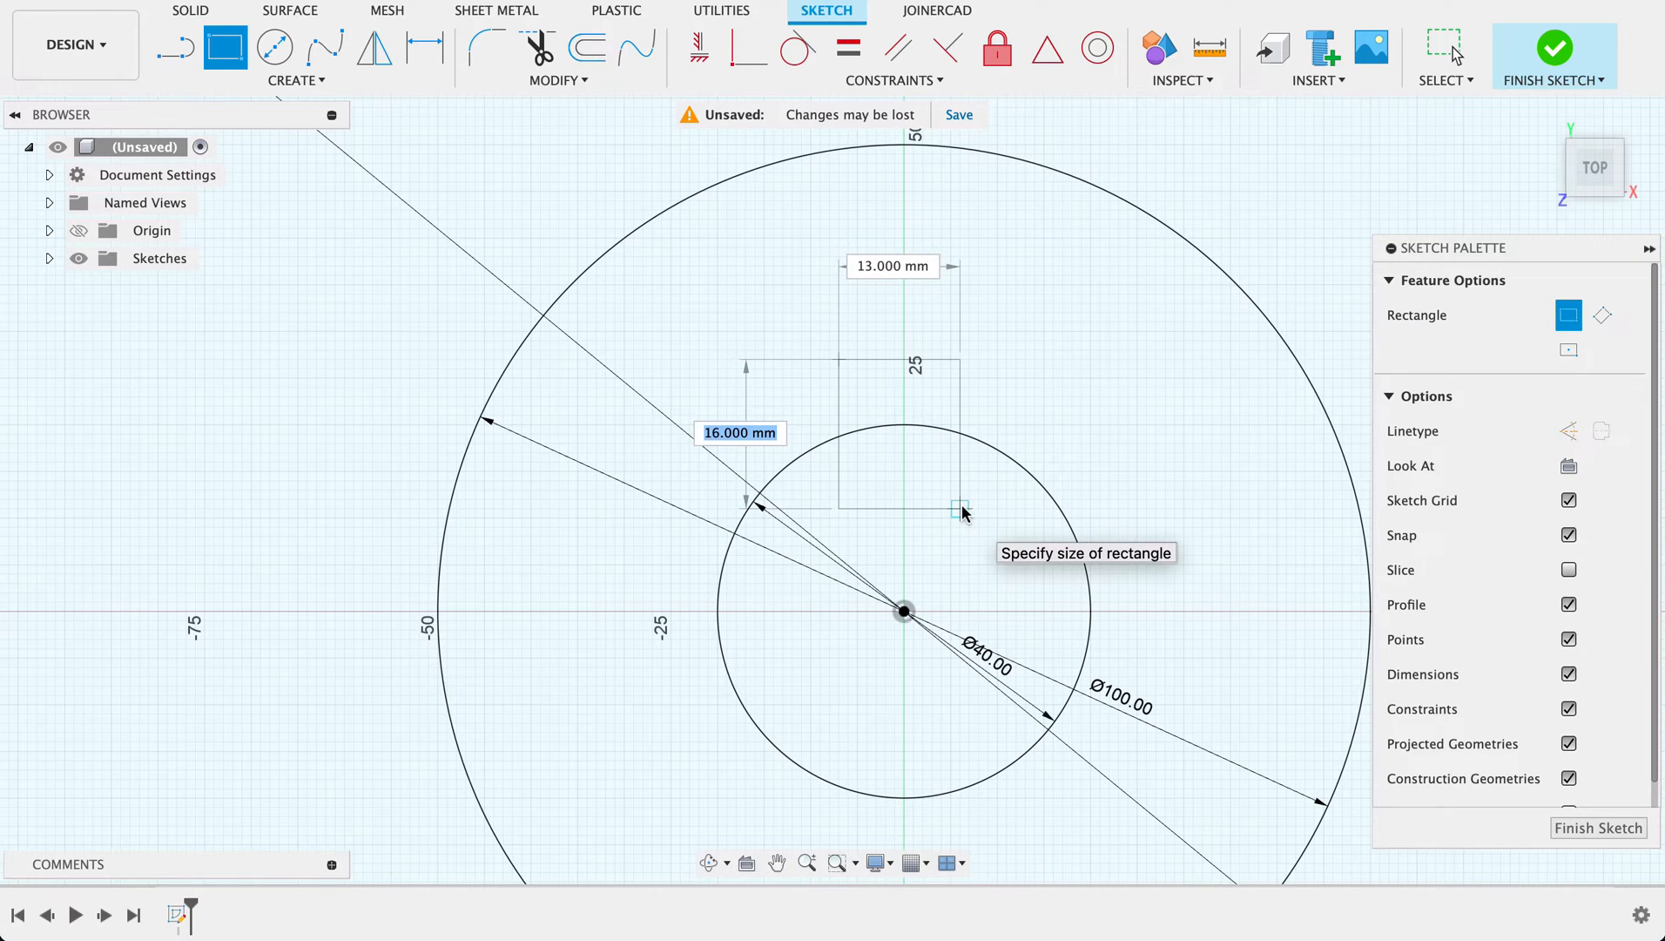
type("6")
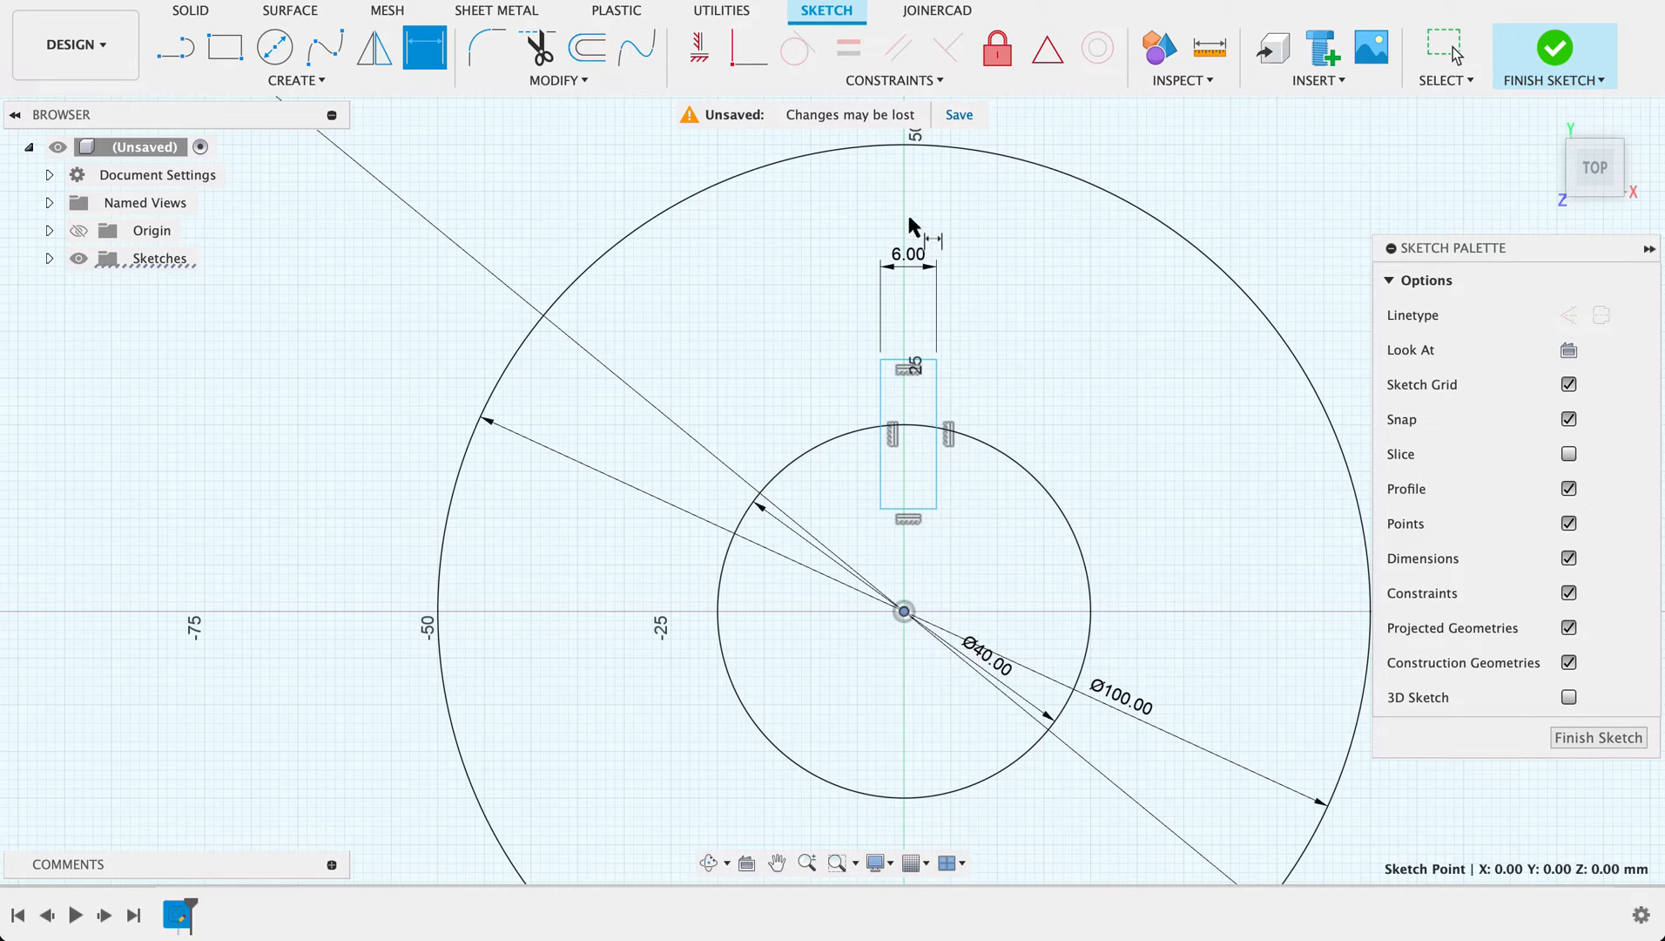
mouse_move(937, 516)
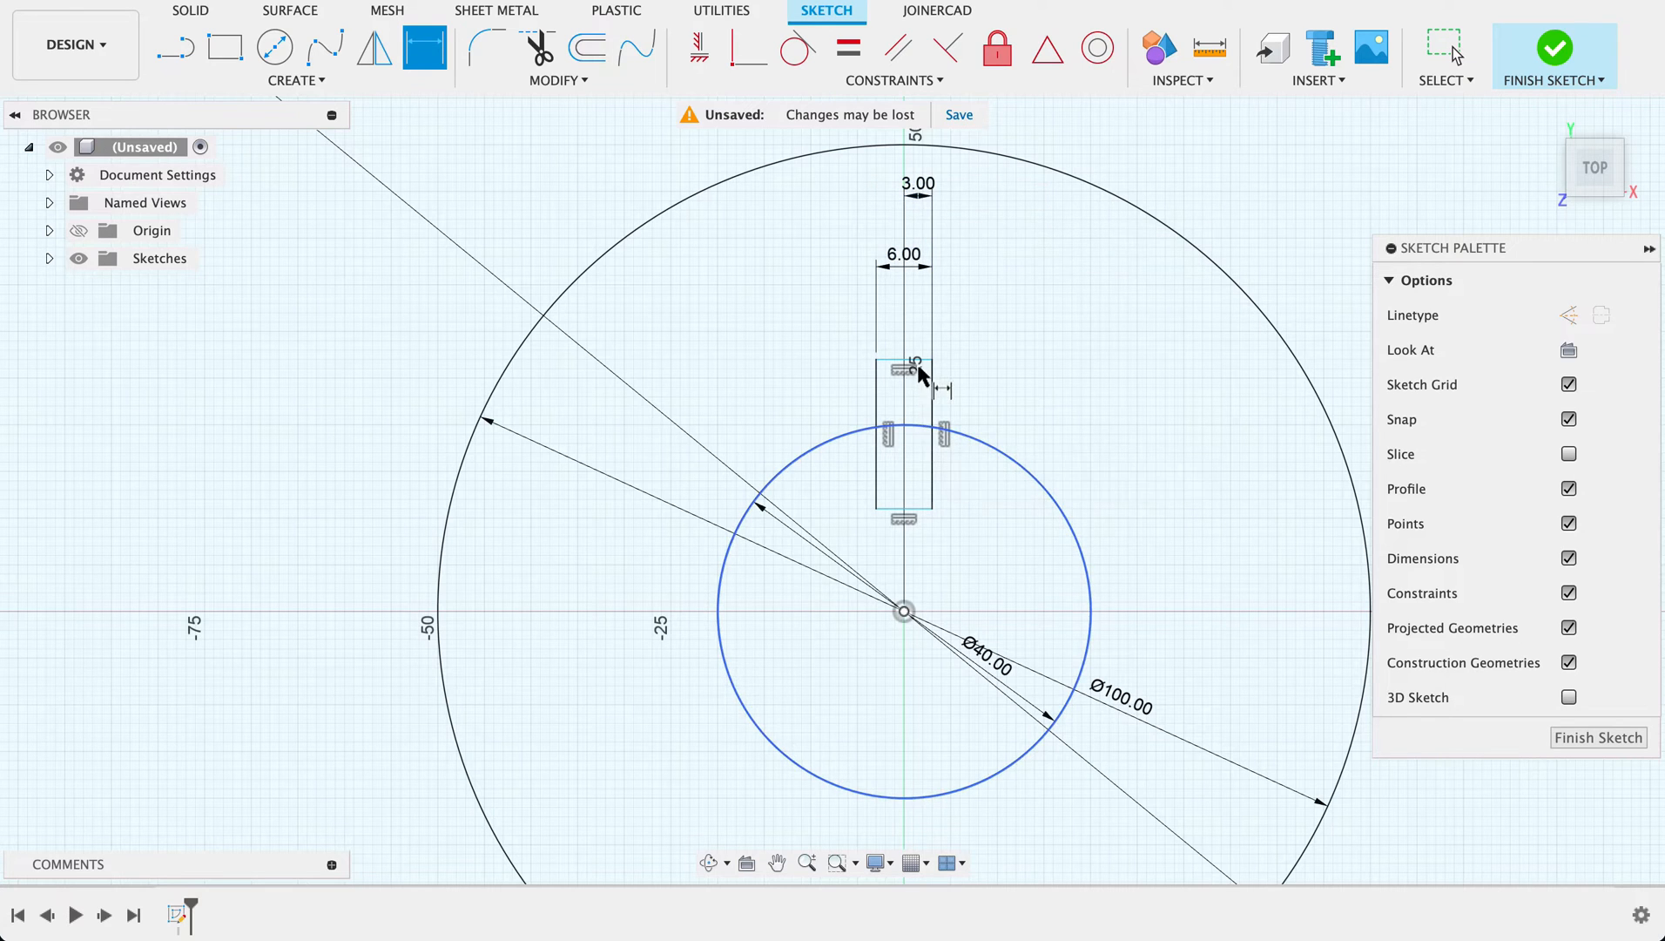
mouse_move(923, 560)
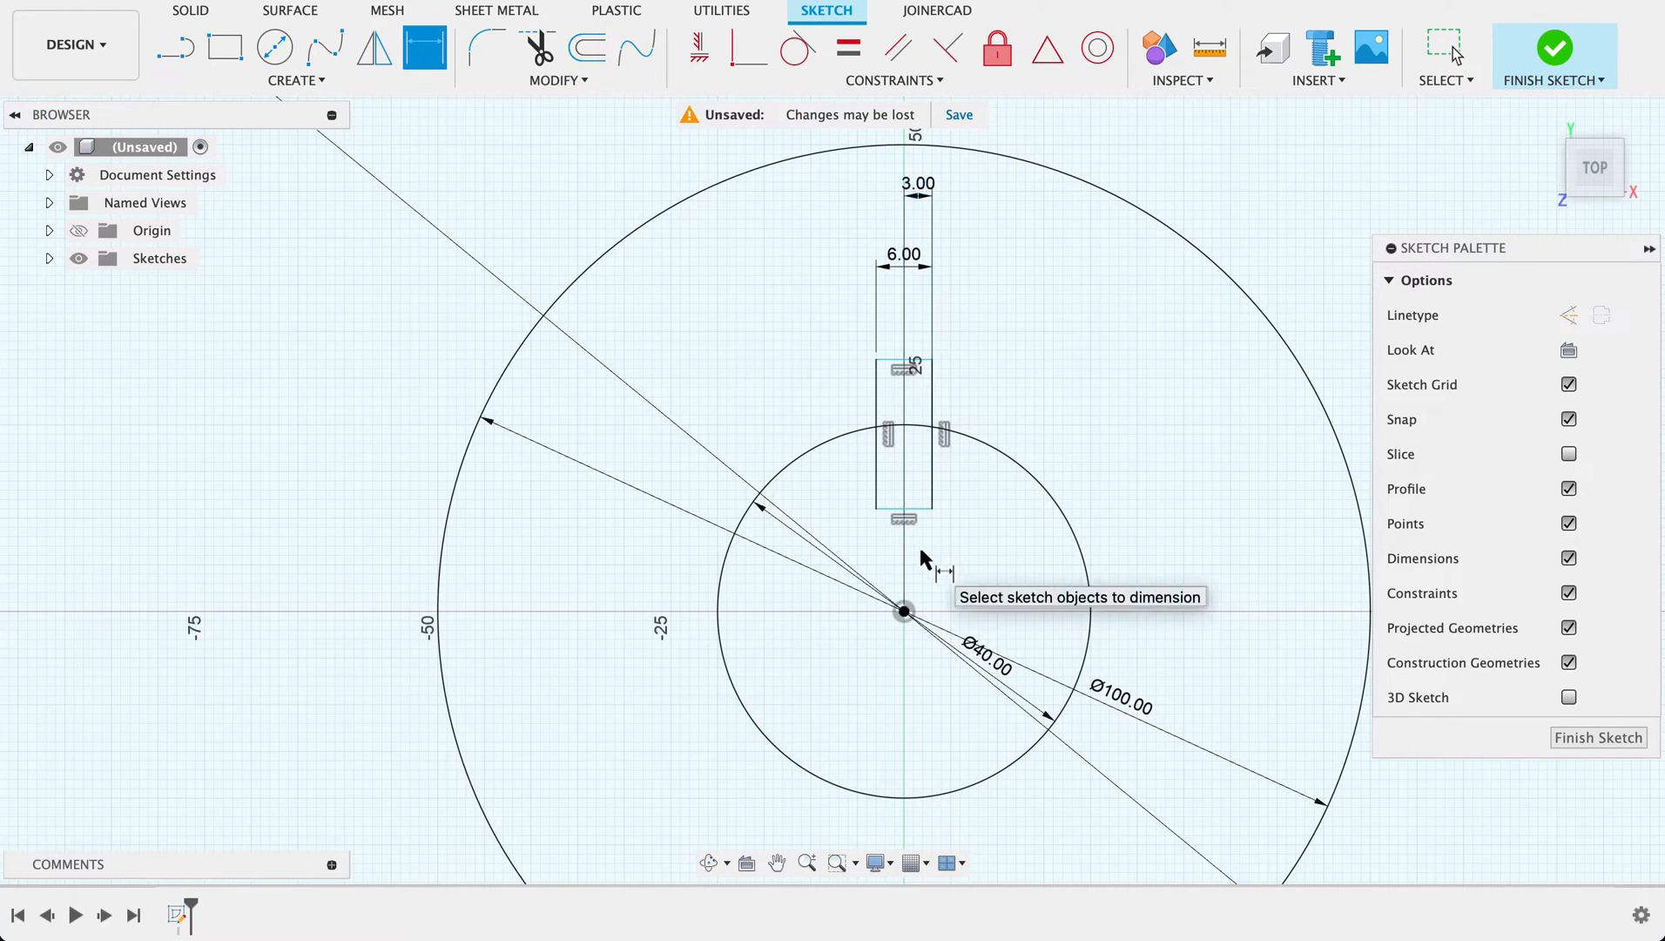
left_click(902, 511)
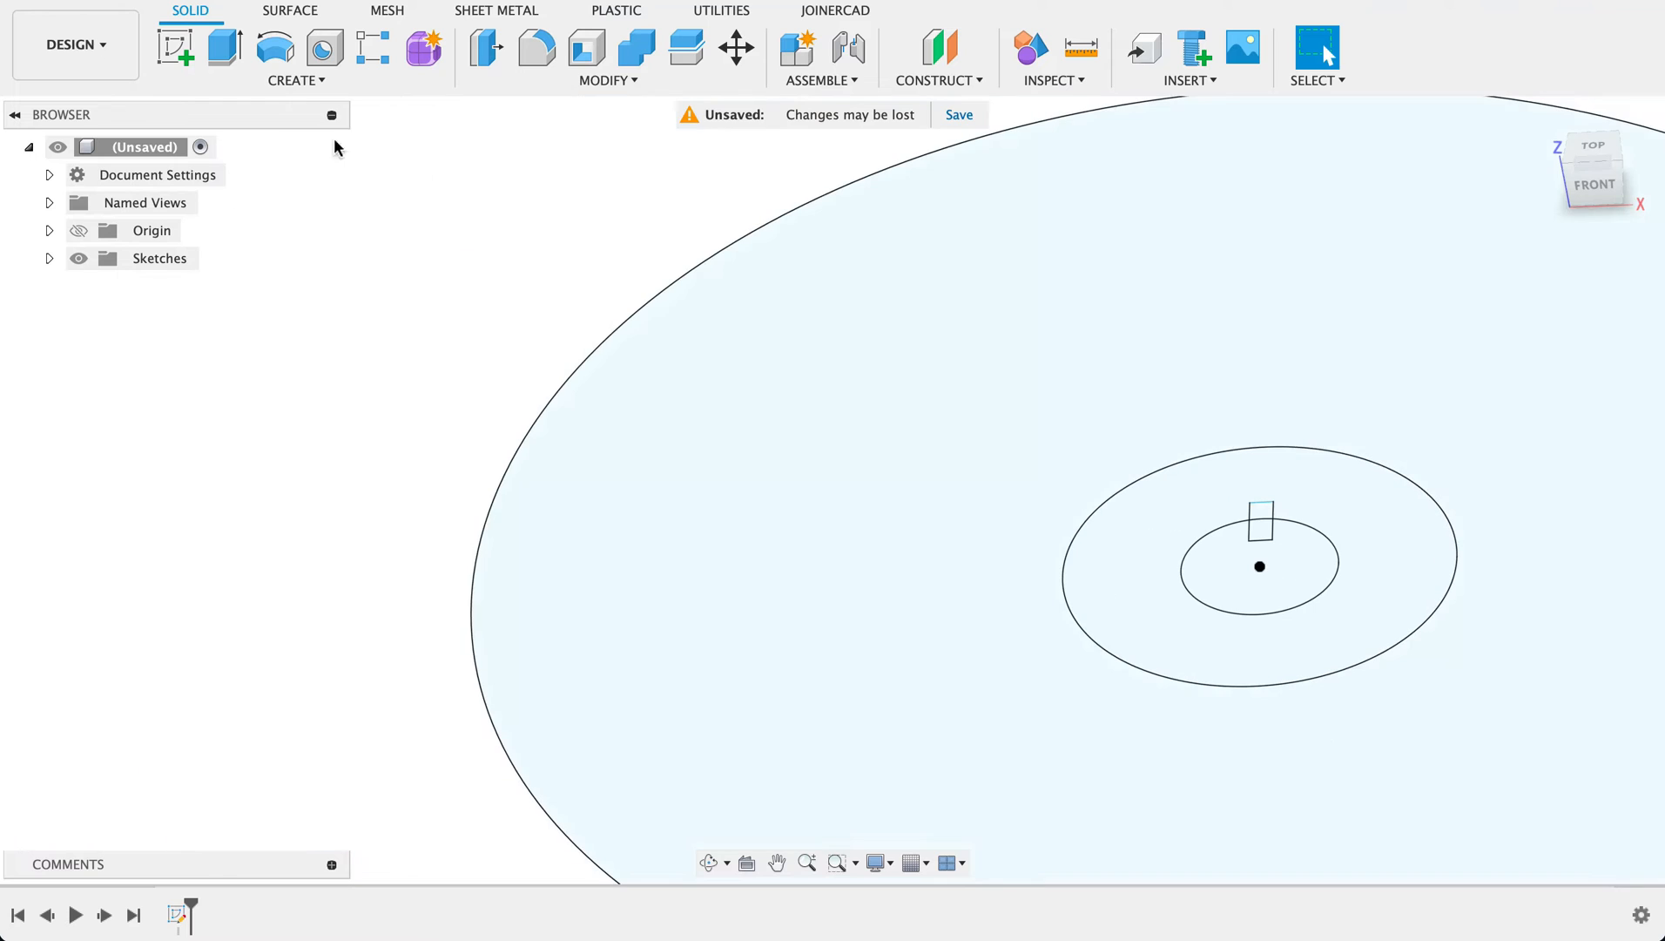
Extrude the ring between the 100 and 40 mm circles 110 mm into a keyed hub body
left_click(225, 47)
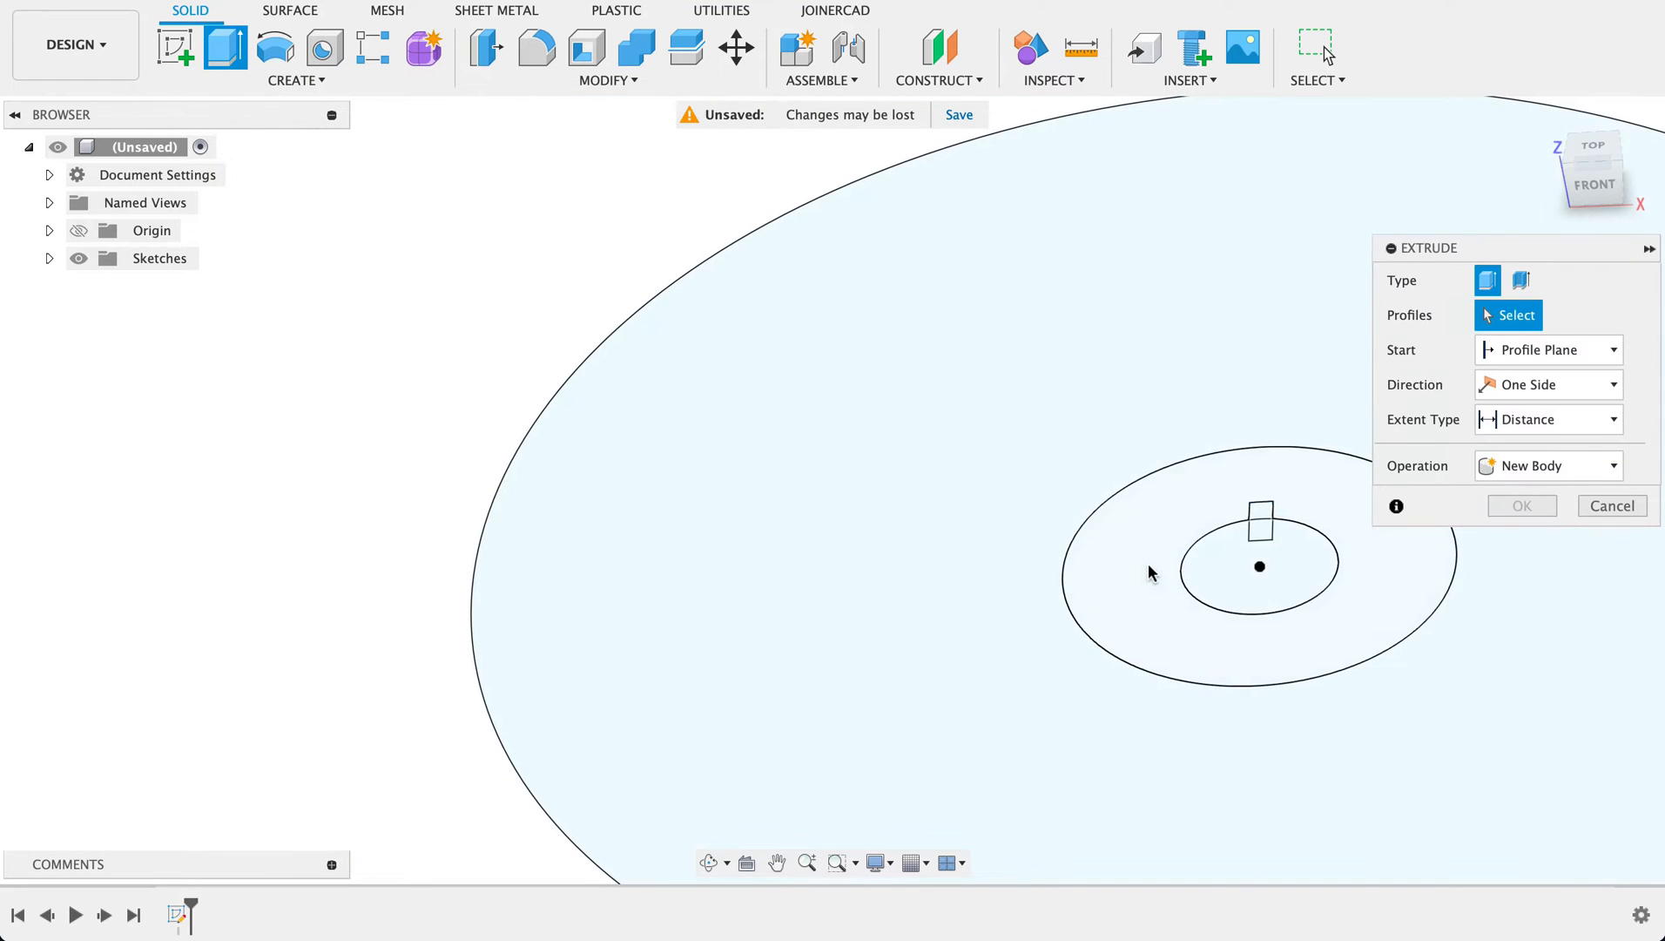
left_click(1146, 573)
type("110")
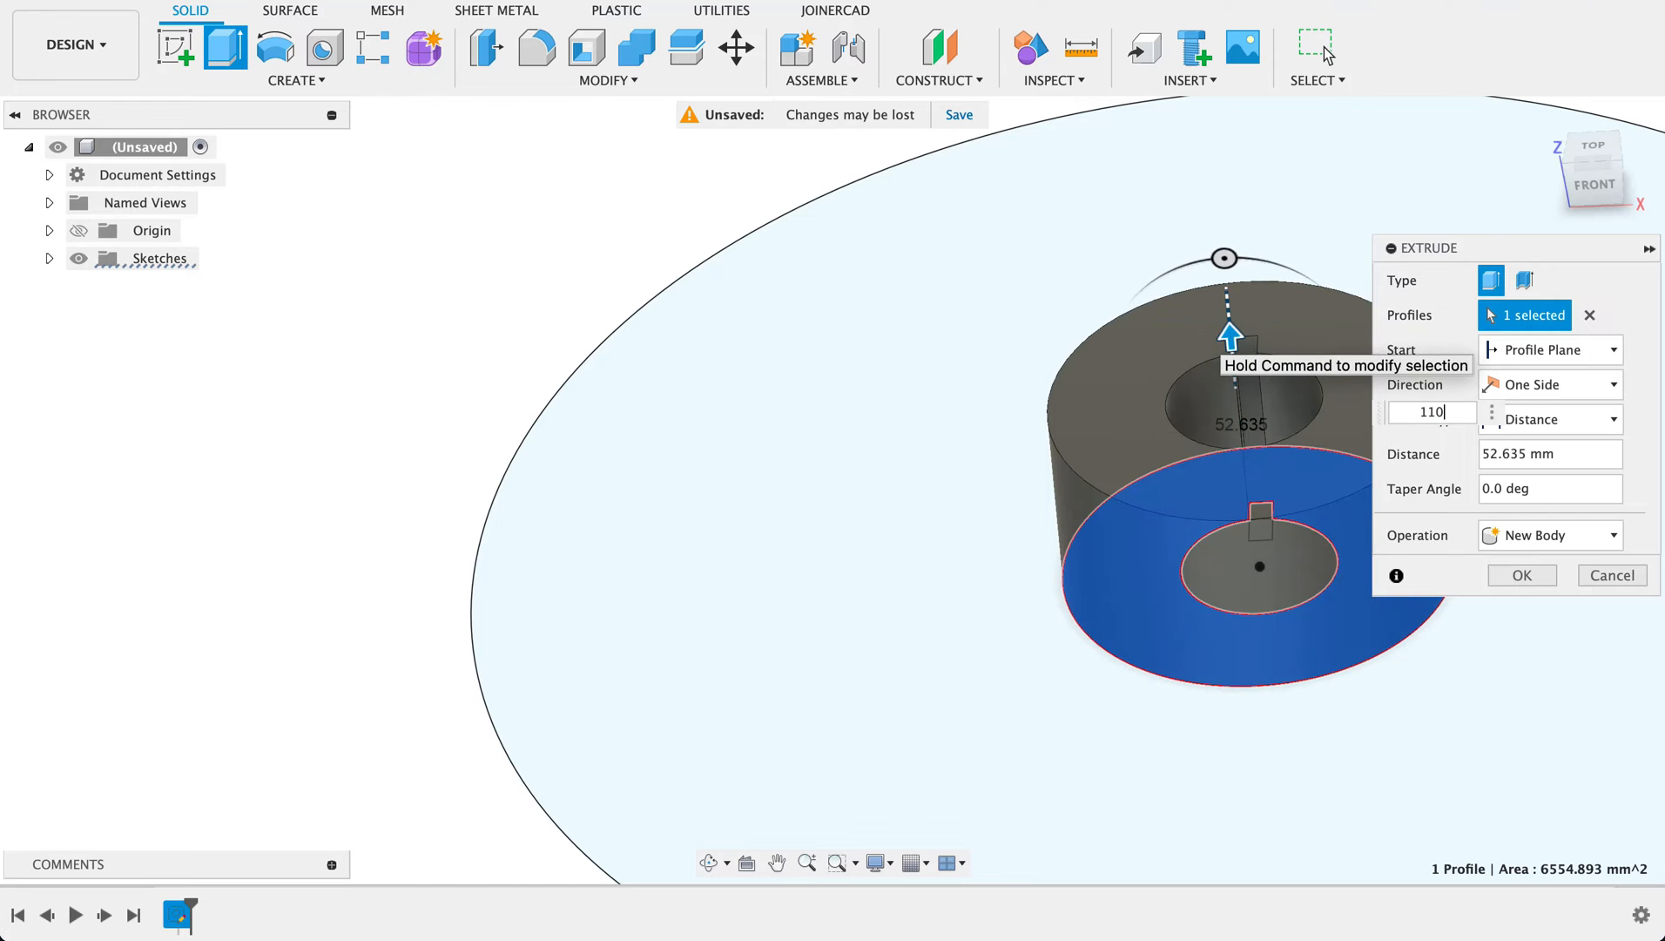
left_click(1519, 575)
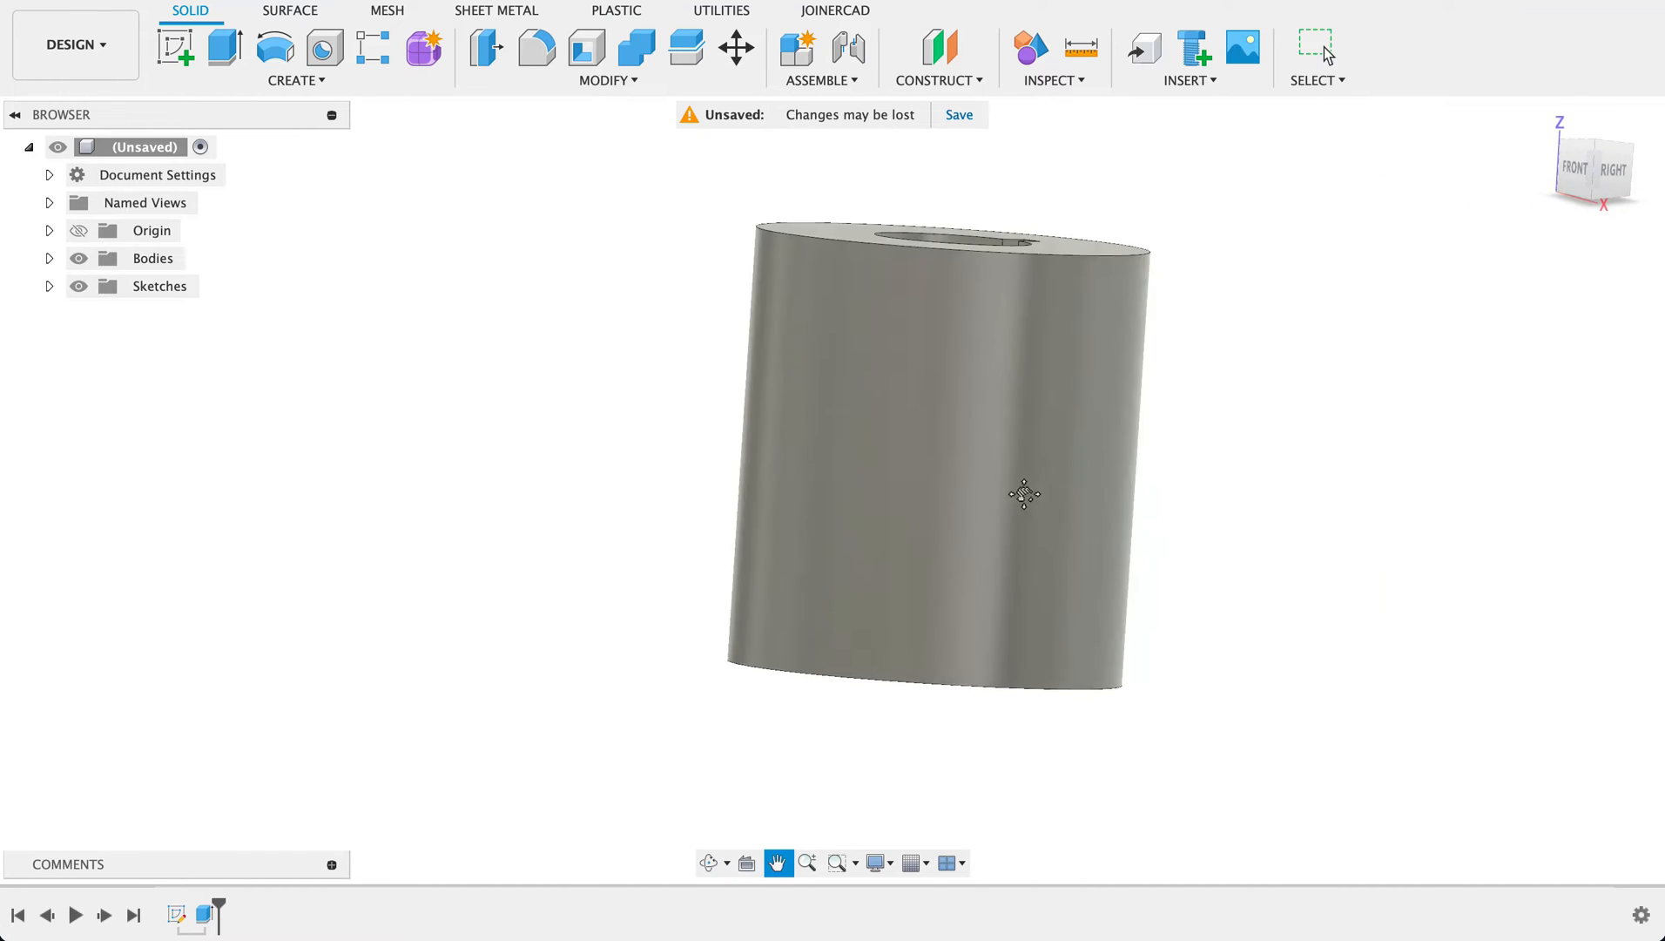
left_click_drag(1024, 493, 1178, 439)
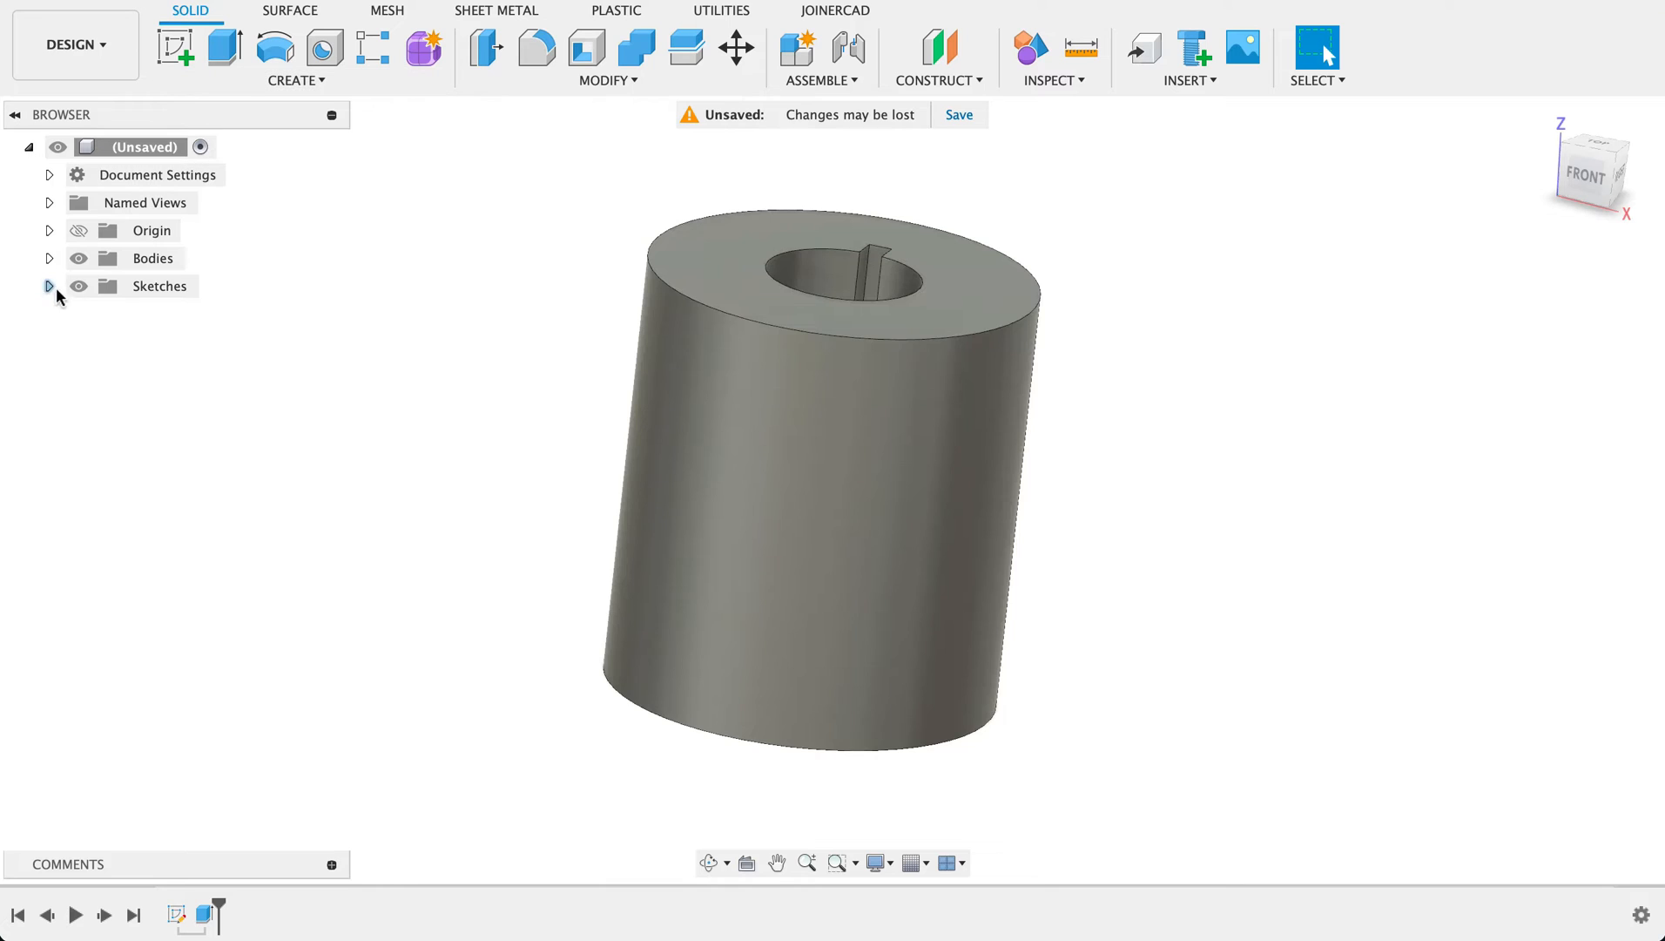
left_click(49, 284)
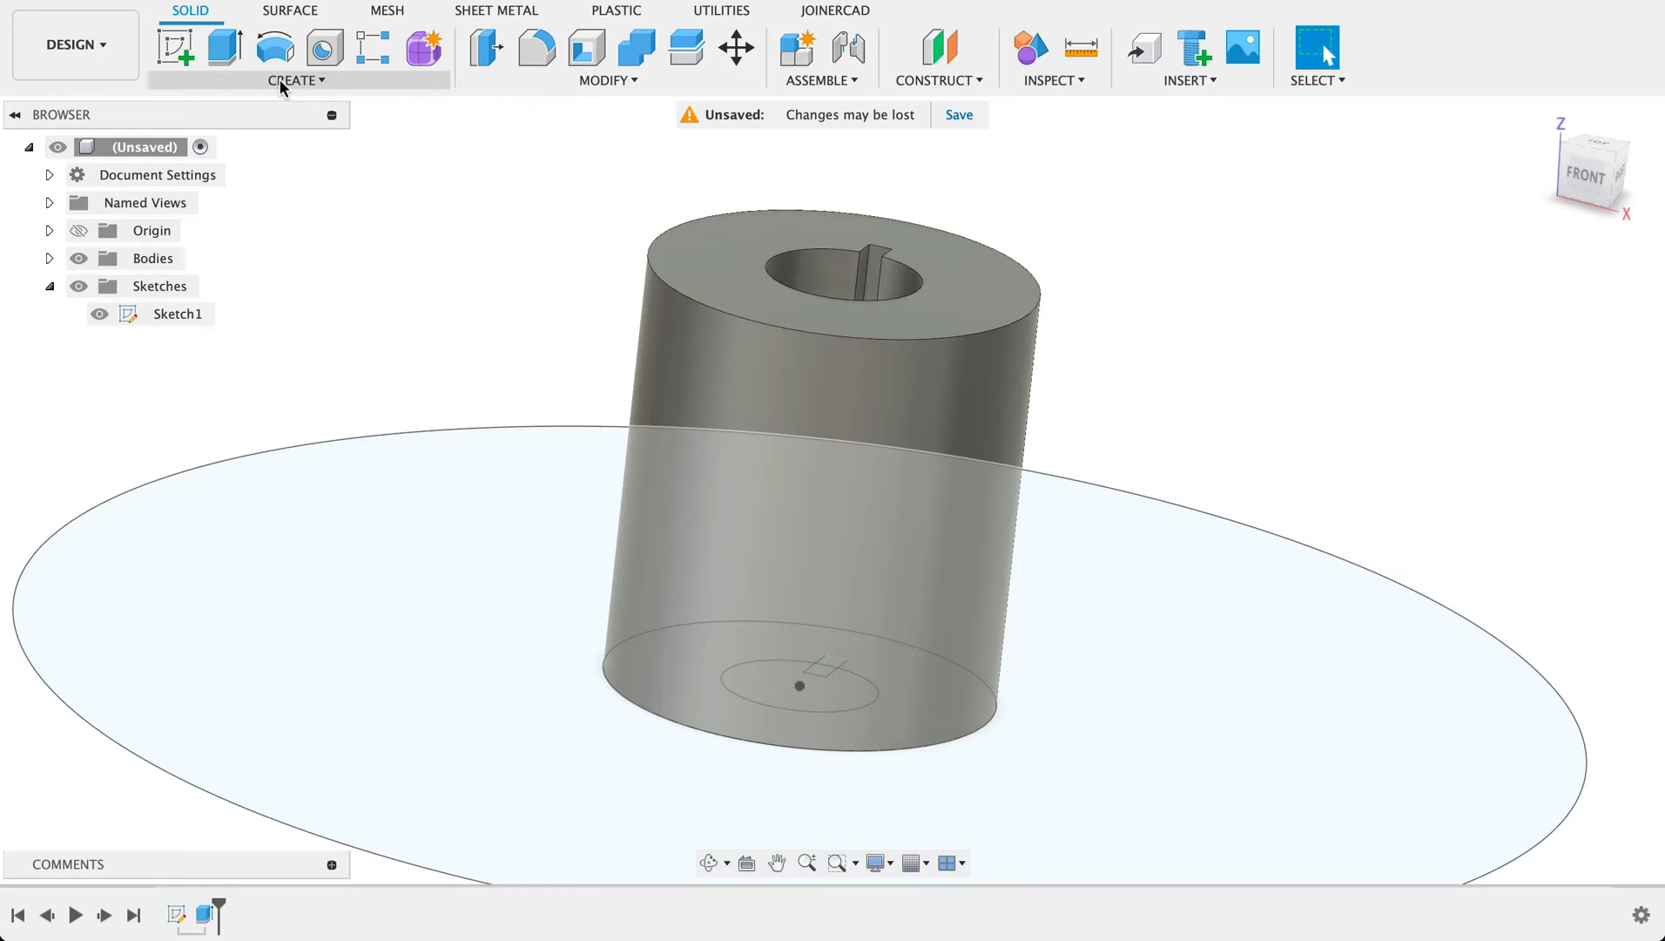
Create a 400 mm diameter, 0-revolution coil curve with 1 mm section sweeping across the hub's base plane
left_click(294, 80)
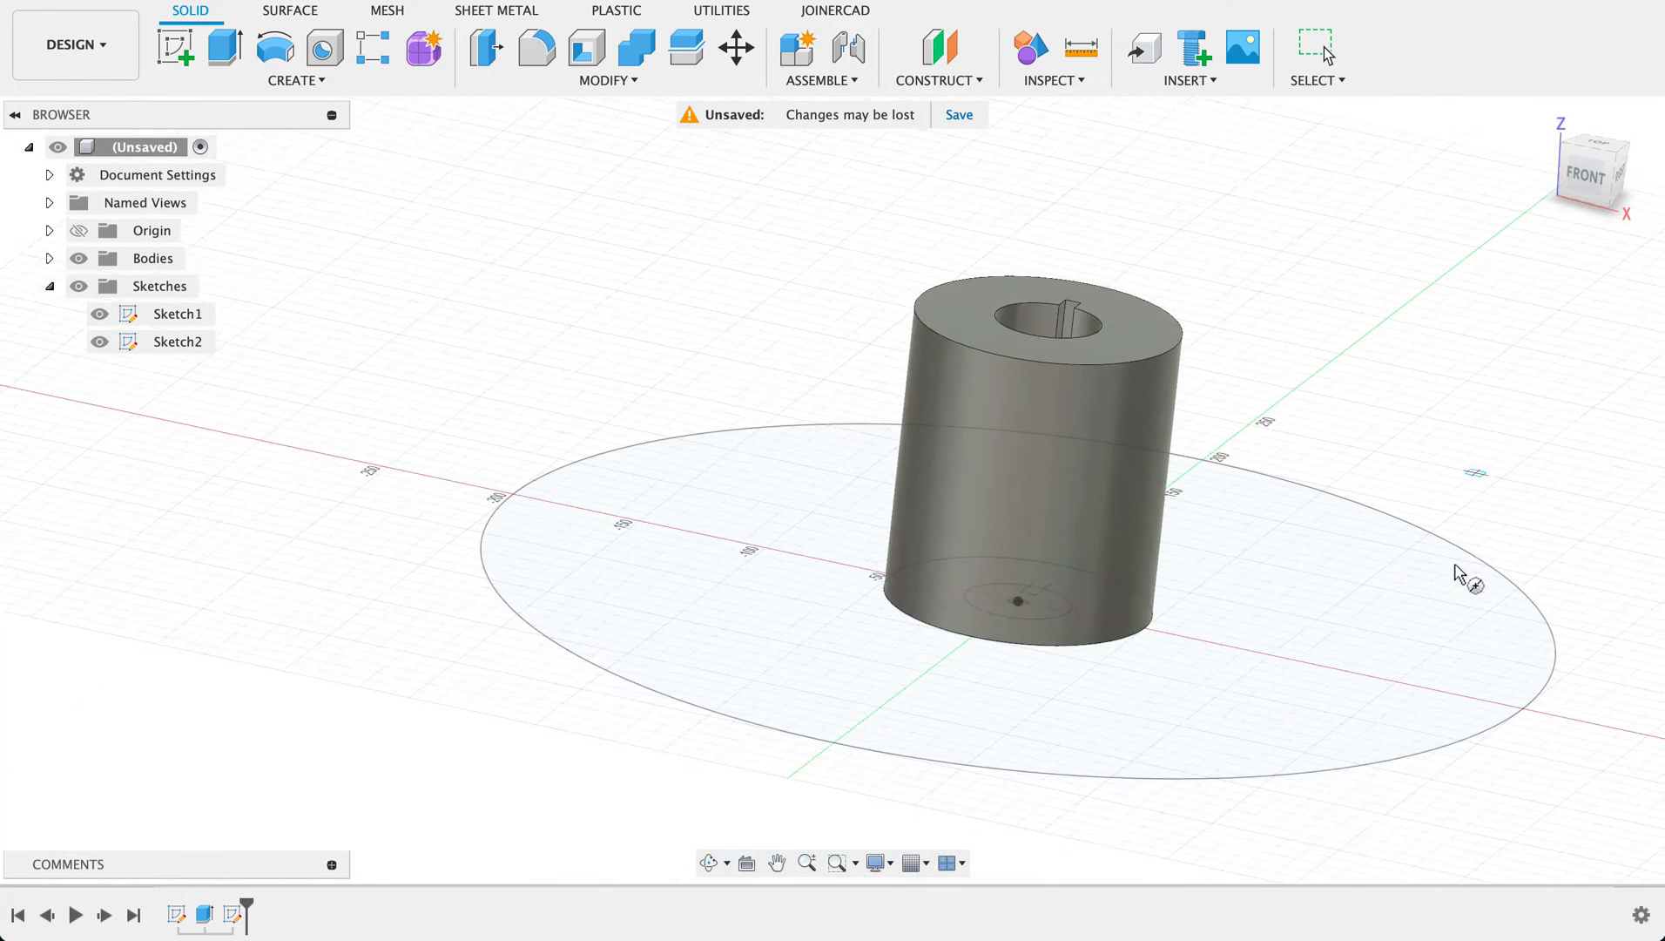
left_click_drag(1460, 573, 1169, 622)
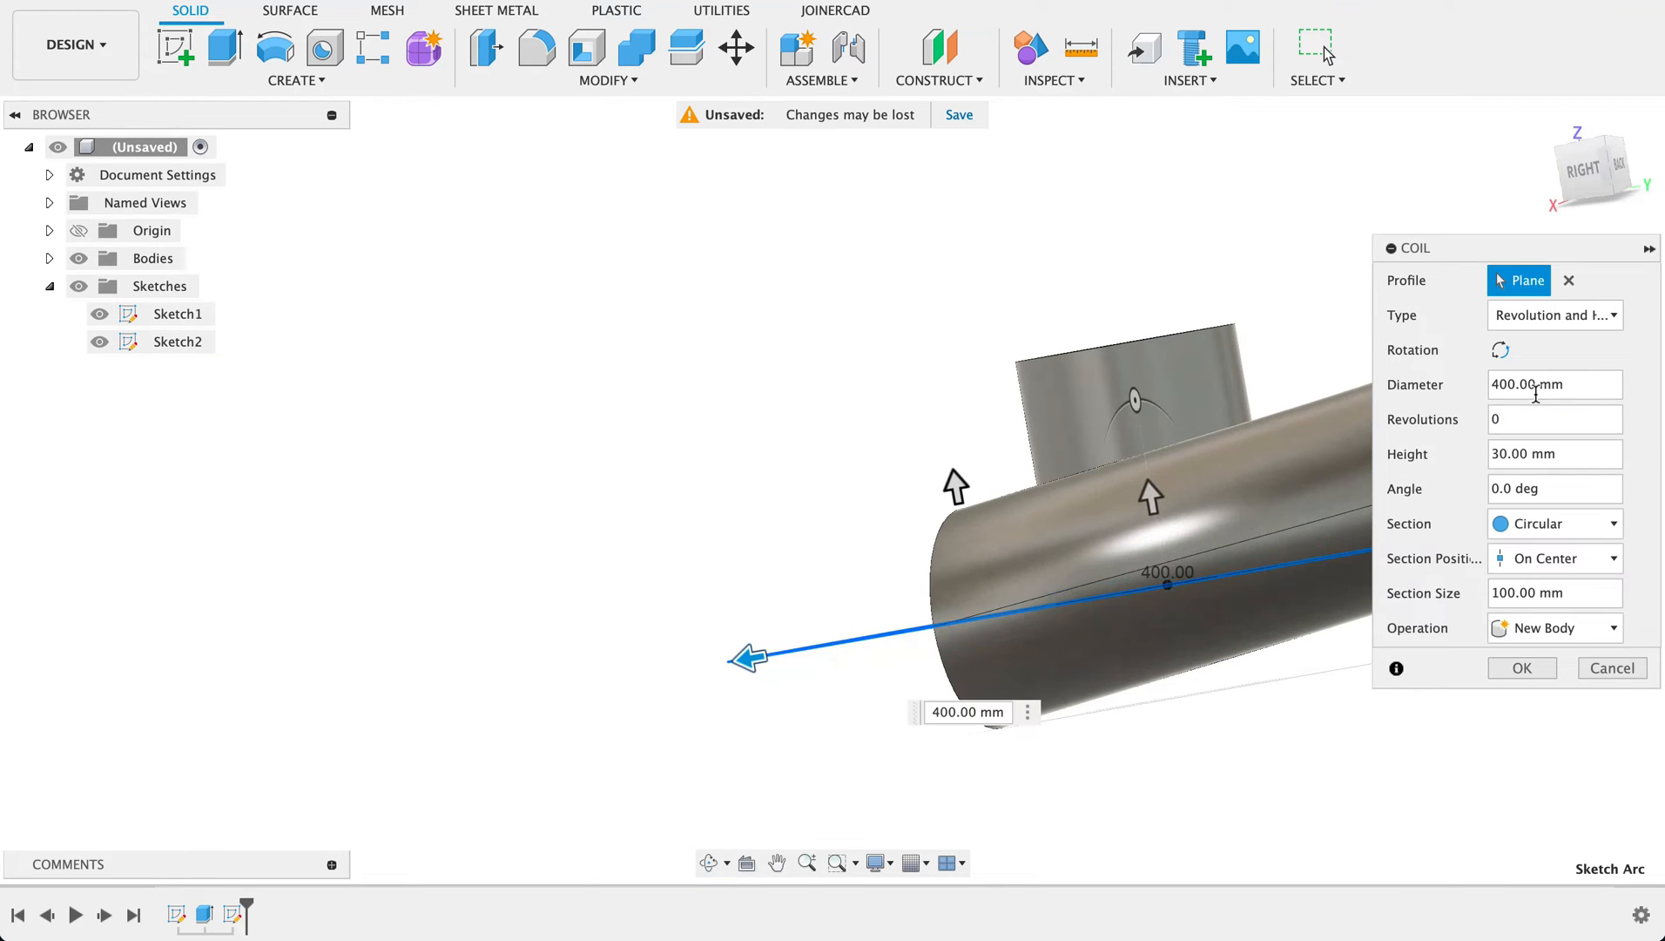
left_click(1552, 592)
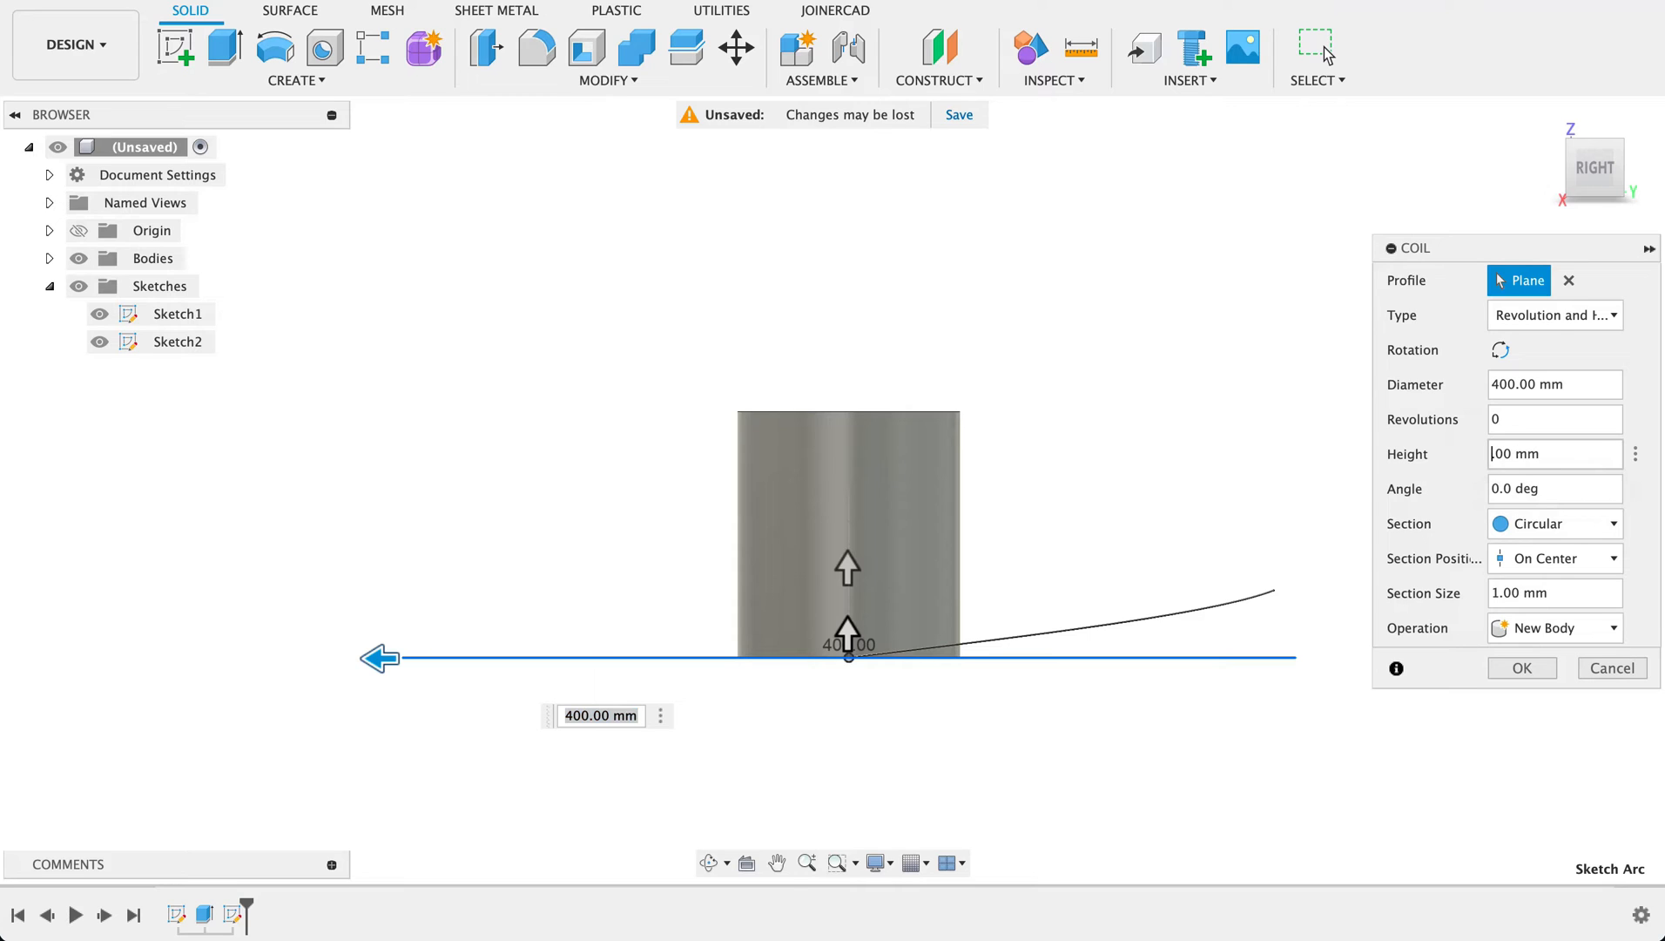
type("1100")
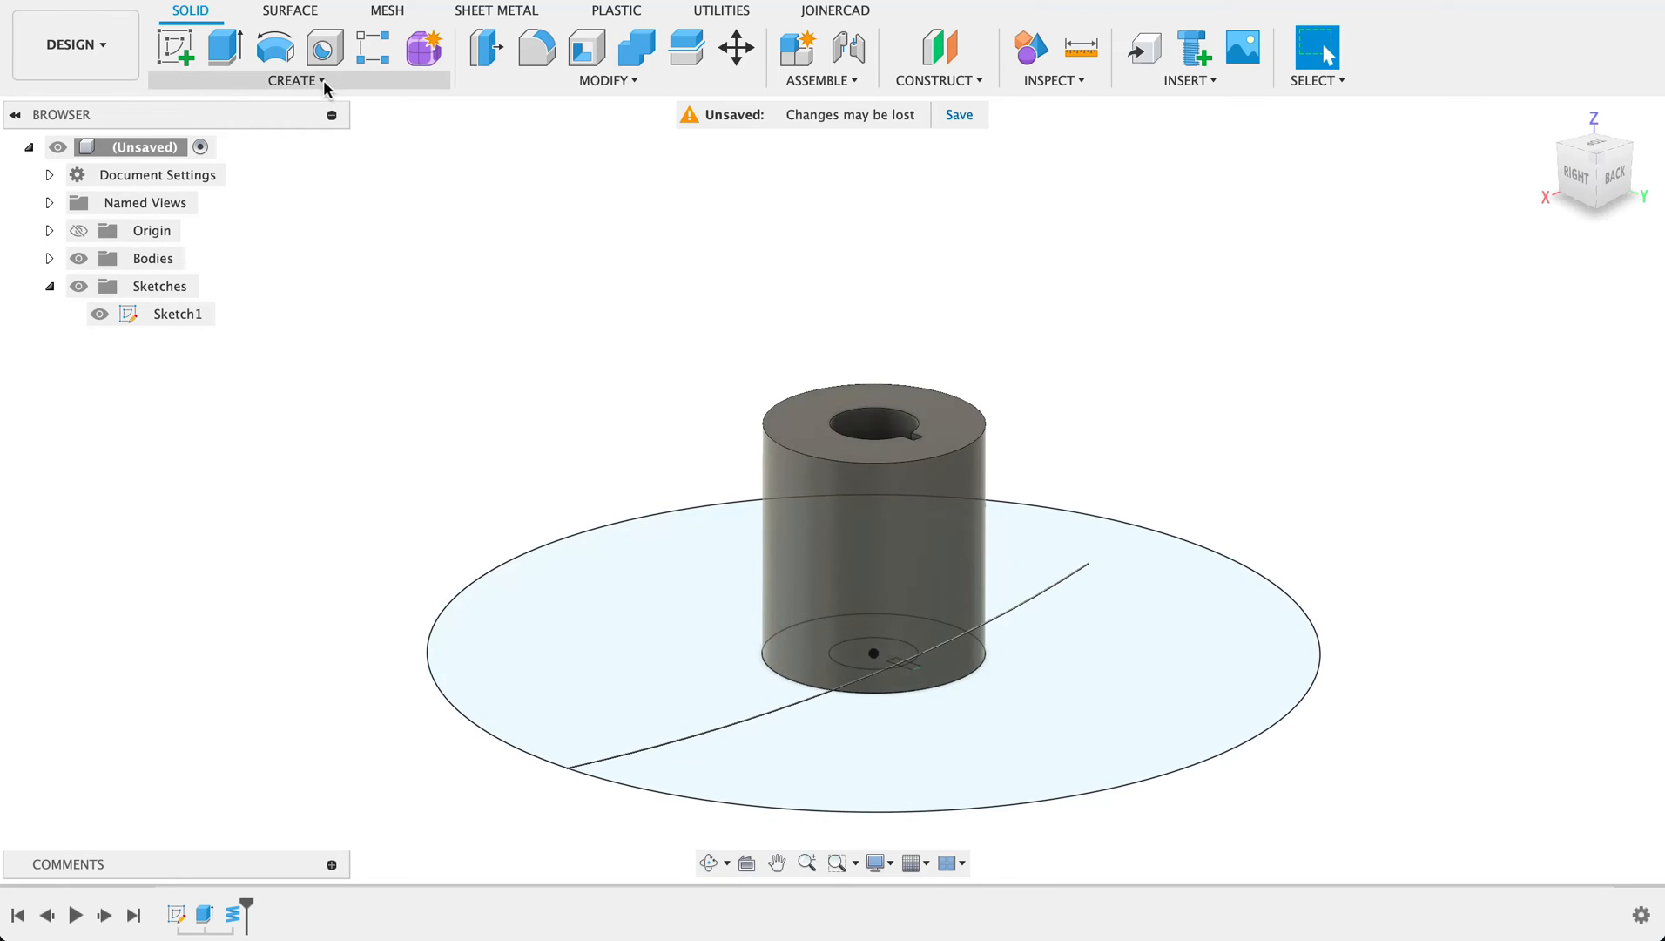
Create a second 100 mm diameter coil curve rising through the hub, crossing the first
left_click(295, 80)
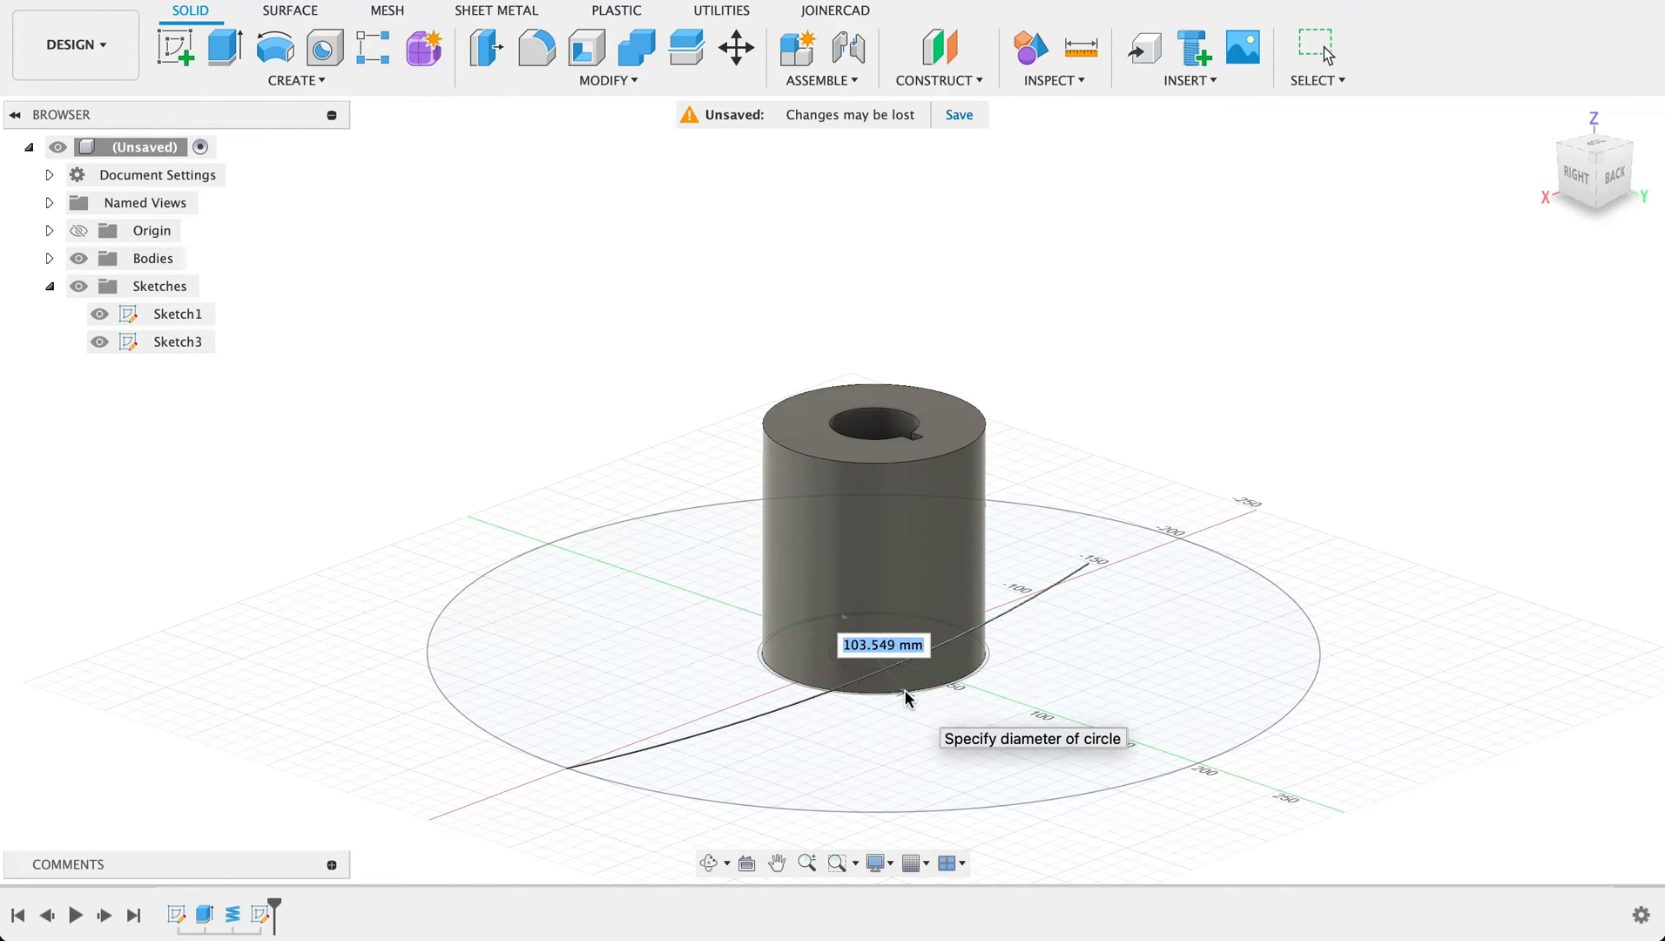
type("100")
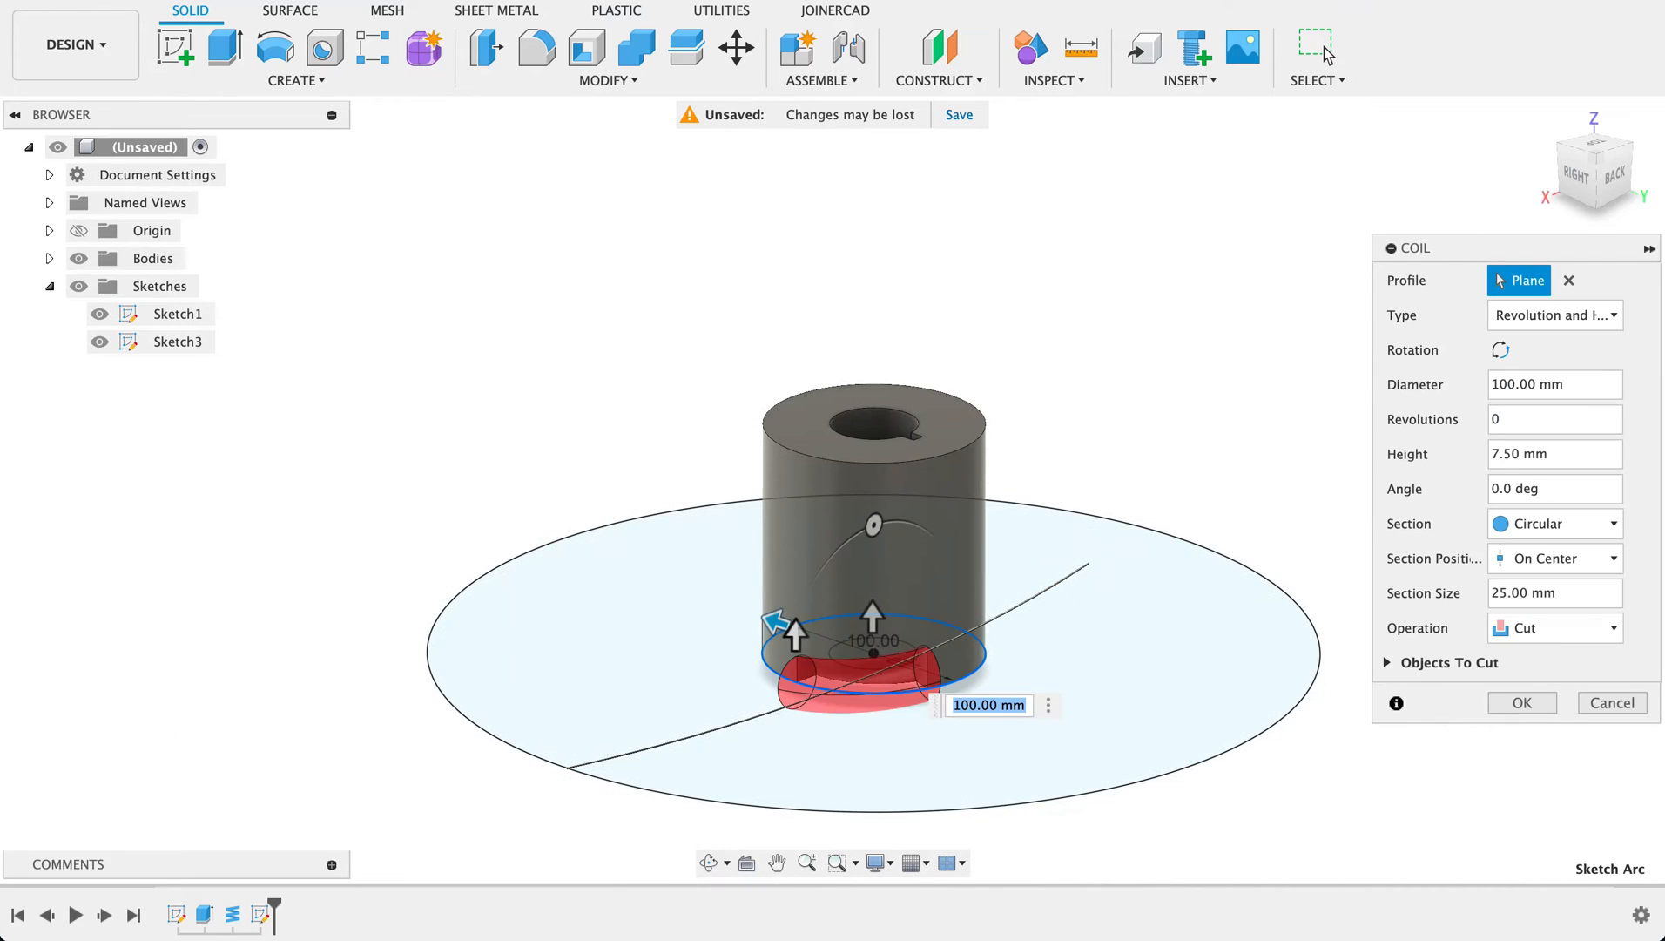
left_click(1550, 452)
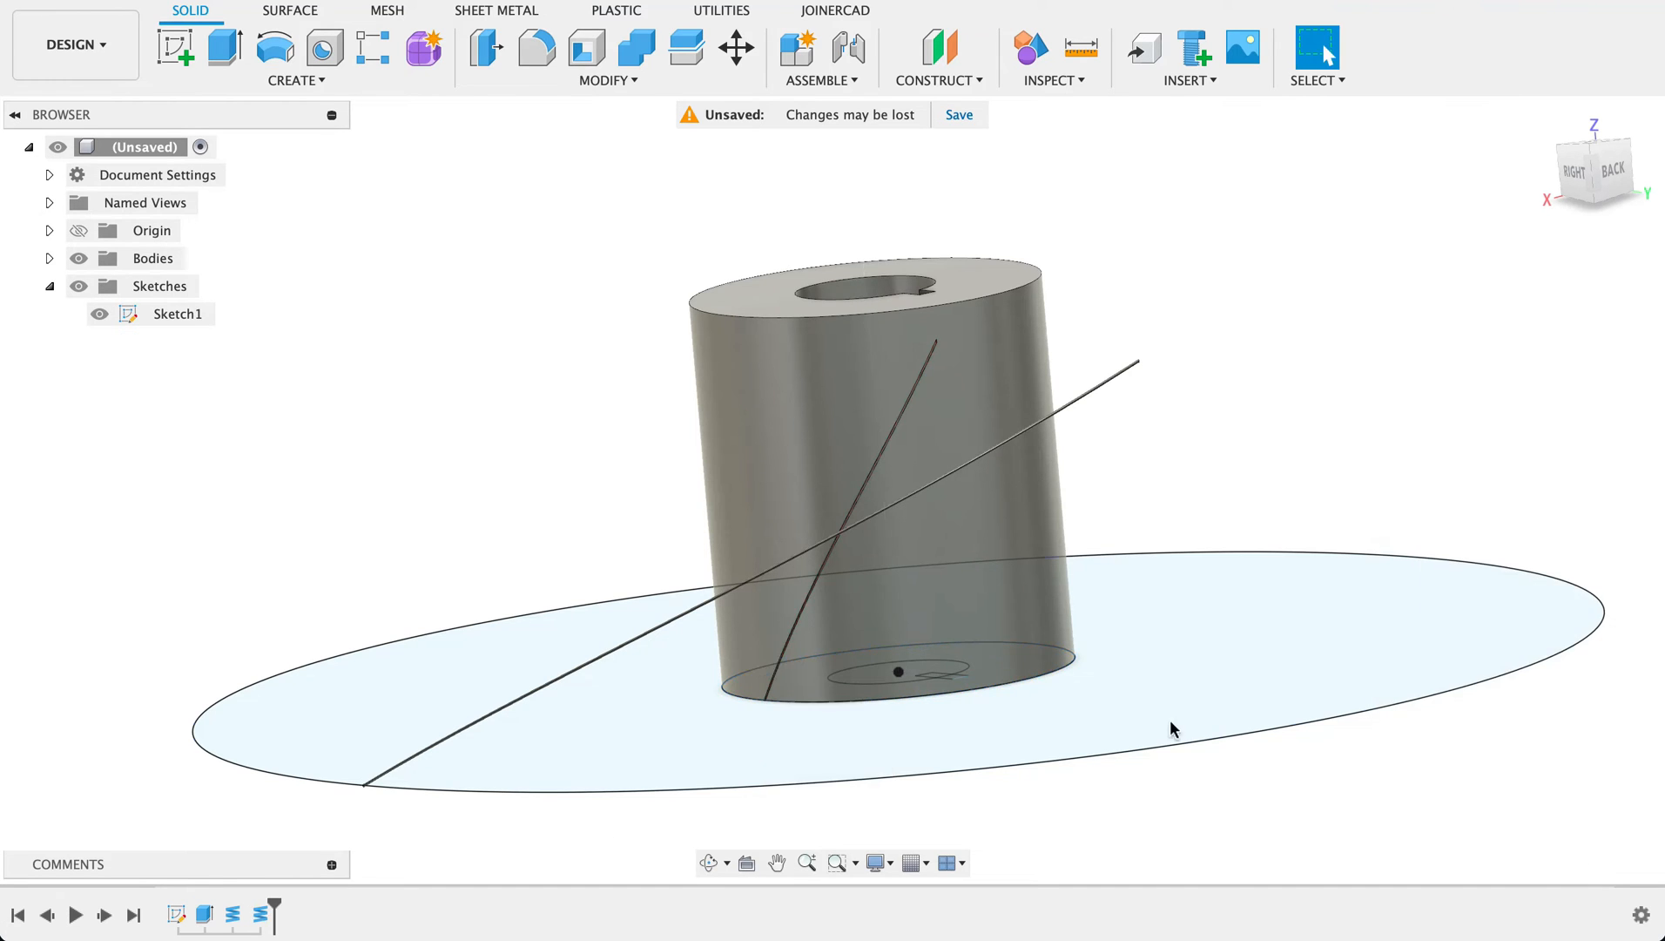
left_click(232, 914)
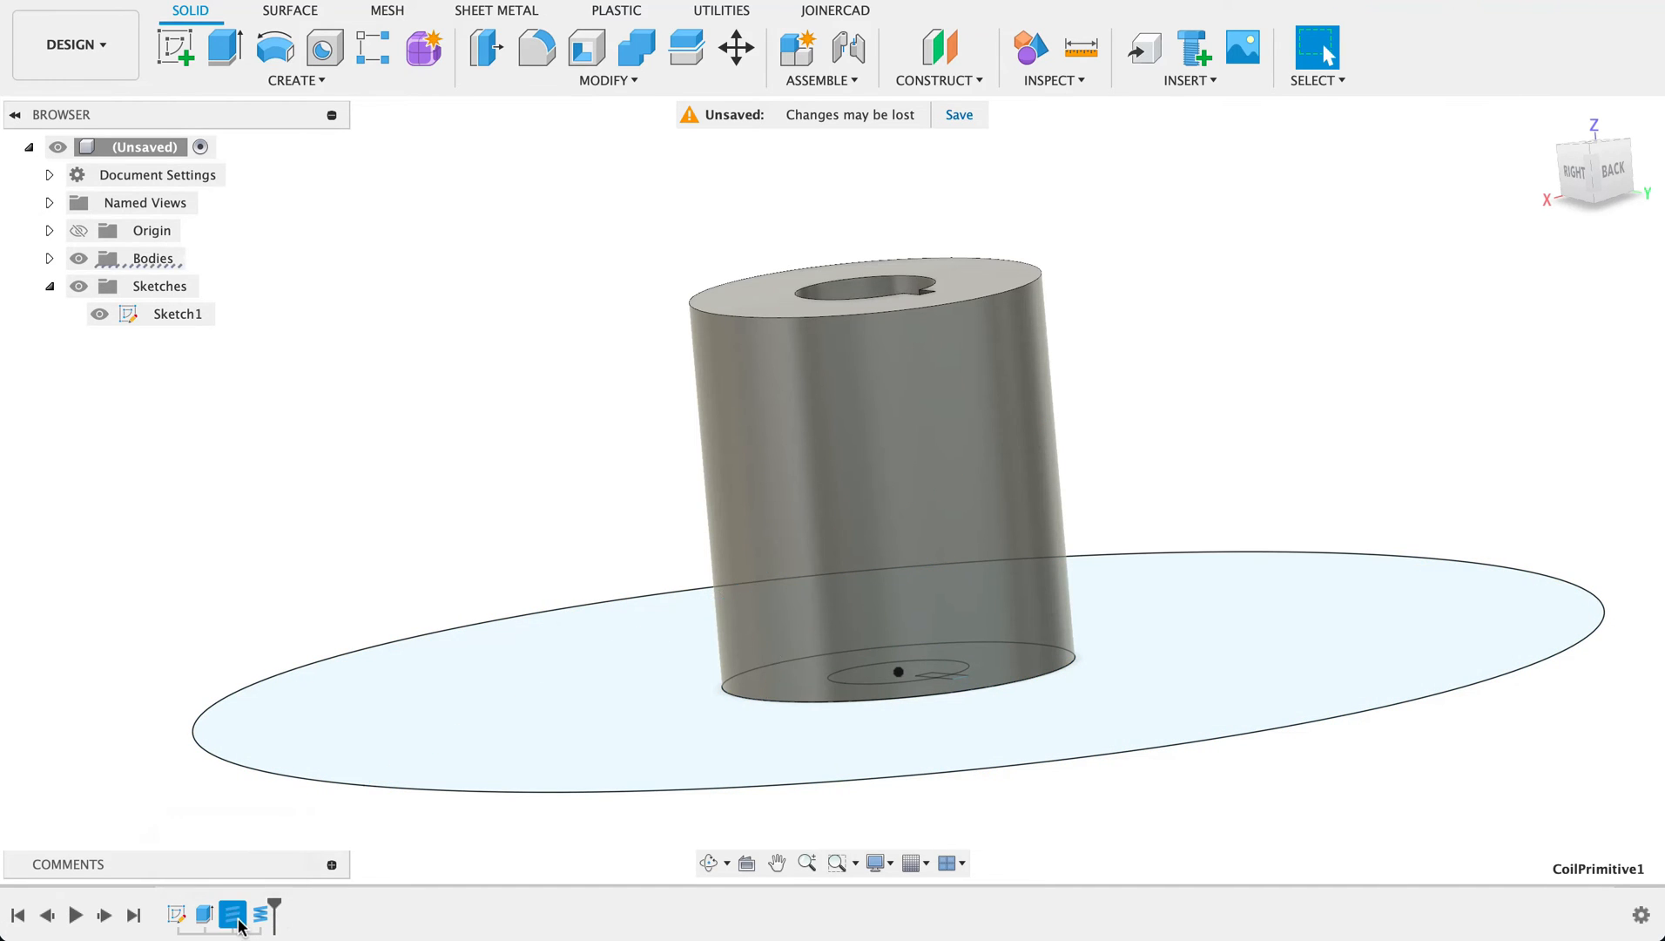
left_click(242, 915)
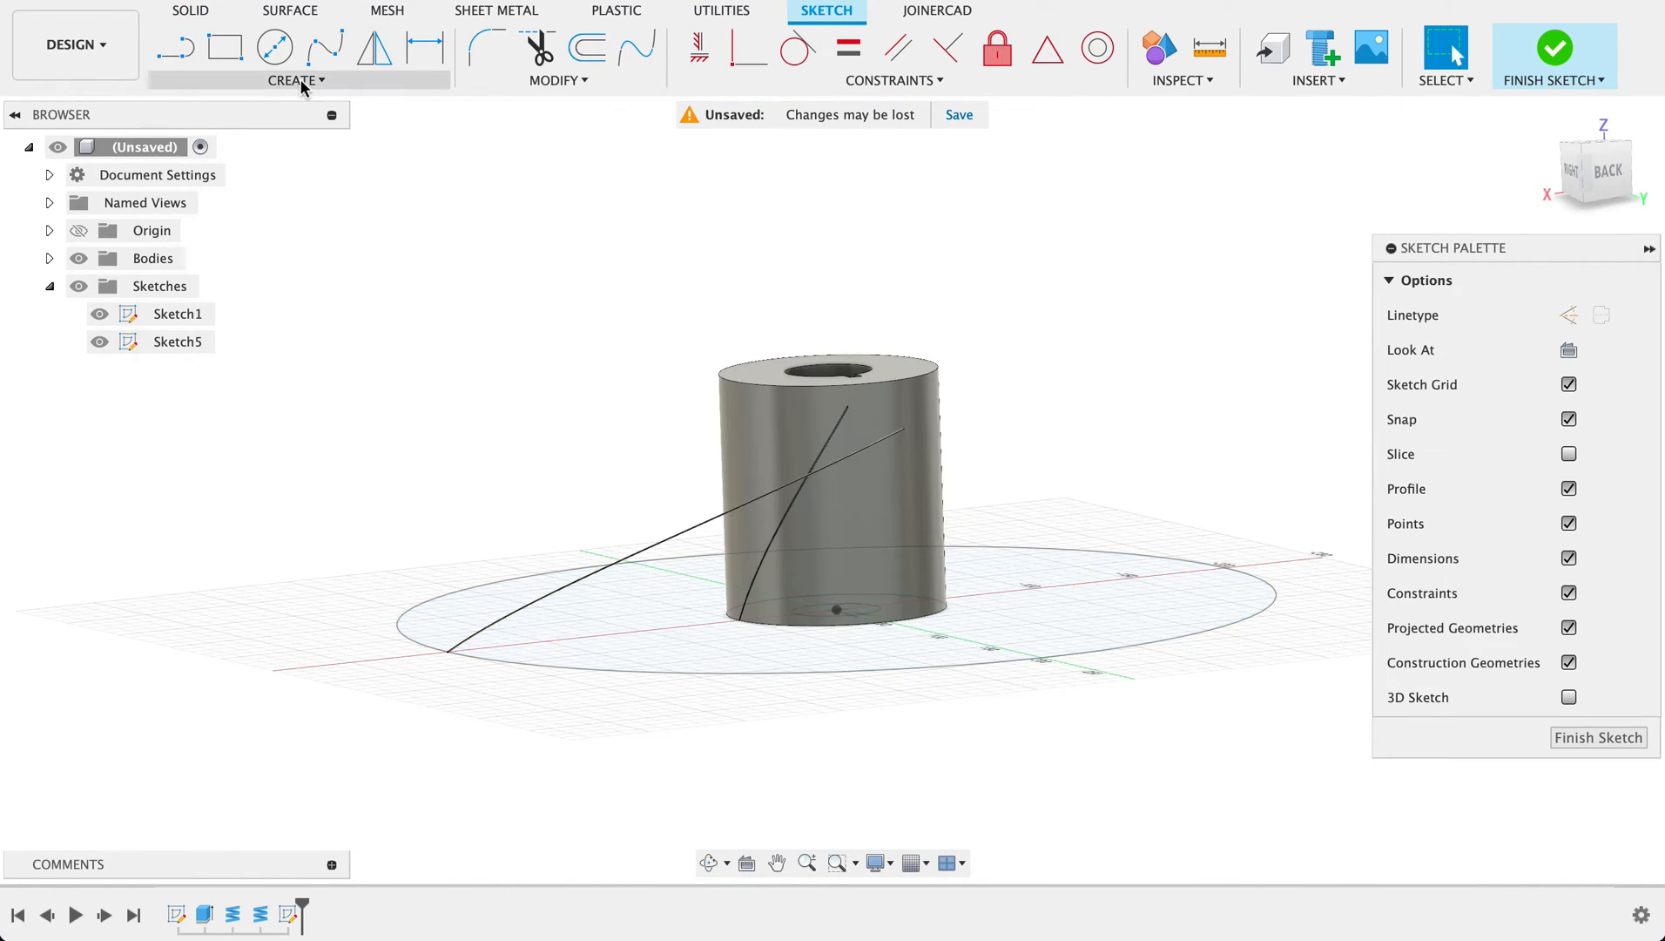
Project both coil curves into a new sketch, finish it, and list the design's bodies
left_click(295, 80)
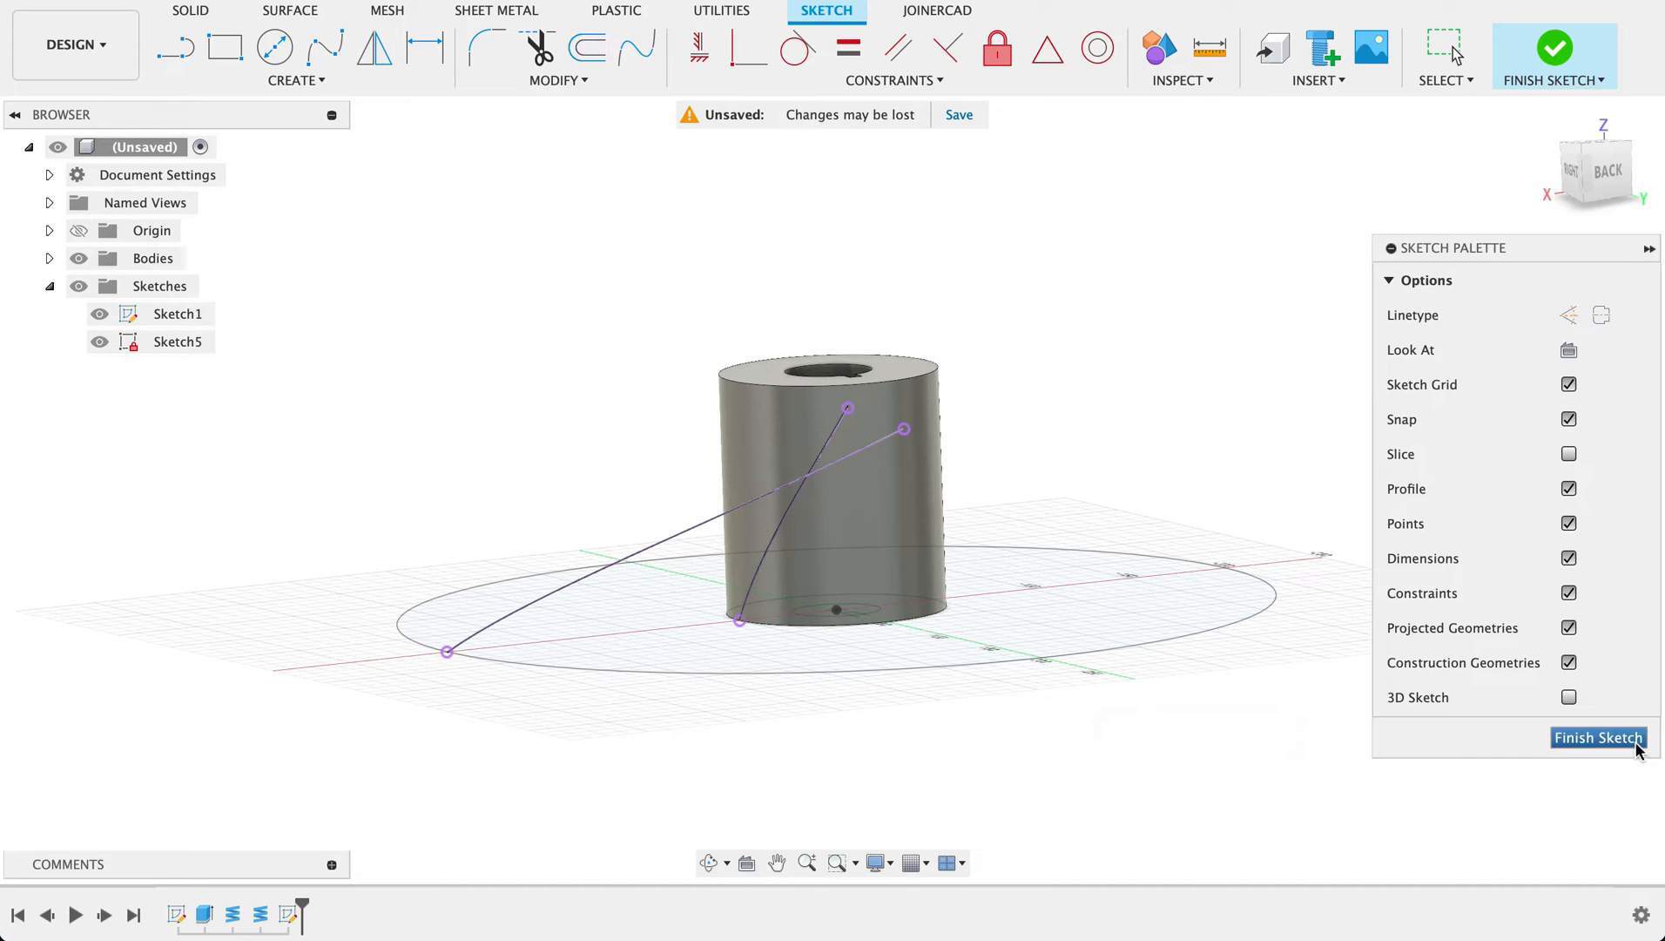
left_click(1596, 737)
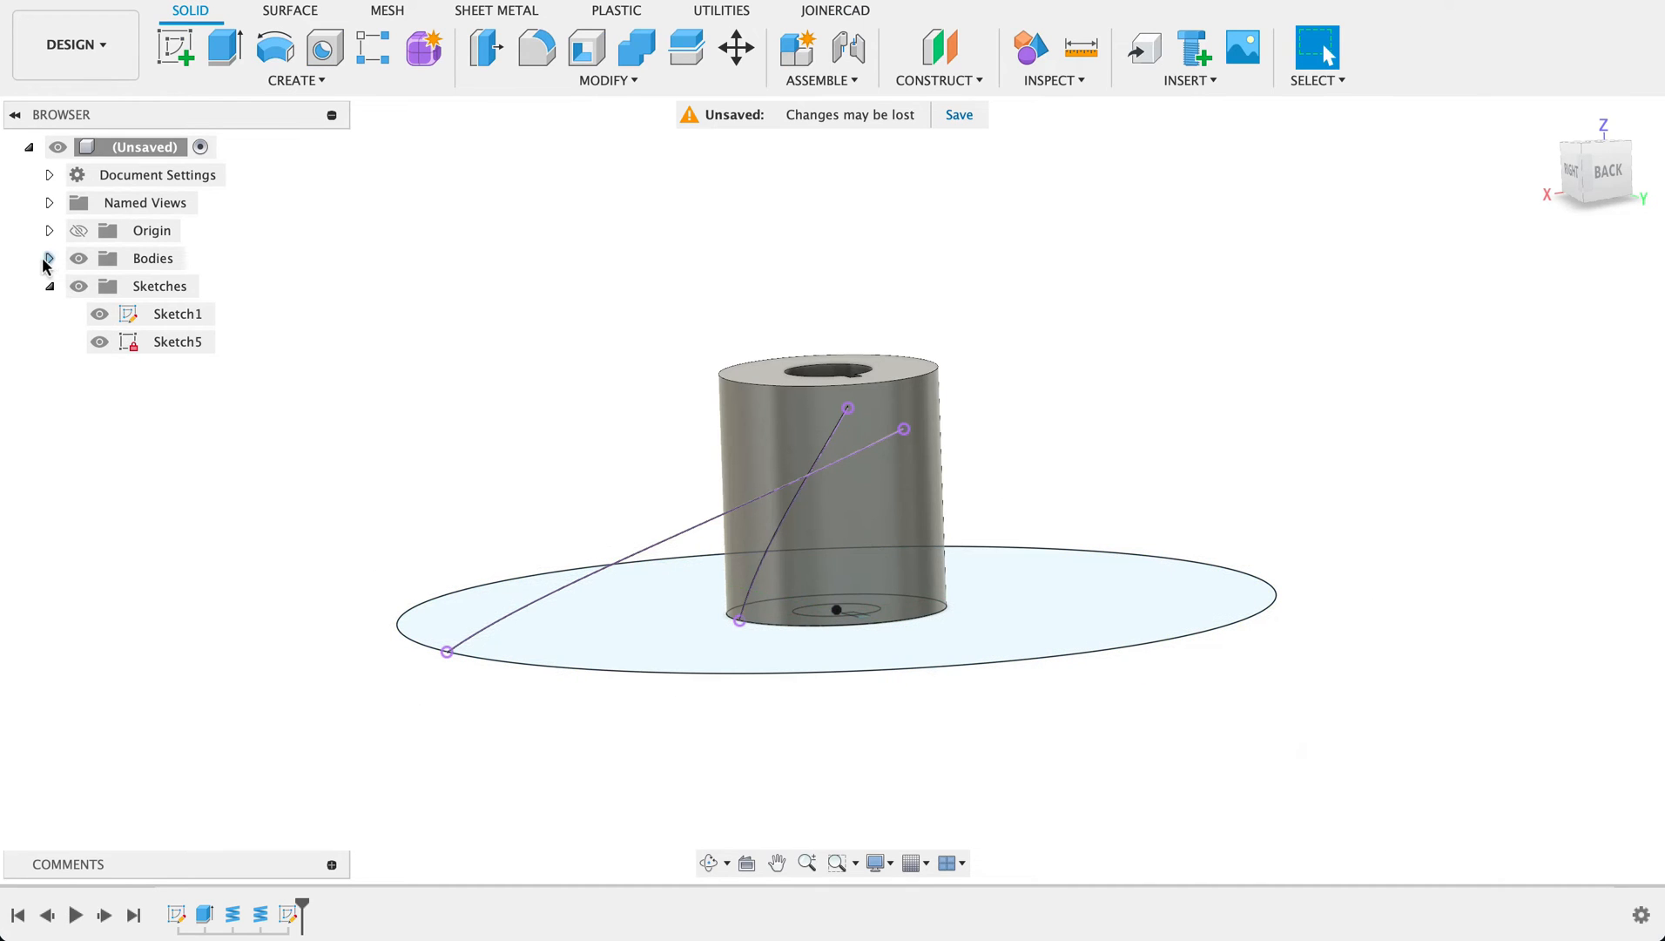
left_click(47, 258)
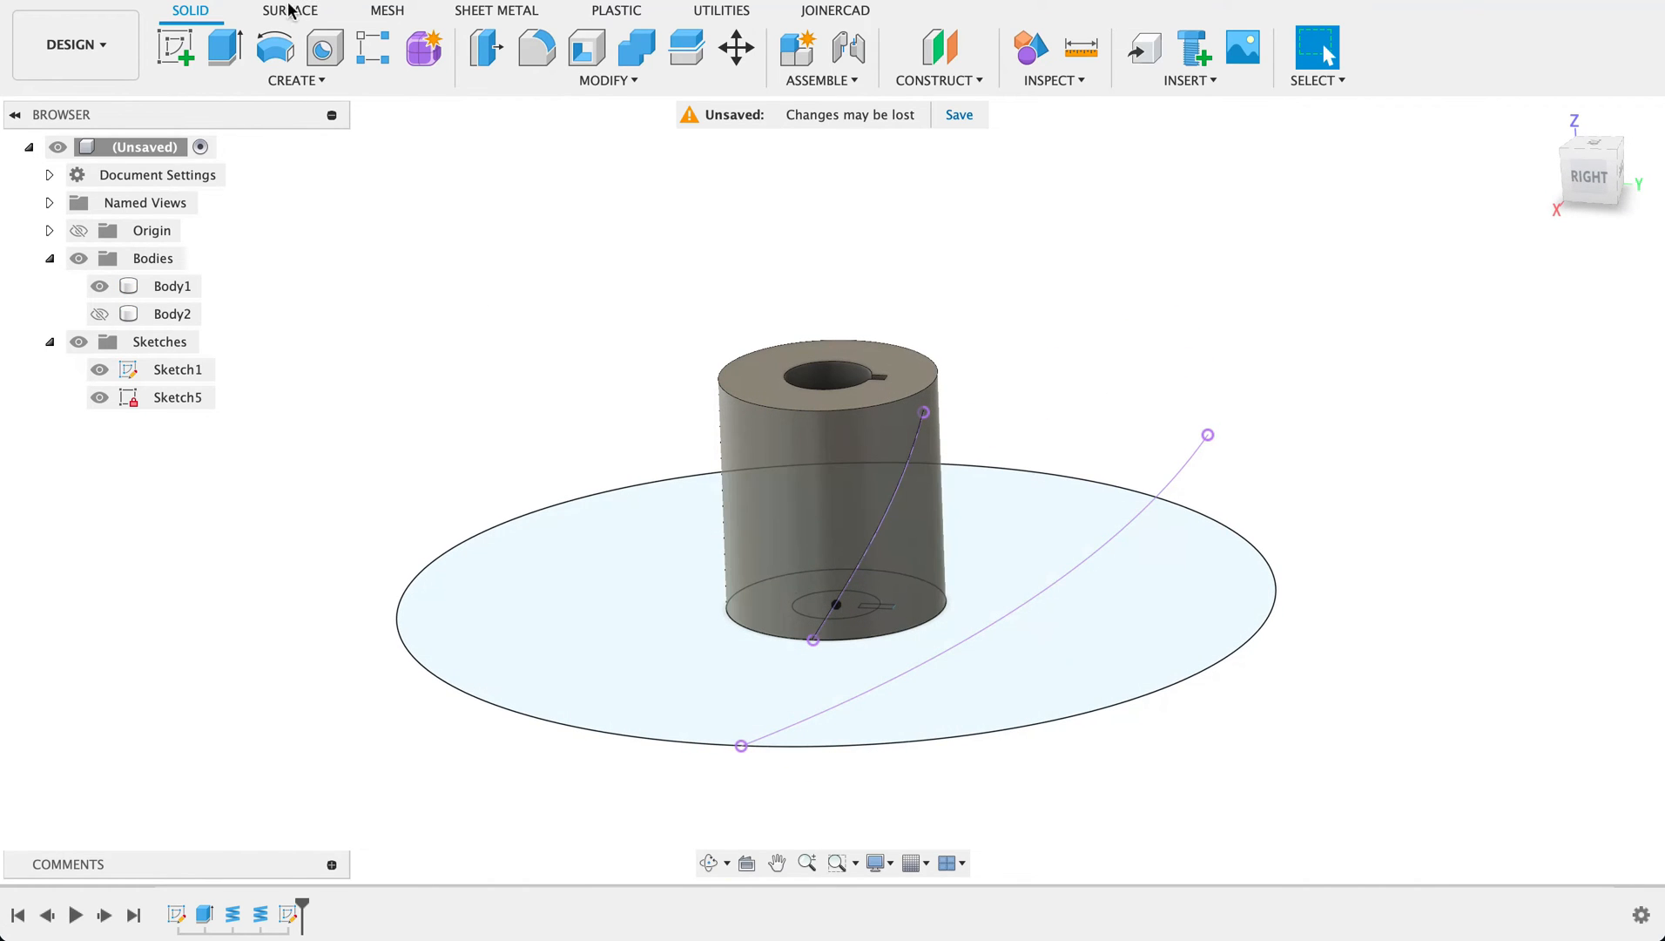
Loft a surface (Body3) between the two projected sketch curves to form the blade shape
left_click(291, 10)
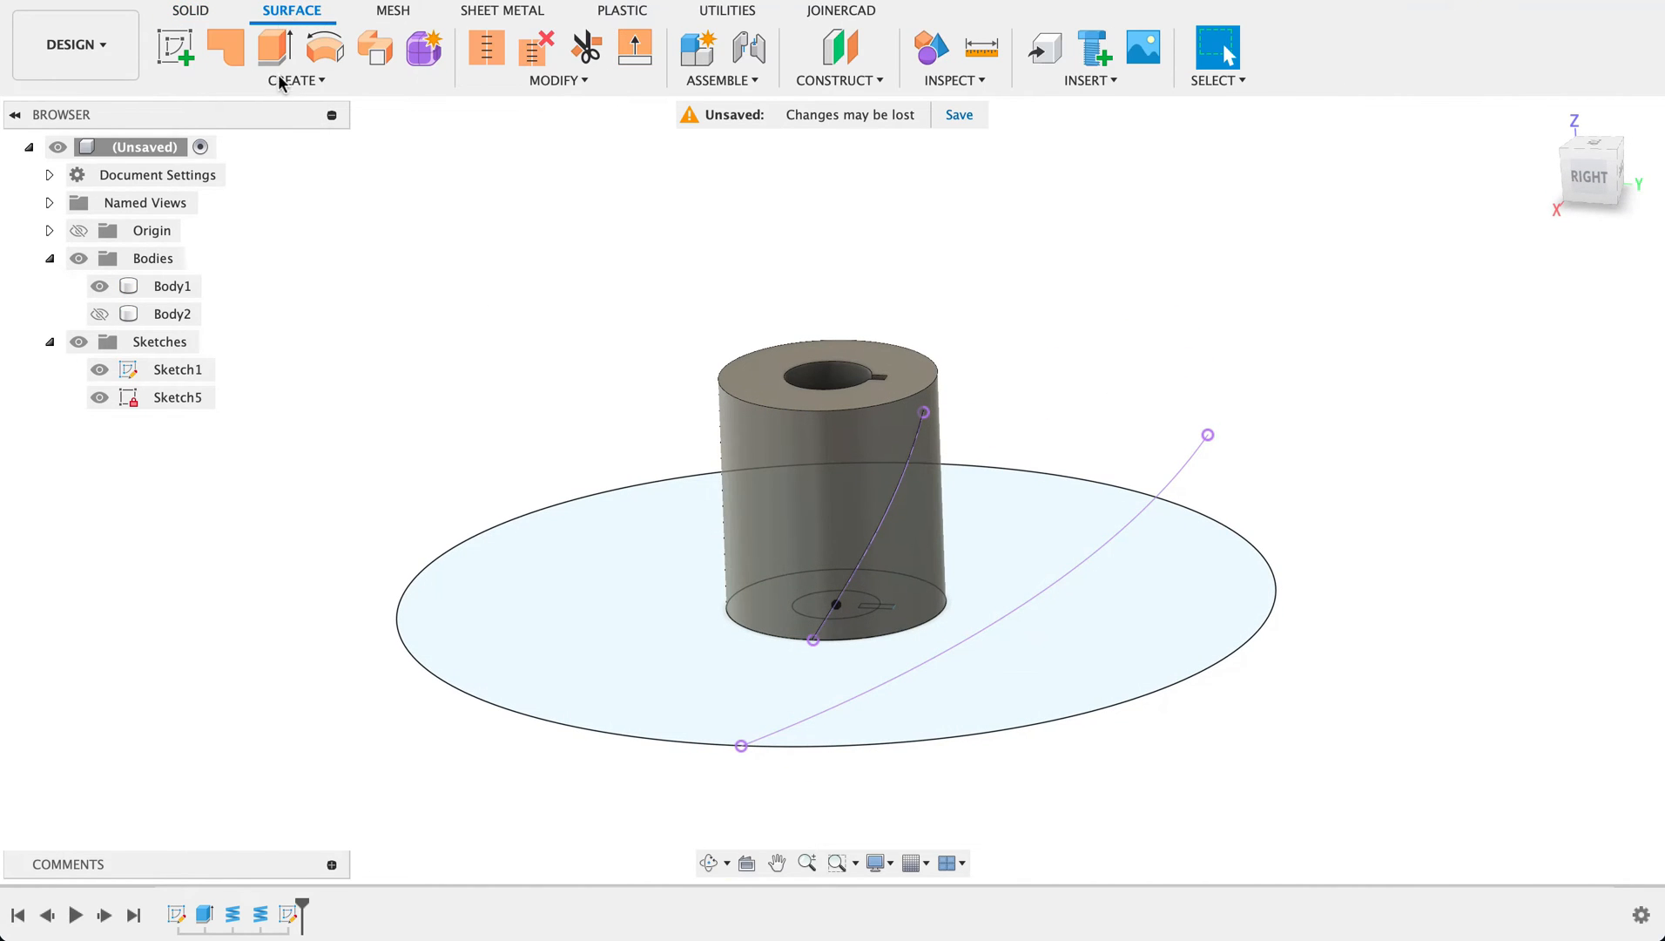
left_click(294, 80)
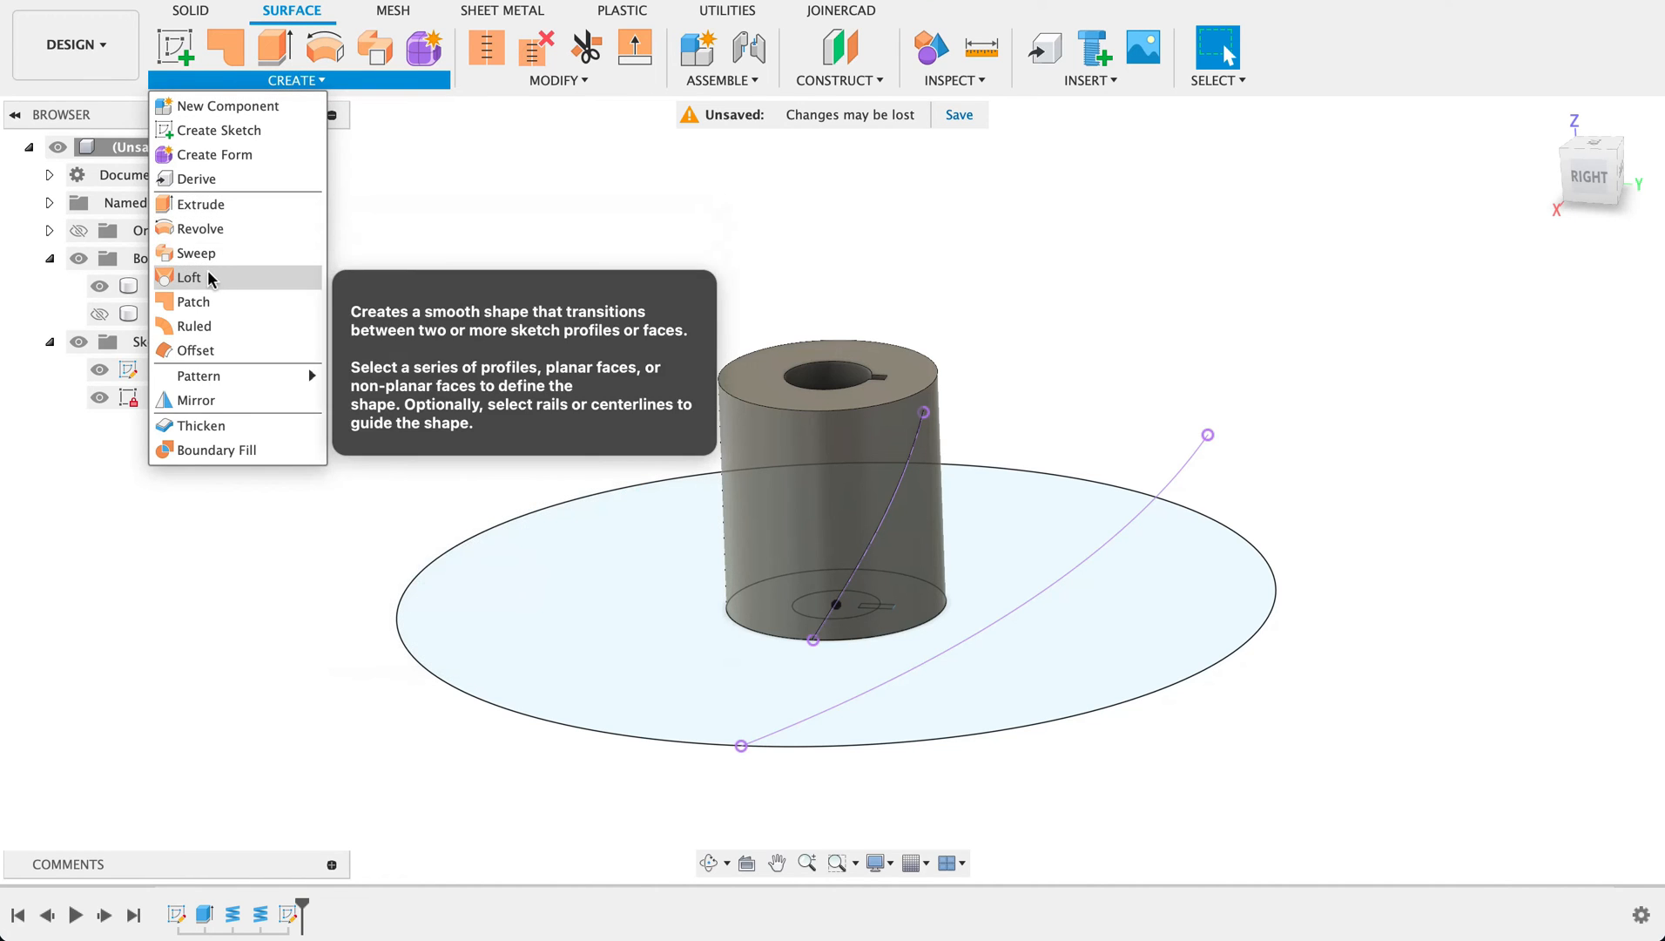
left_click(189, 277)
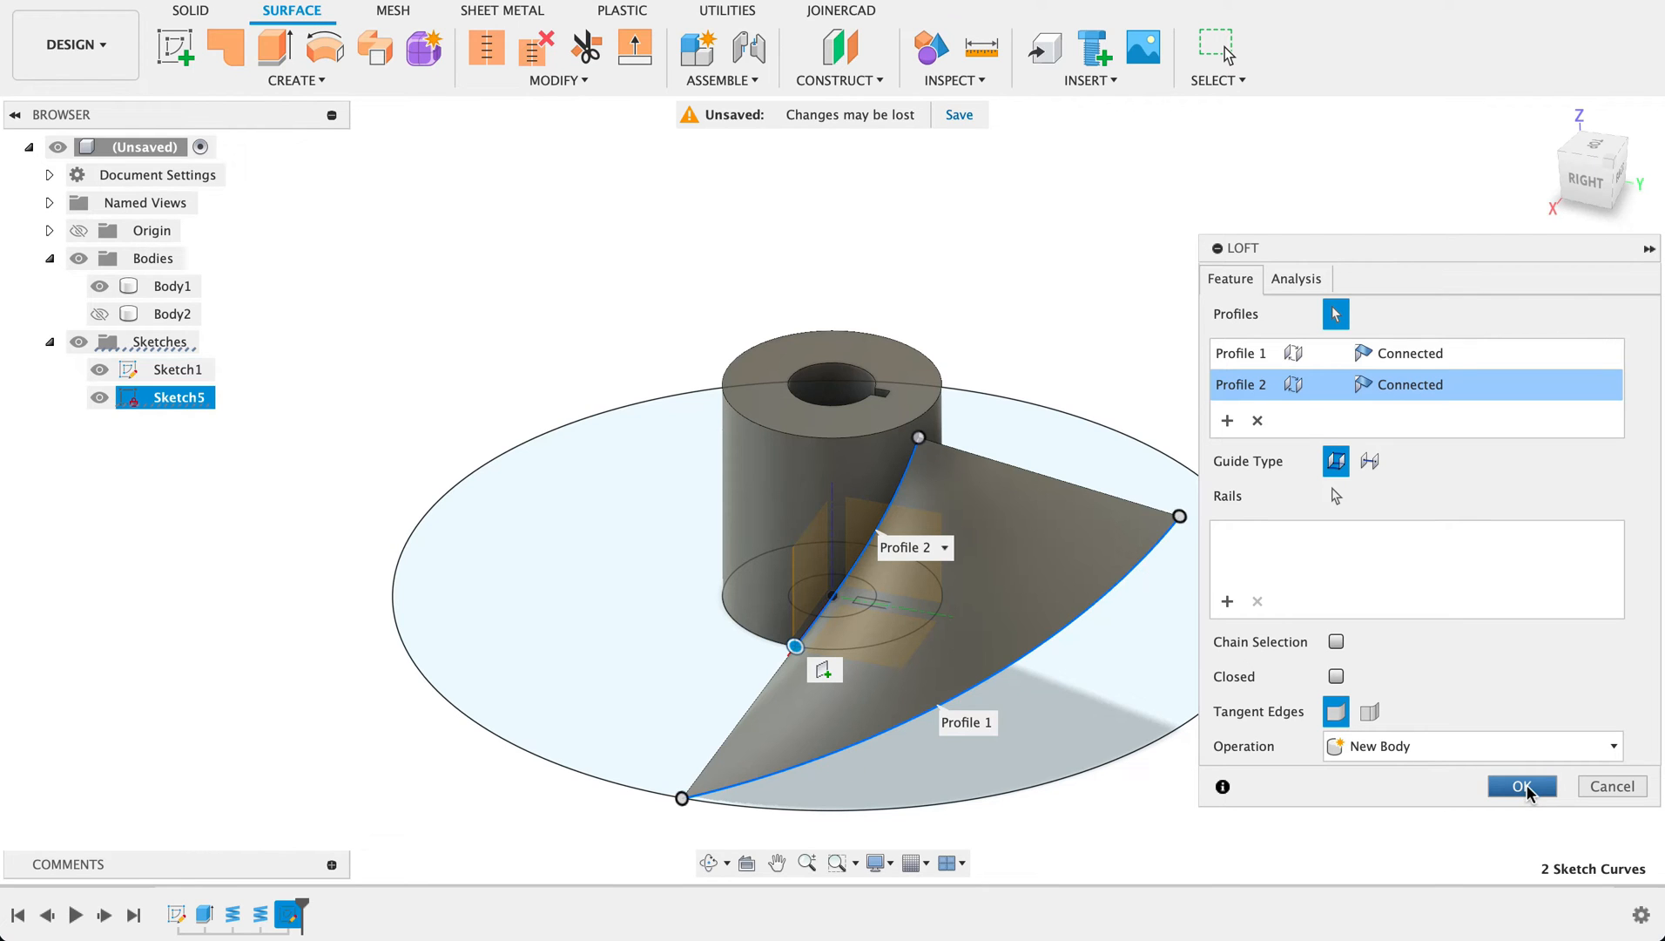
left_click(1521, 786)
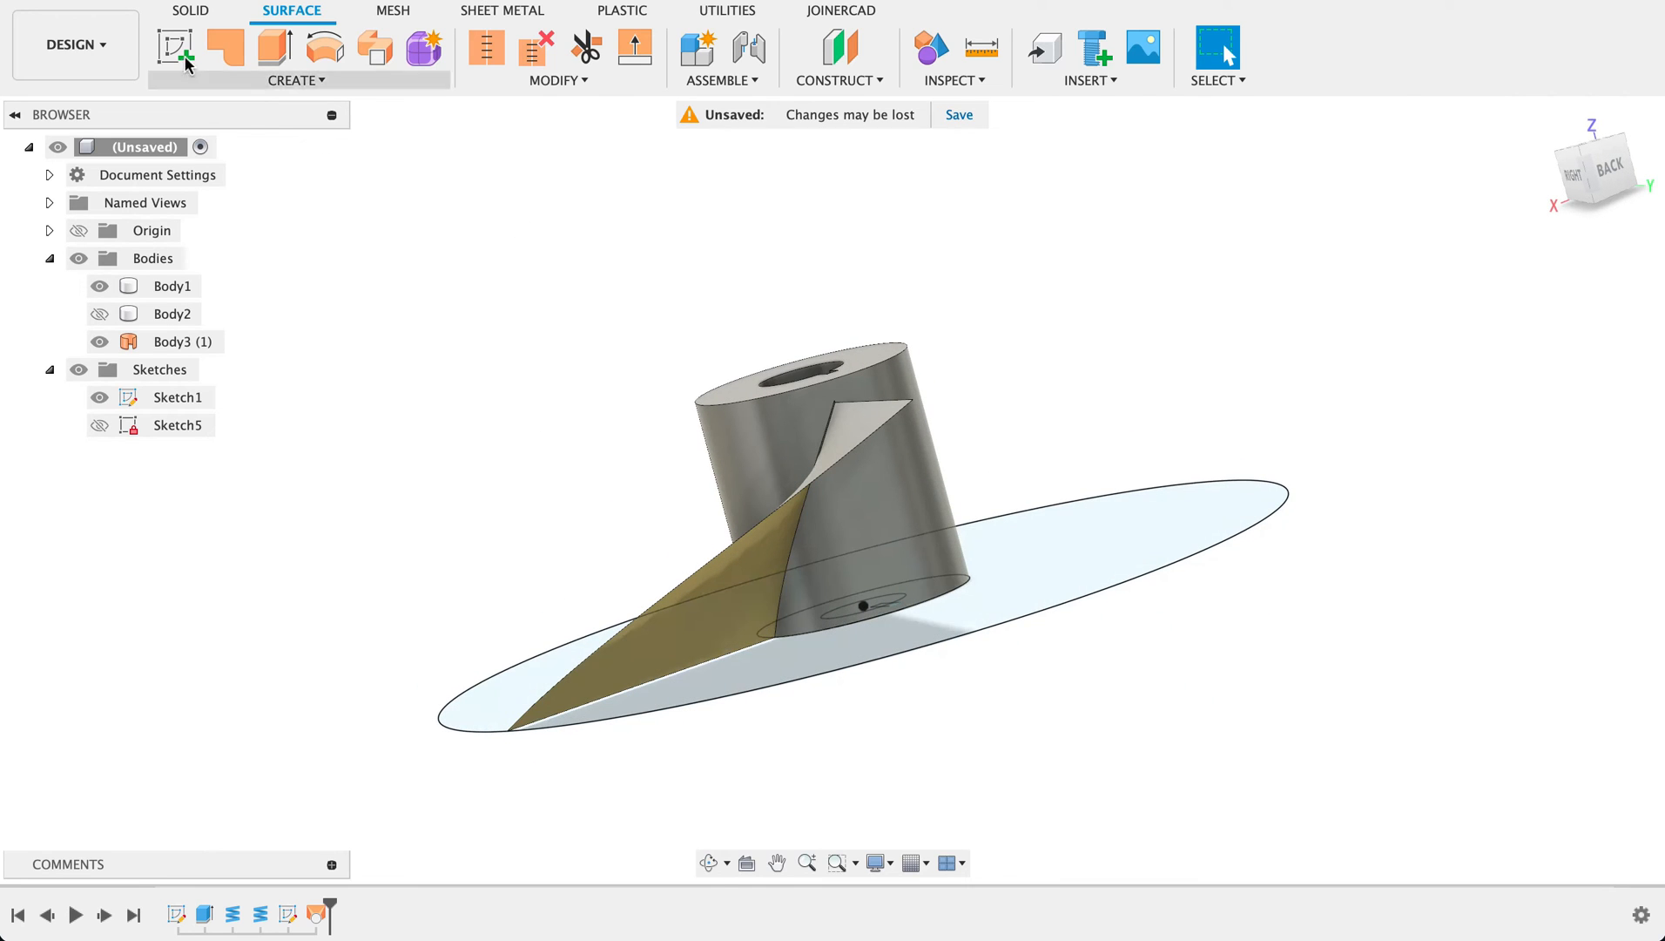
Thicken the lofted blade surface by 4 mm into a solid blade, Body4
left_click(189, 8)
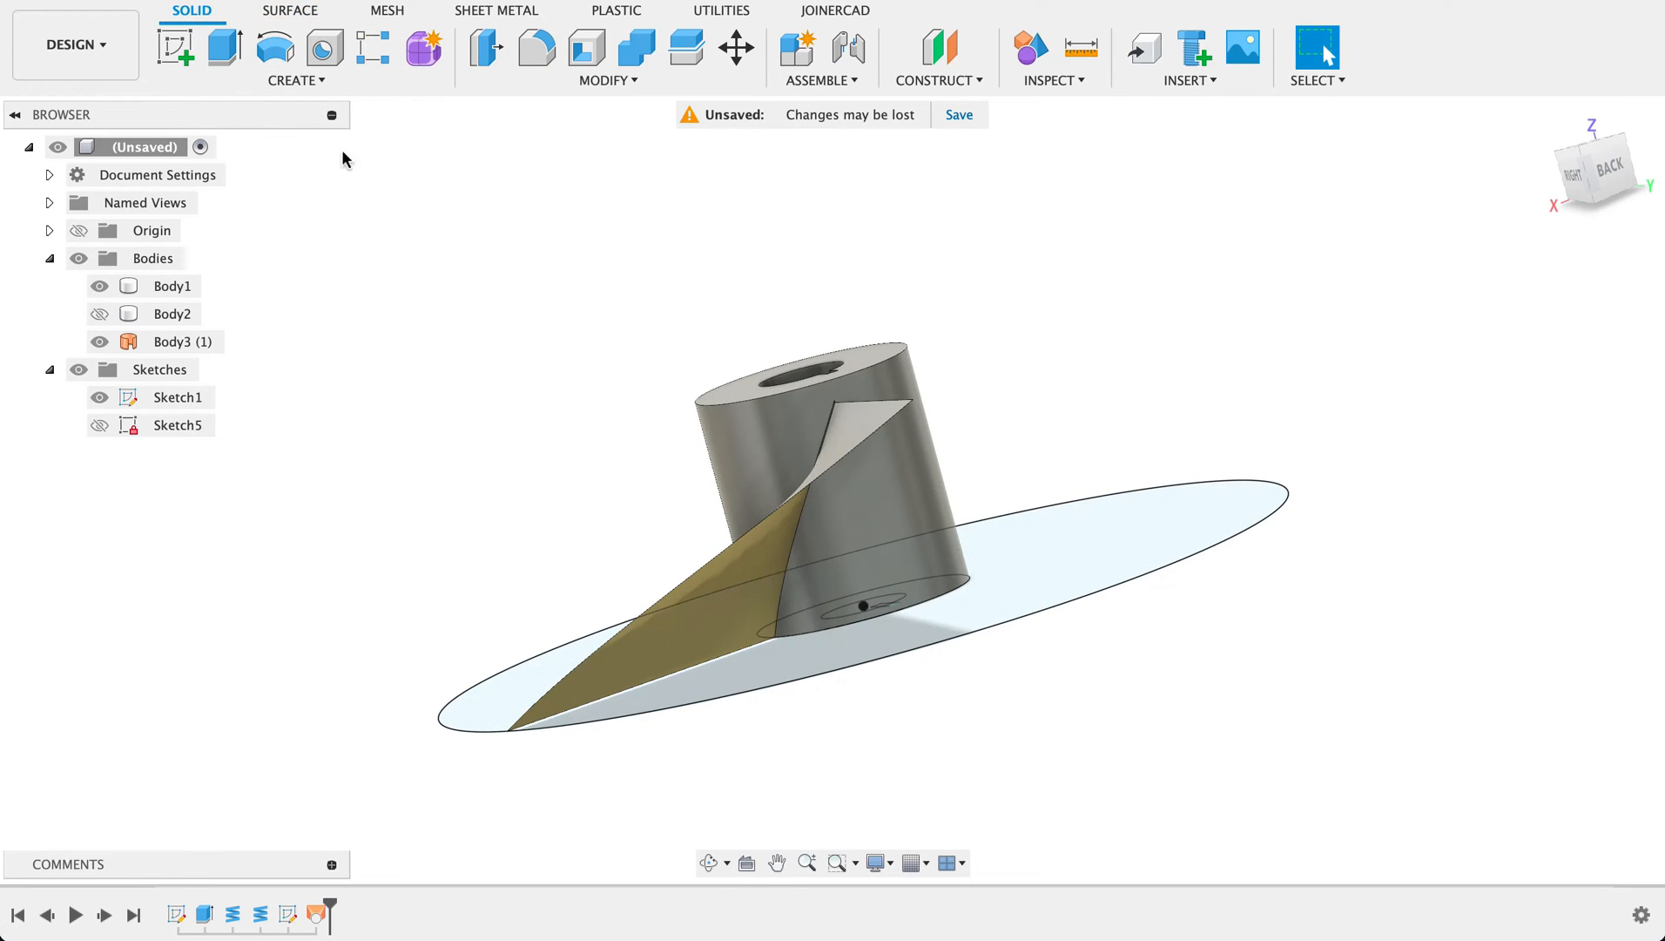
left_click(294, 80)
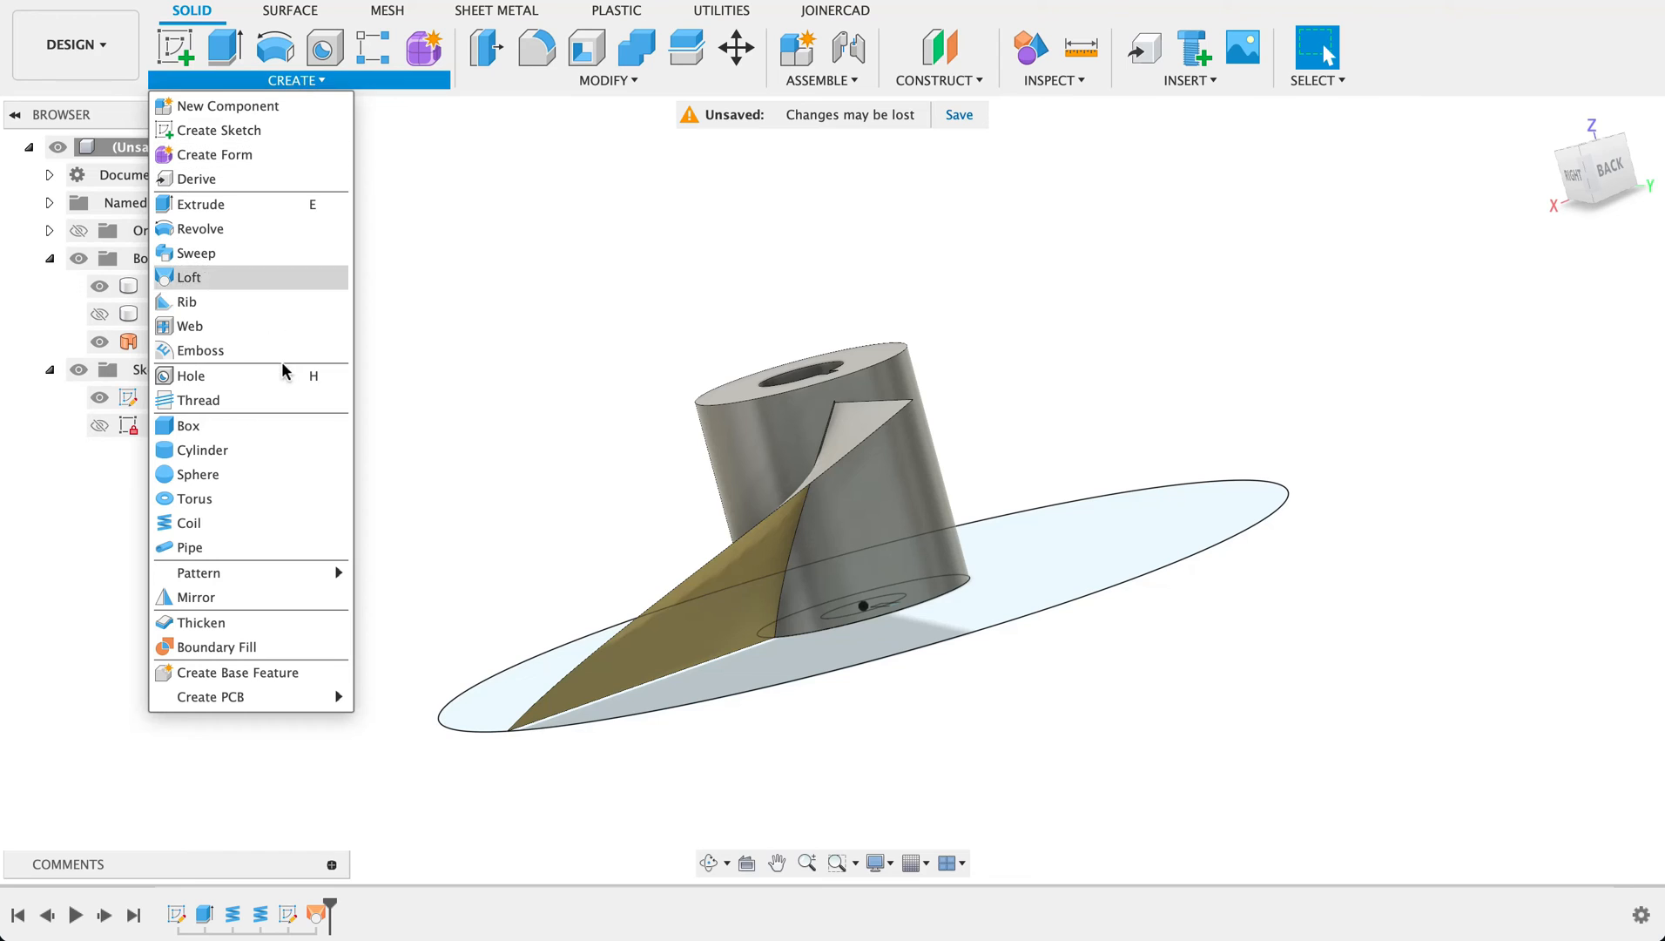
mouse_move(202, 622)
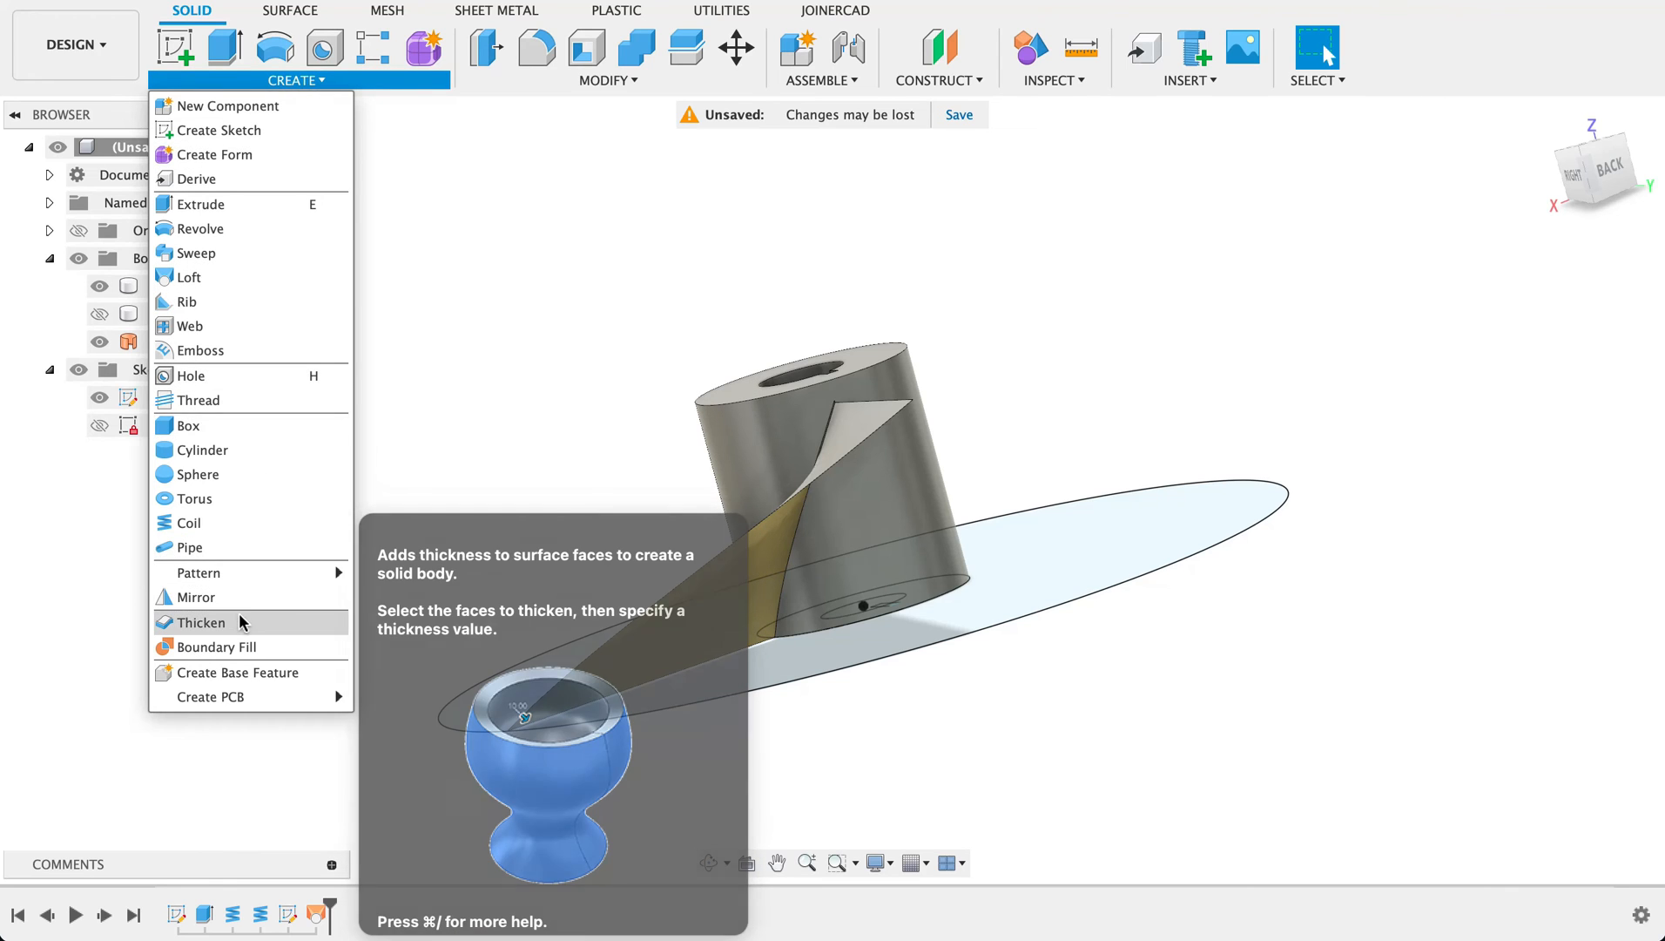
left_click(201, 621)
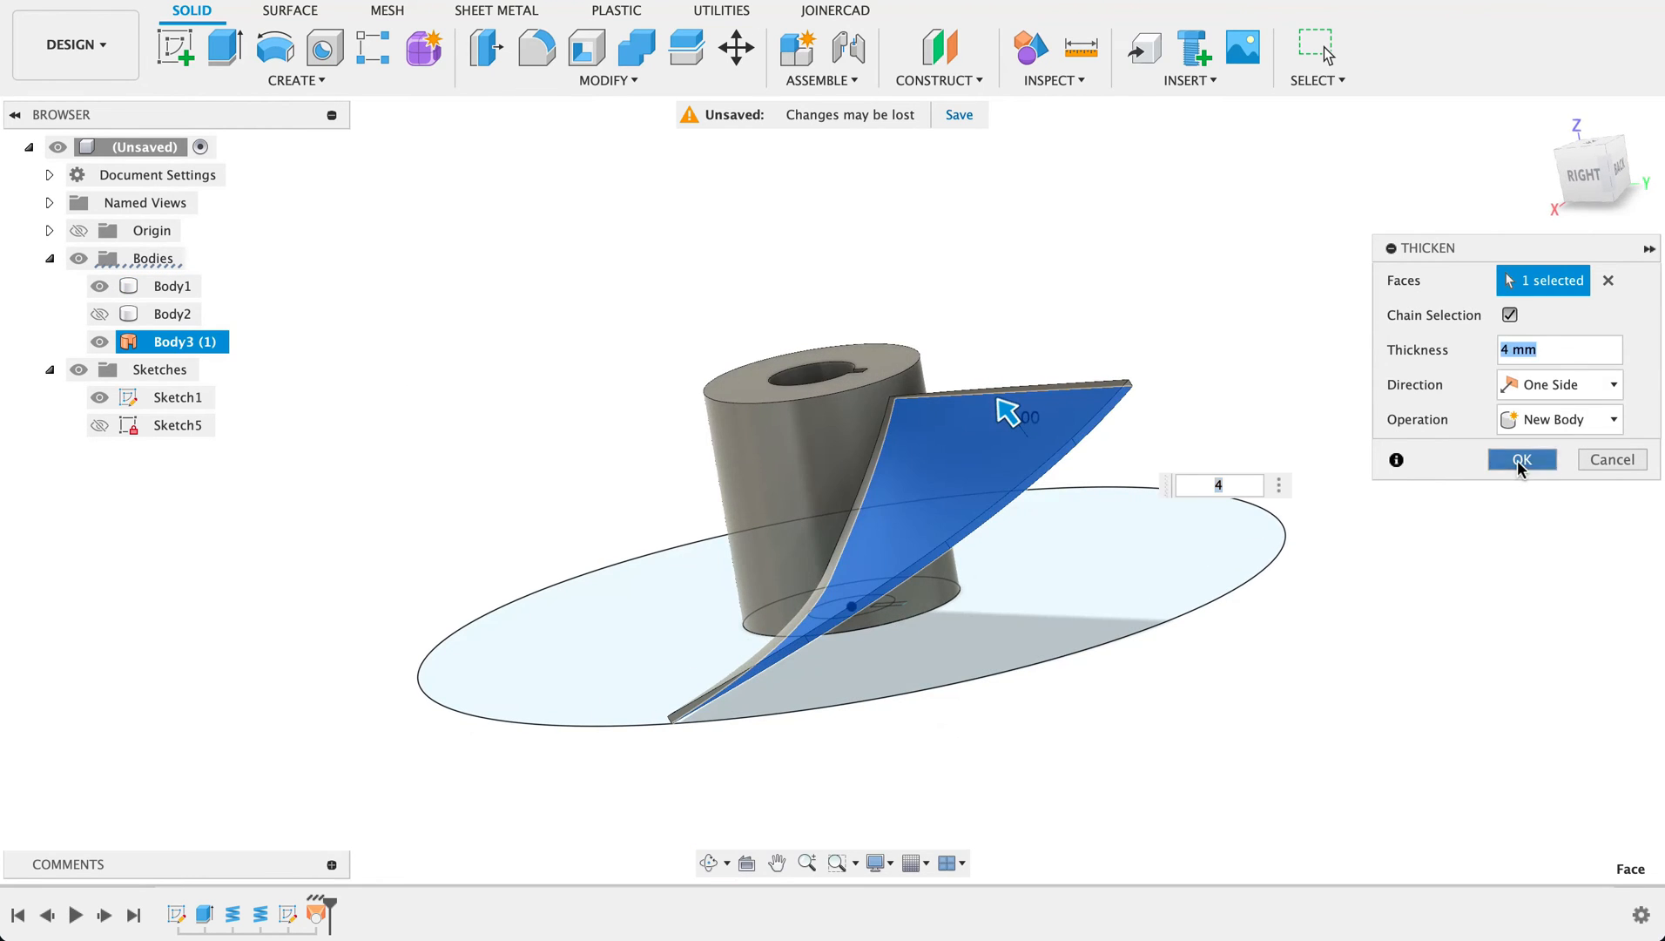
left_click(1521, 458)
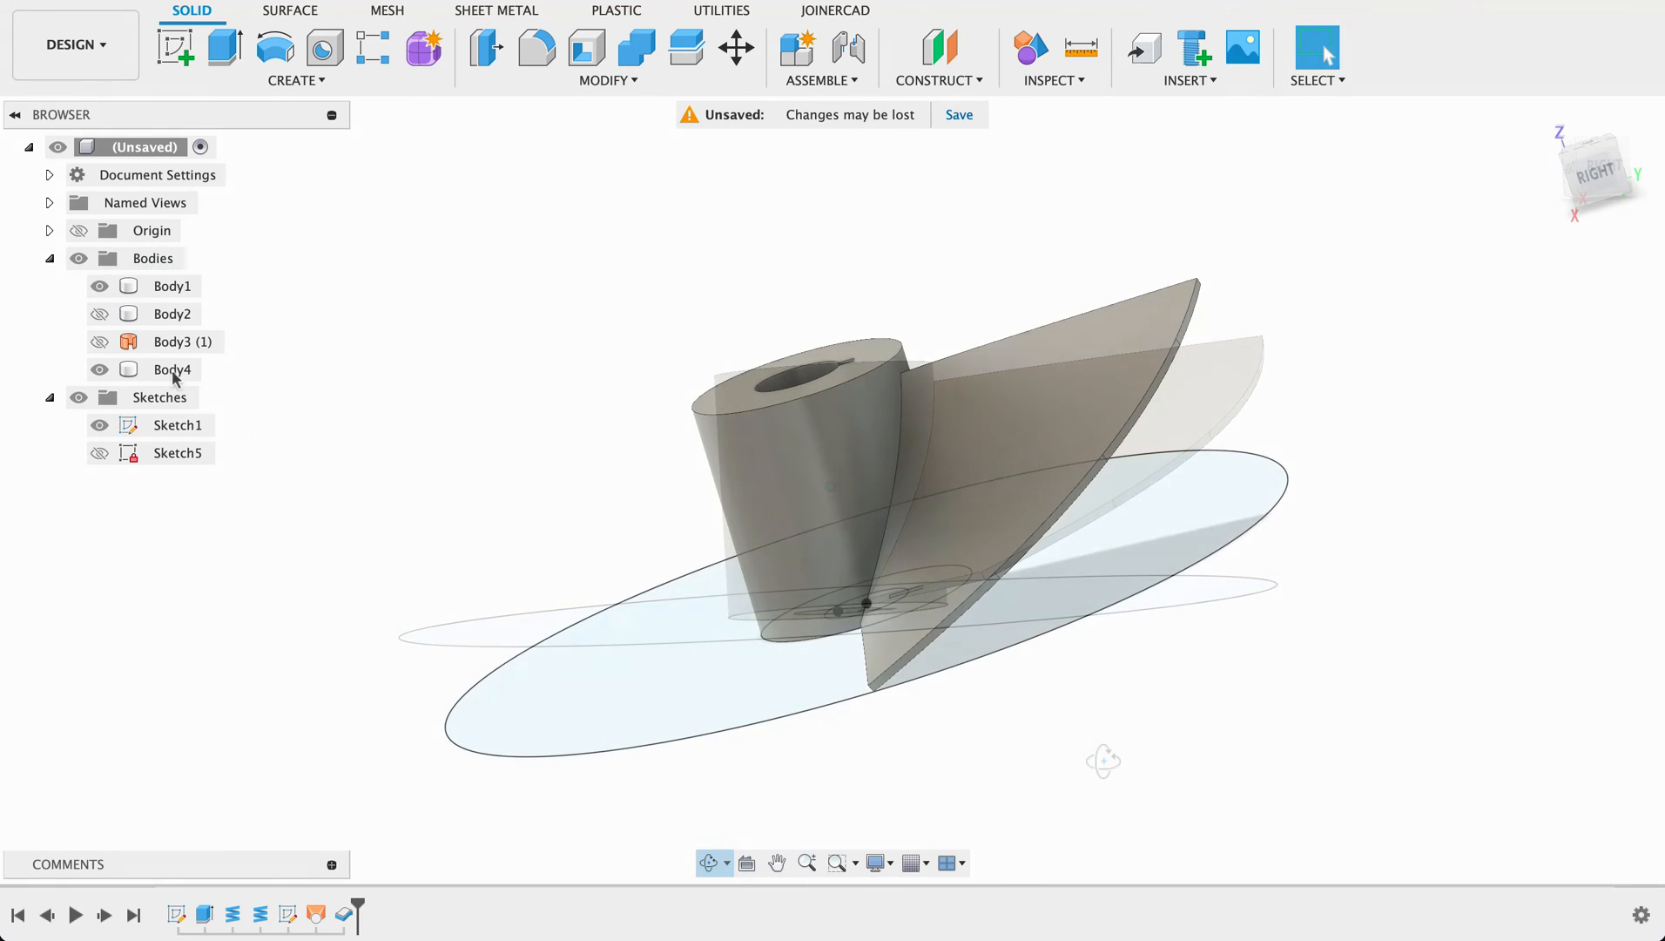
Round the blade's two outer corner edges with a 60 mm fillet for a curved tip
left_click(99, 367)
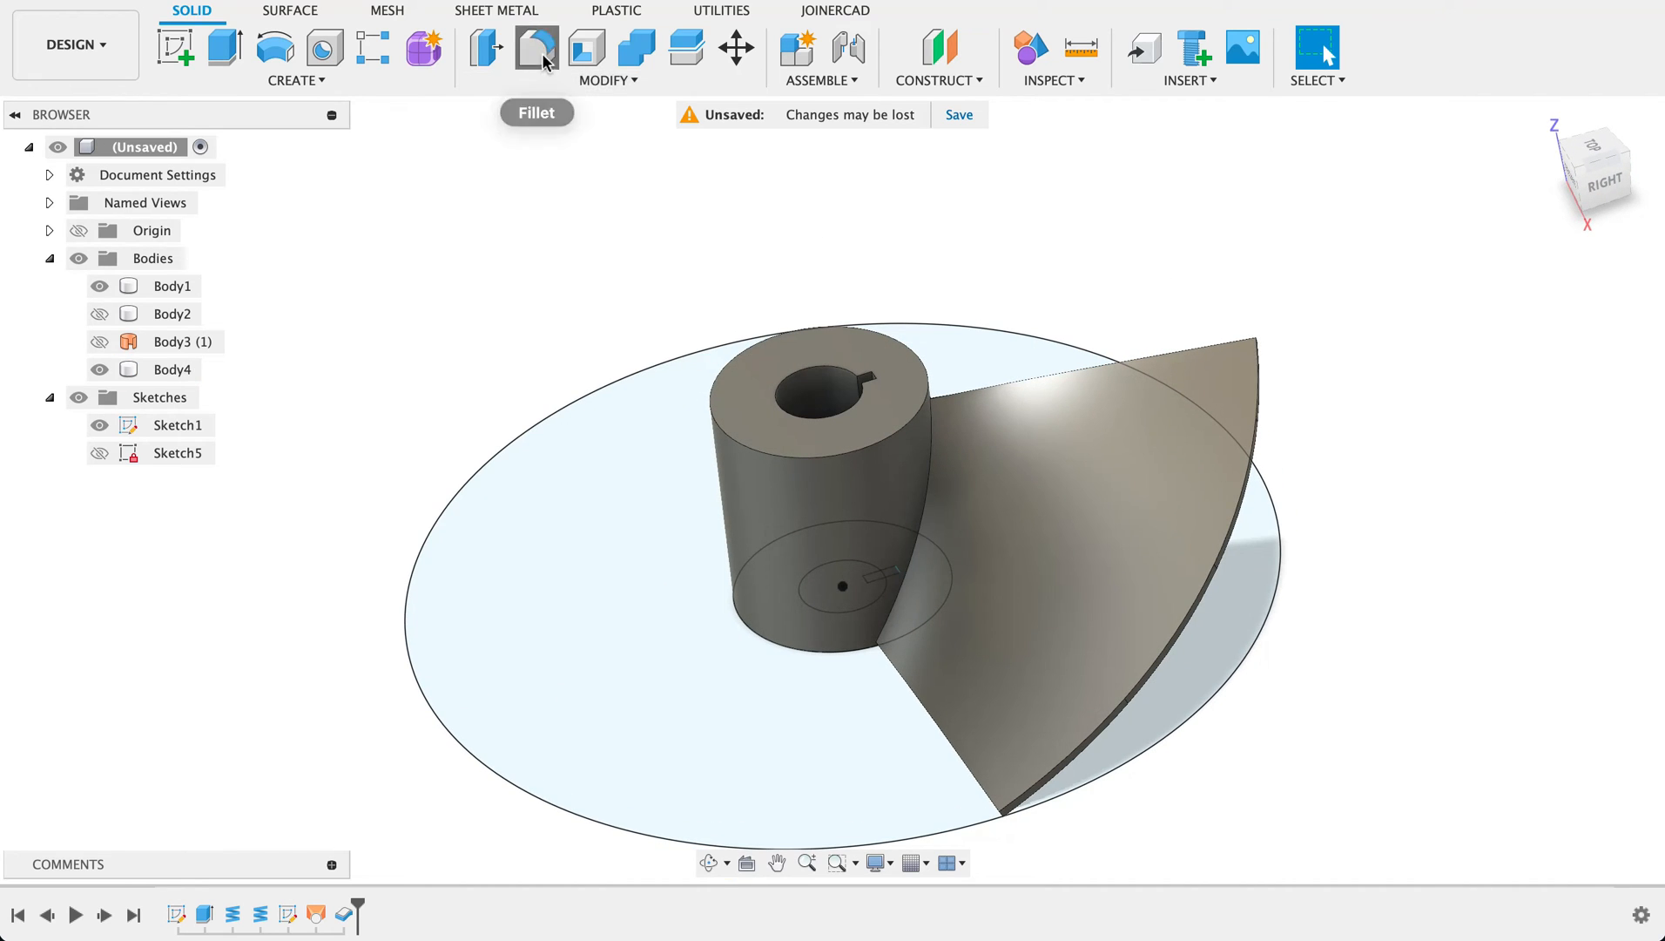
left_click(534, 48)
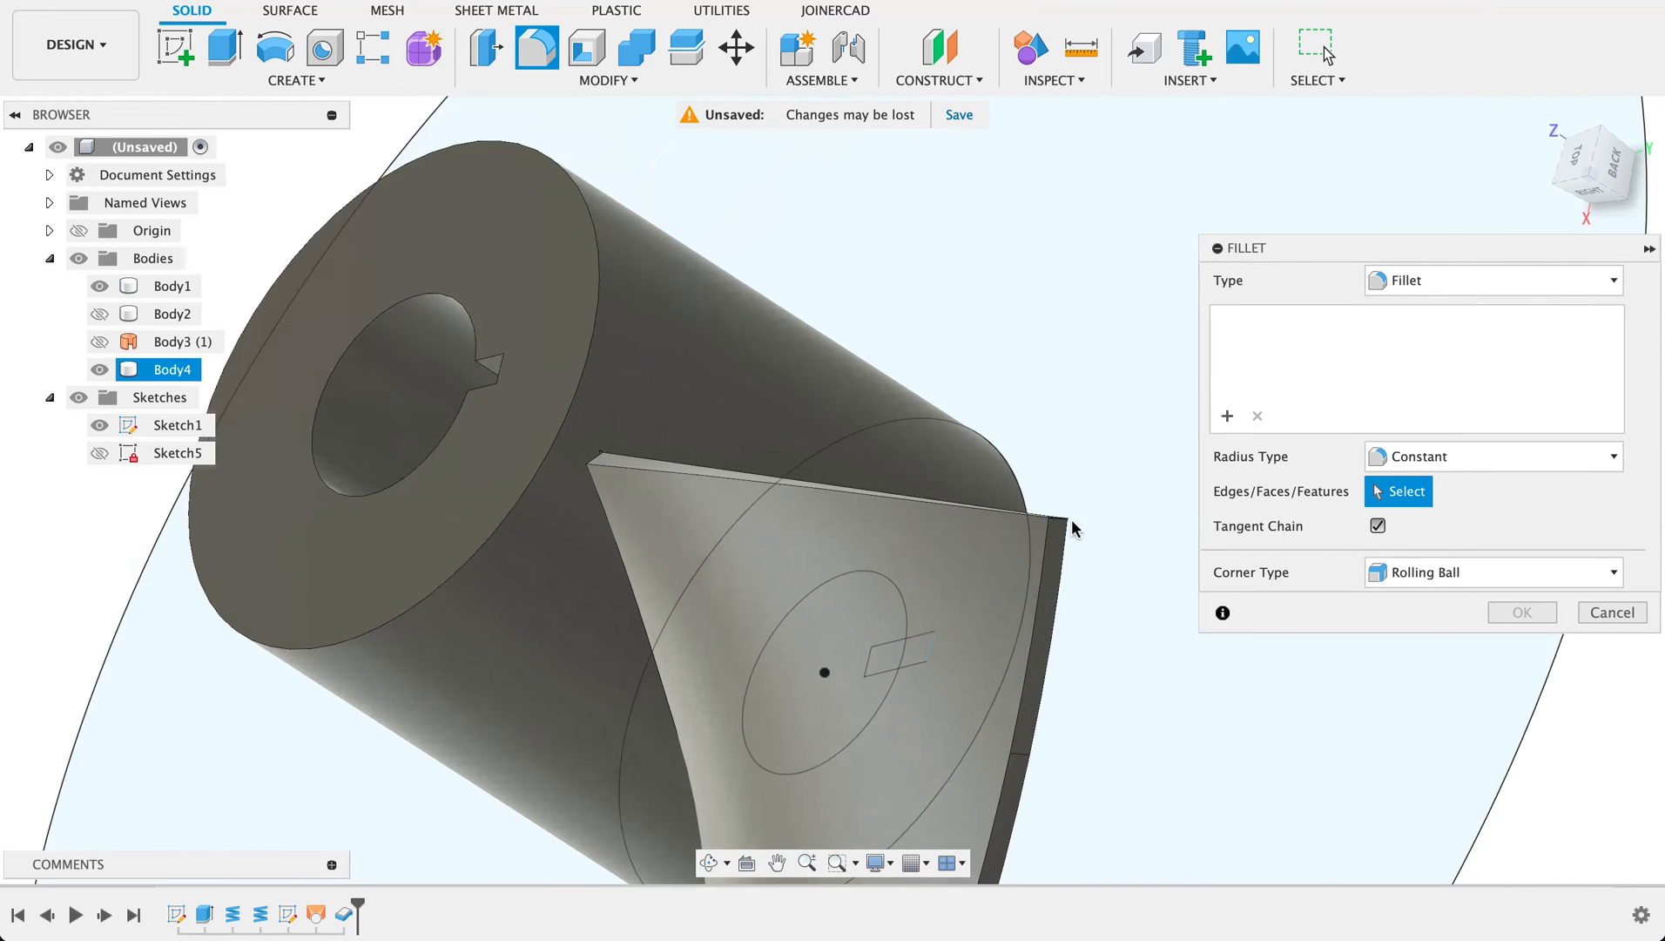
left_click(1052, 522)
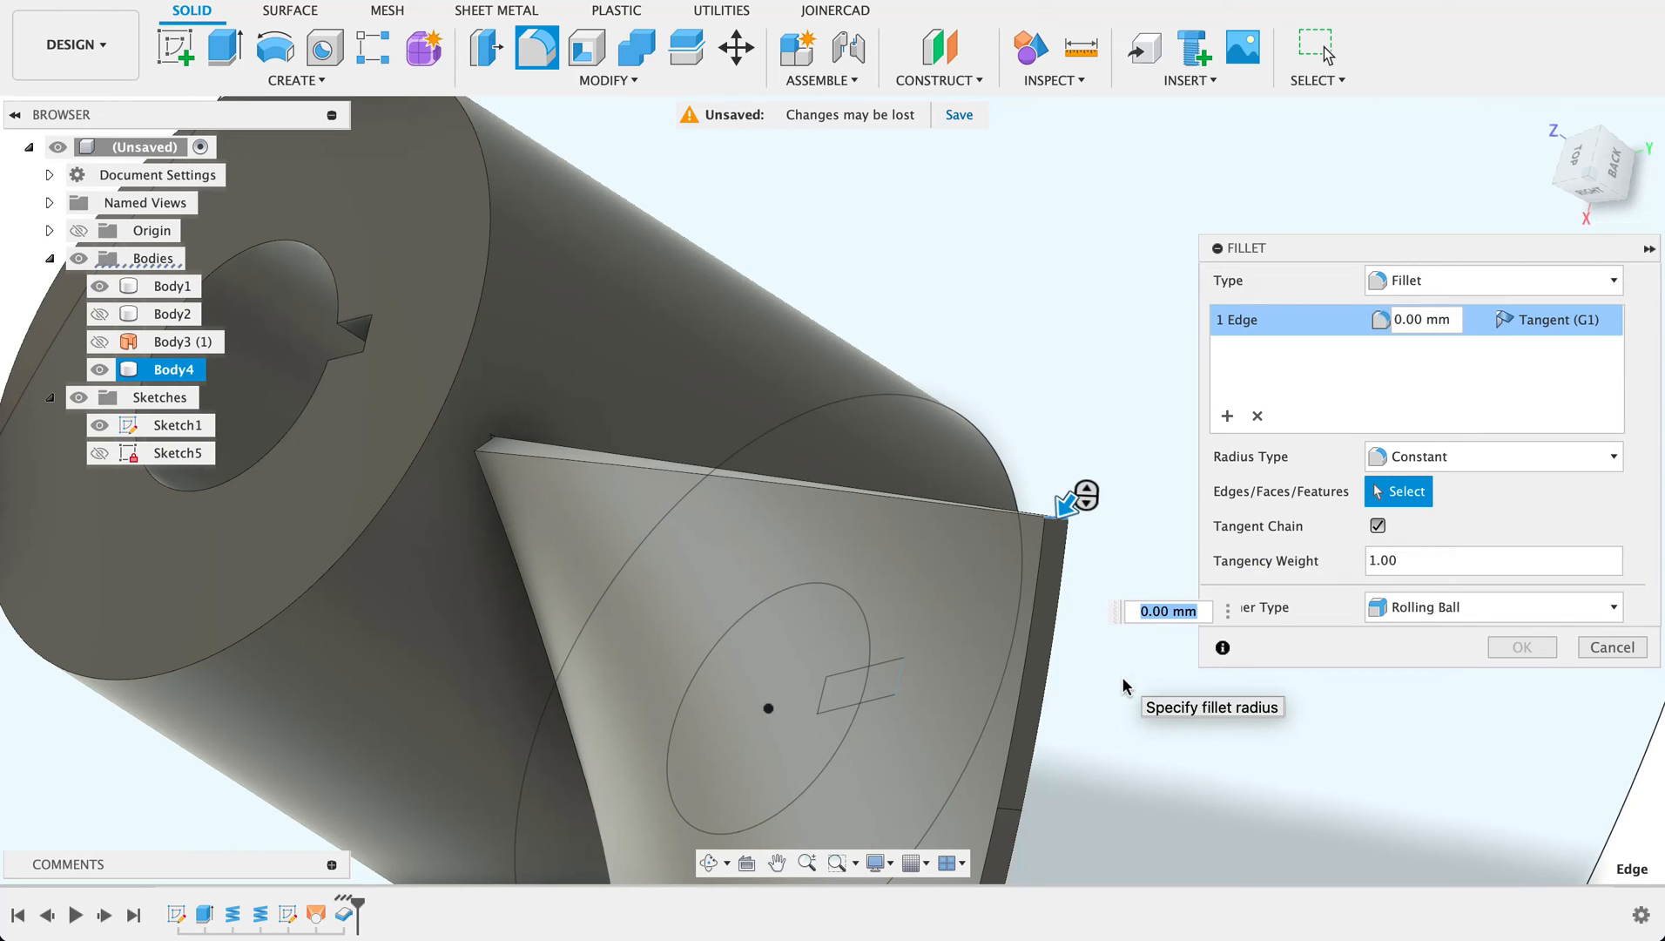
type("60")
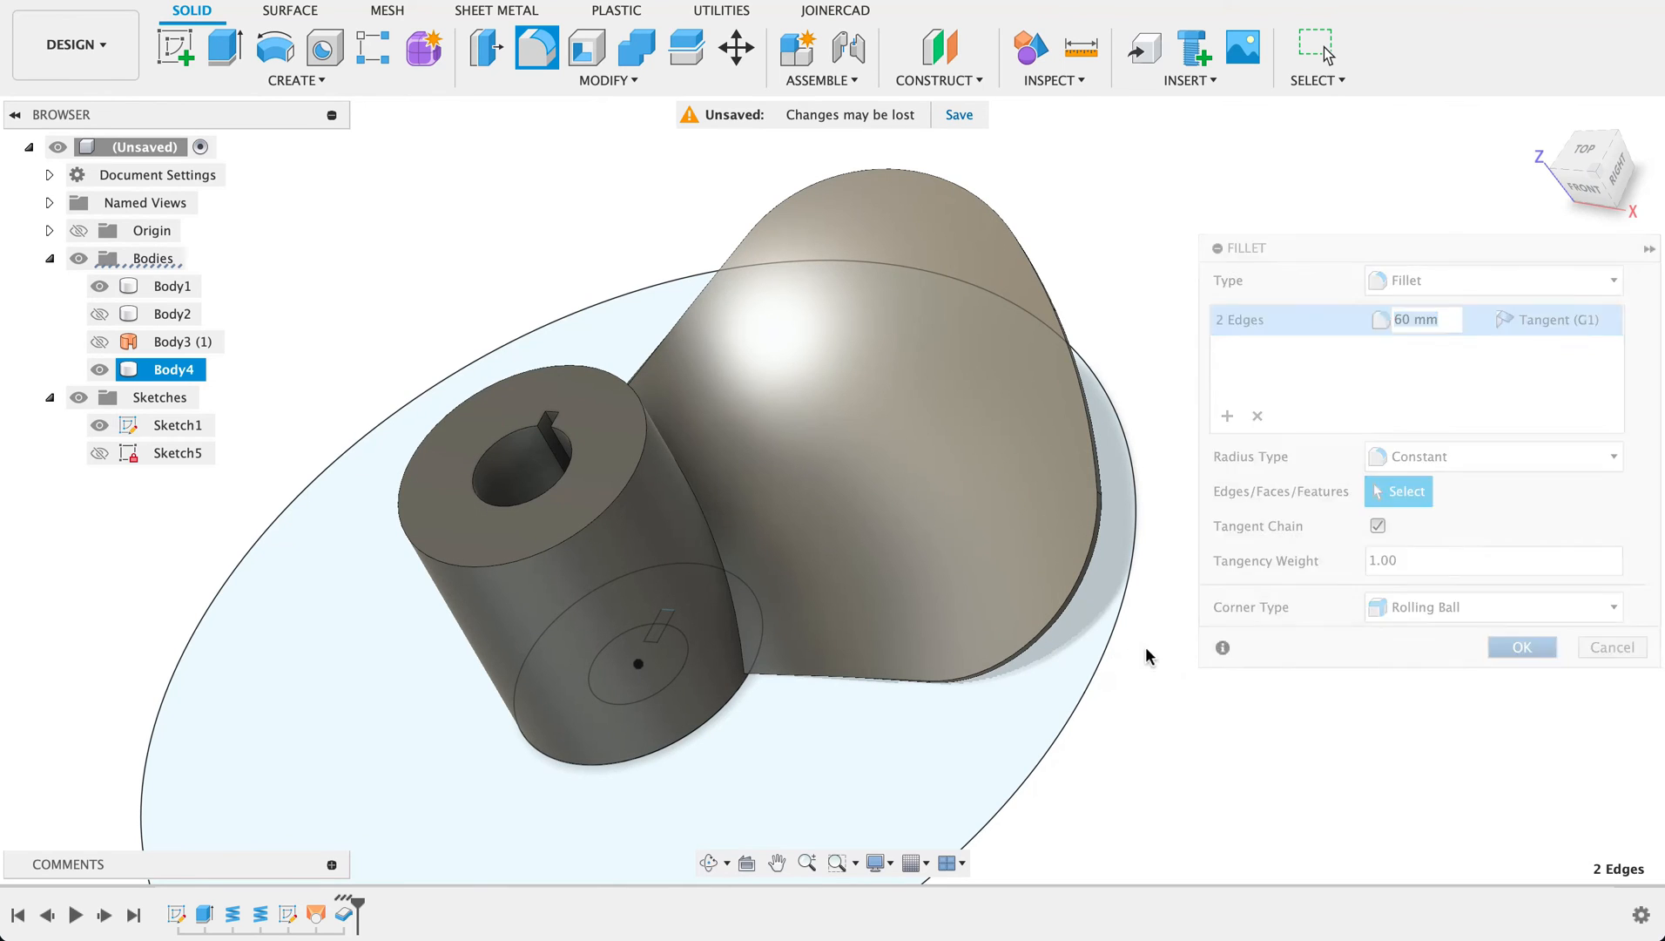
left_click(1519, 646)
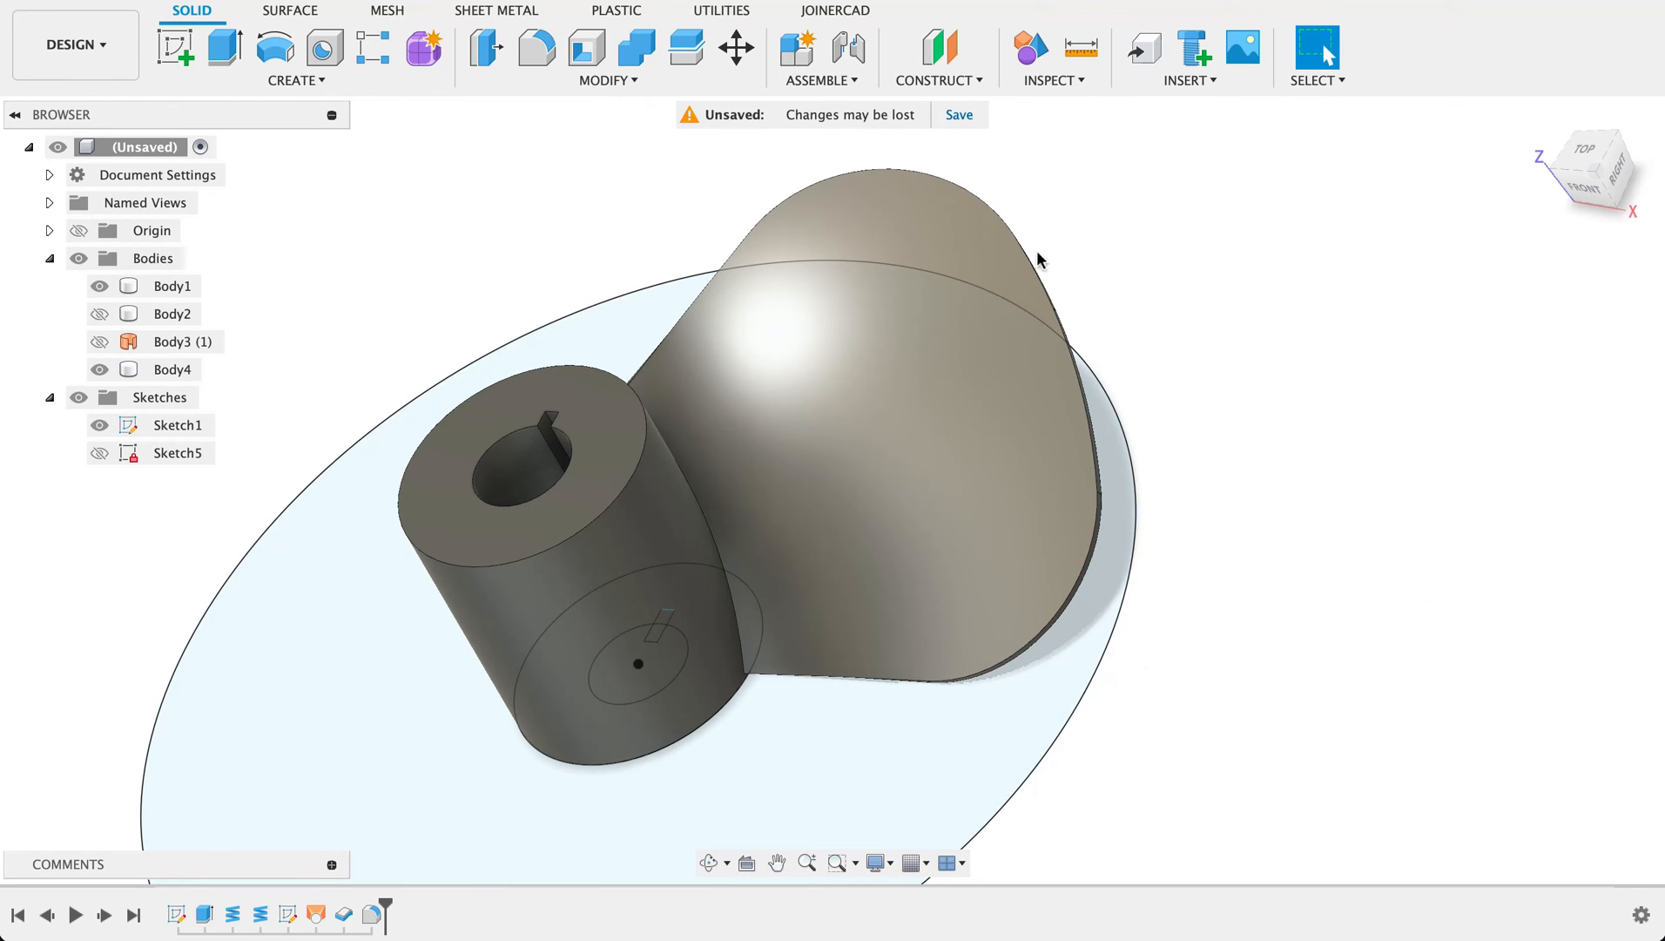
Circular-pattern the blade three times around the hub's axis, giving Bodies 4–6
left_click(294, 80)
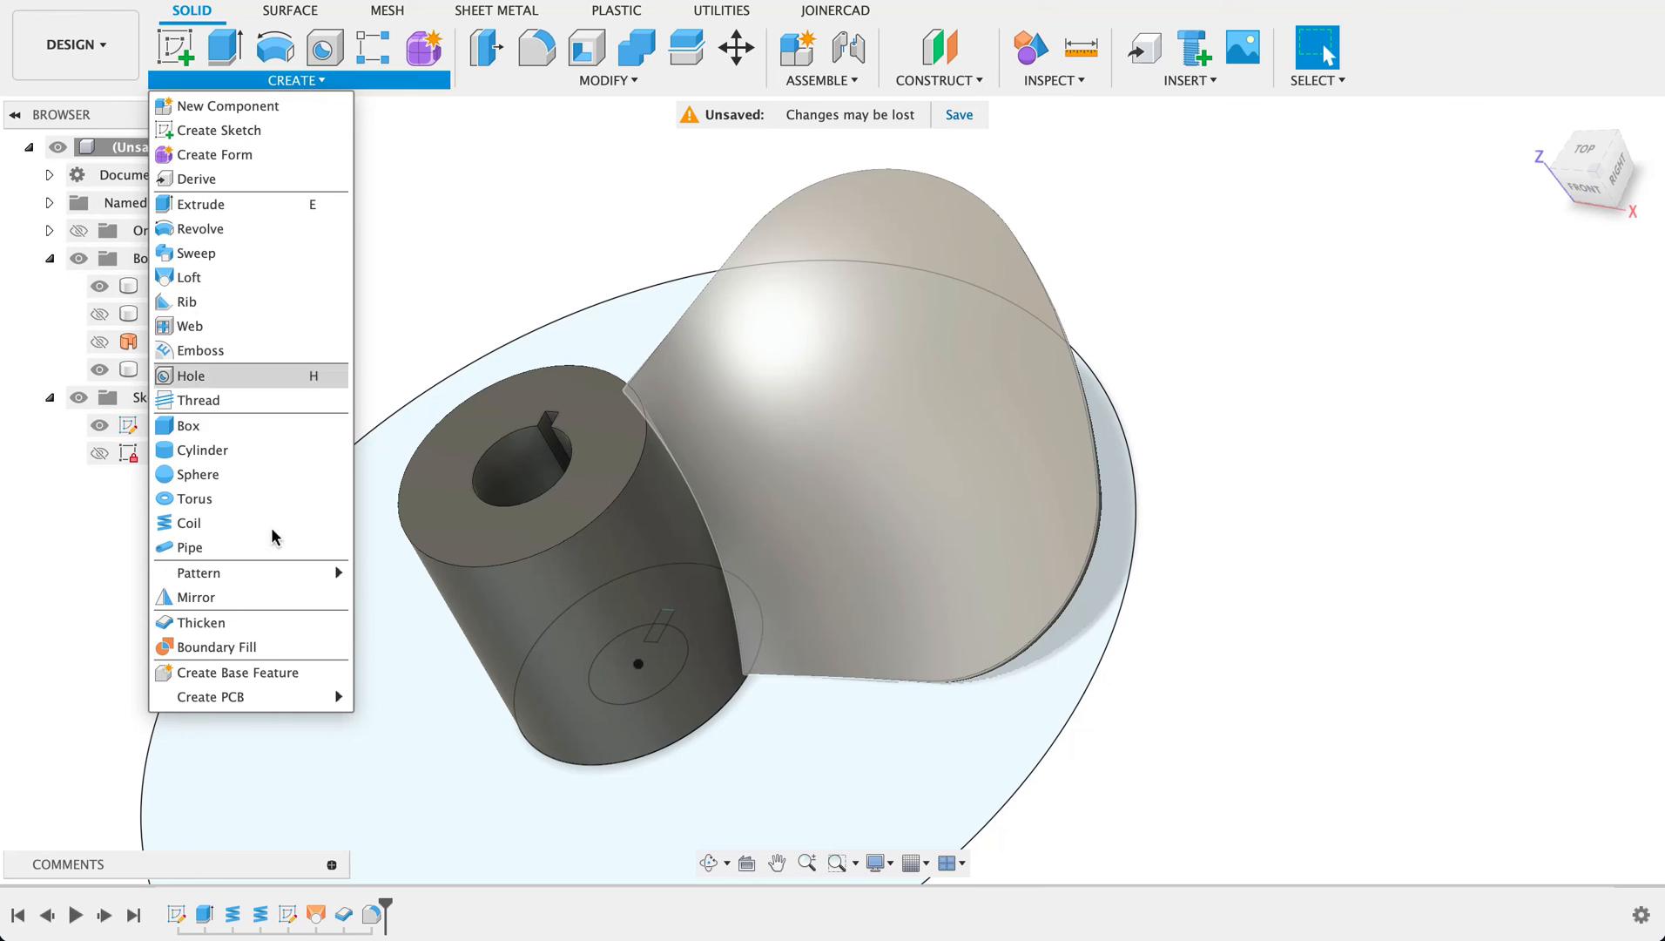
mouse_move(197, 573)
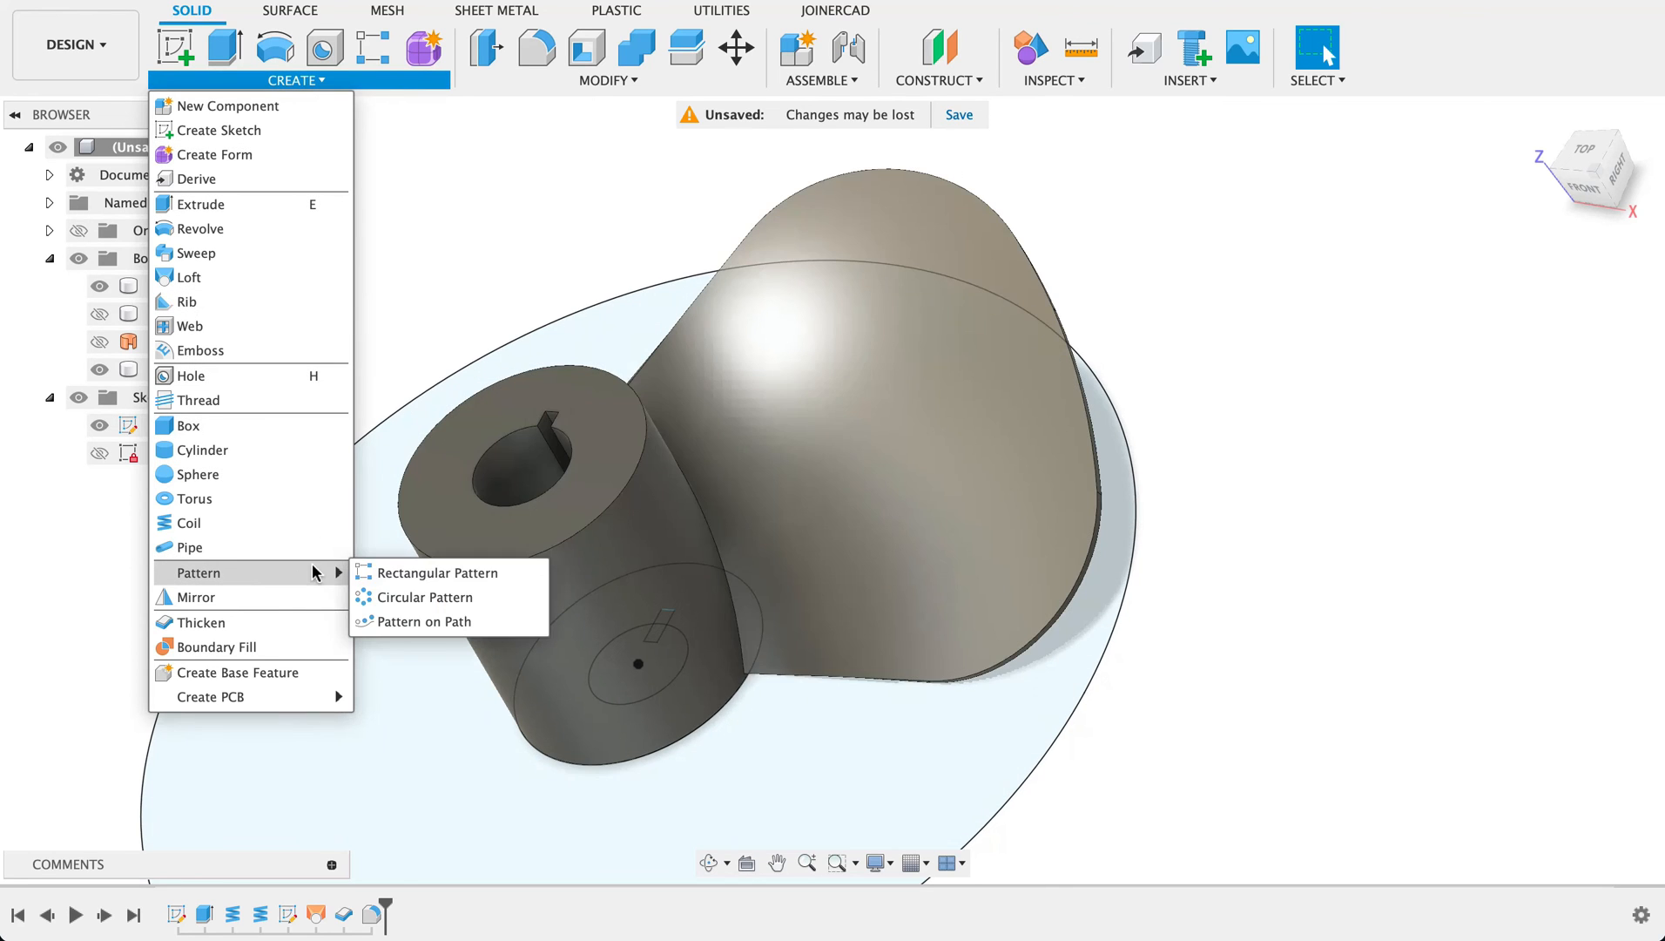
left_click(425, 597)
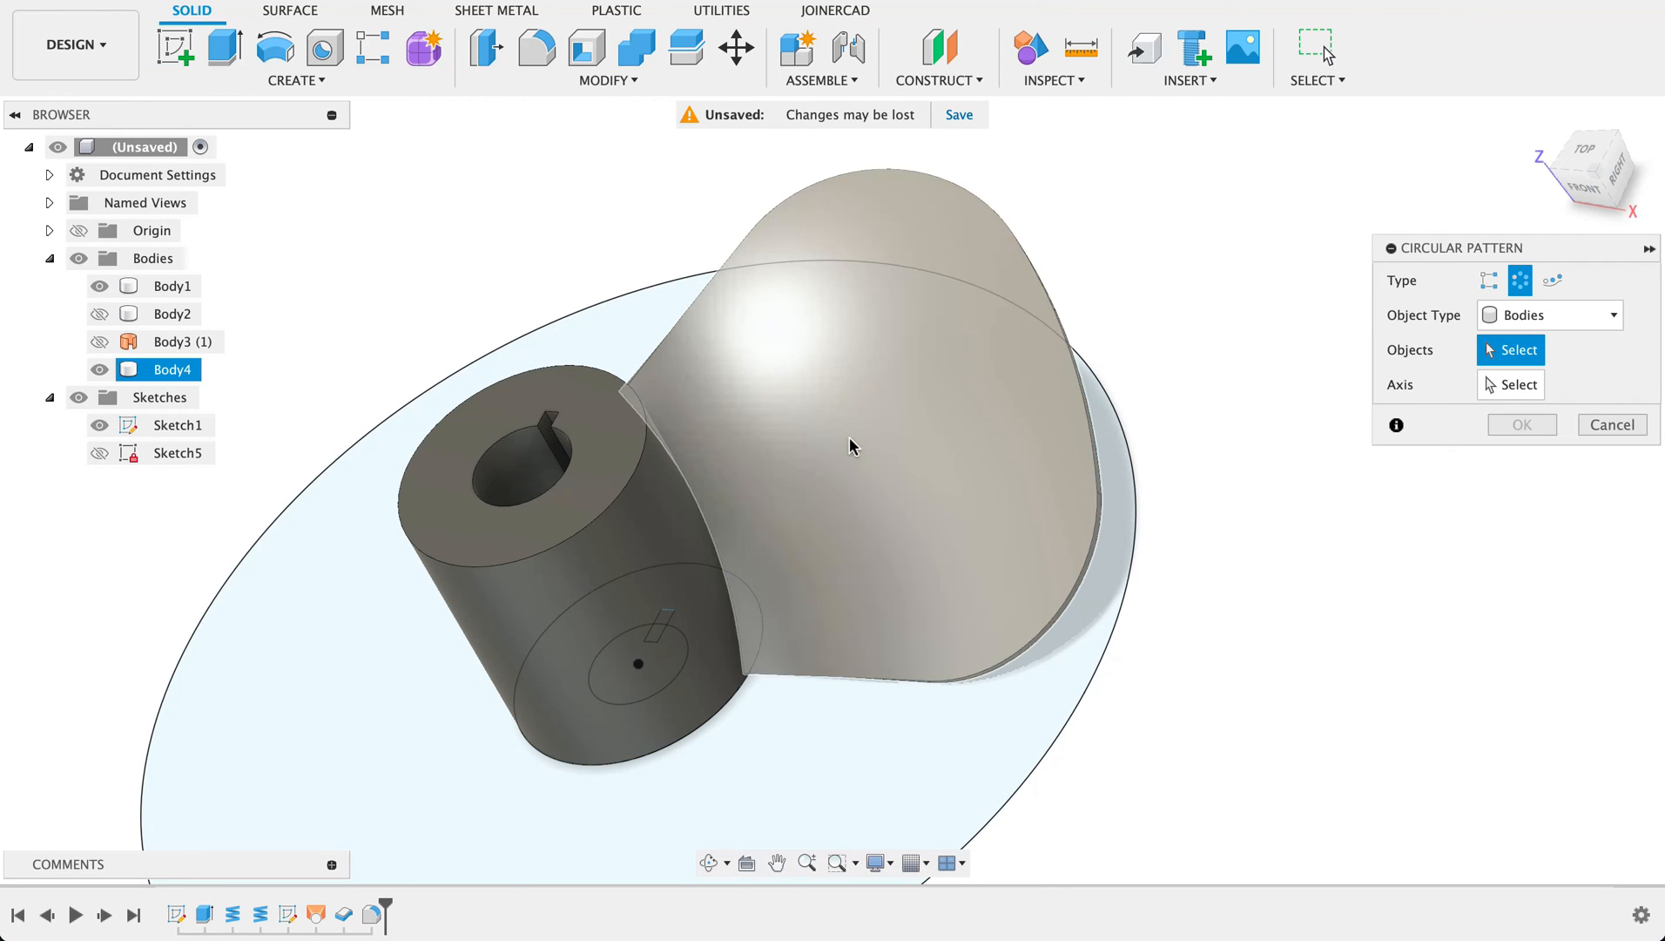
left_click(850, 446)
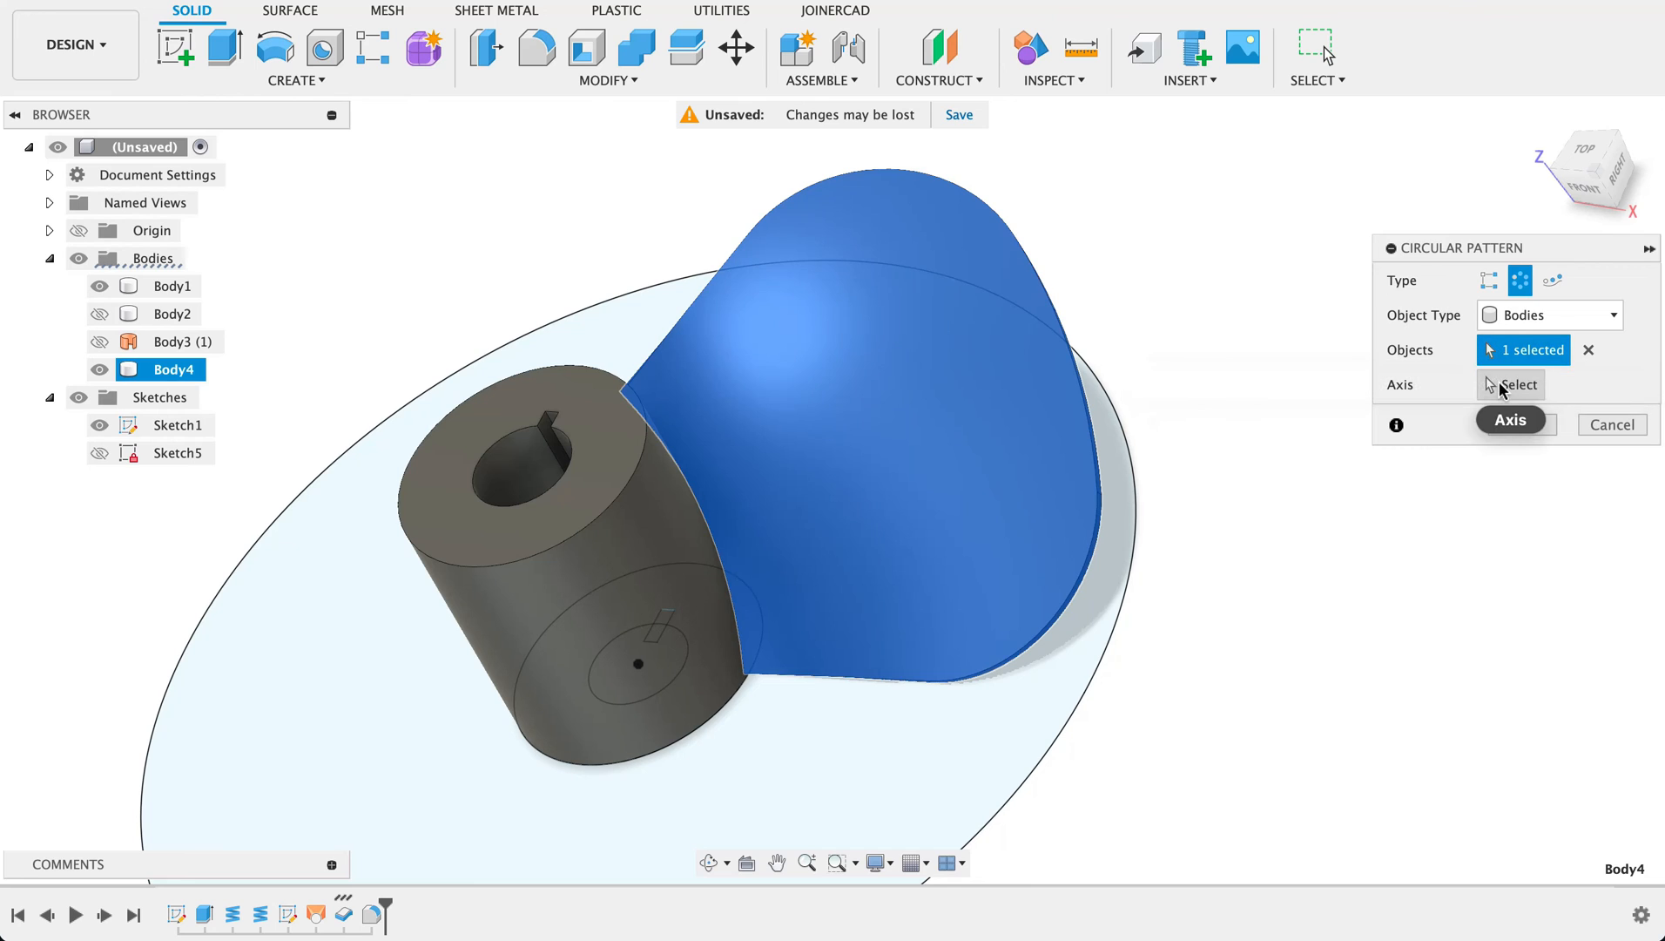
left_click(573, 515)
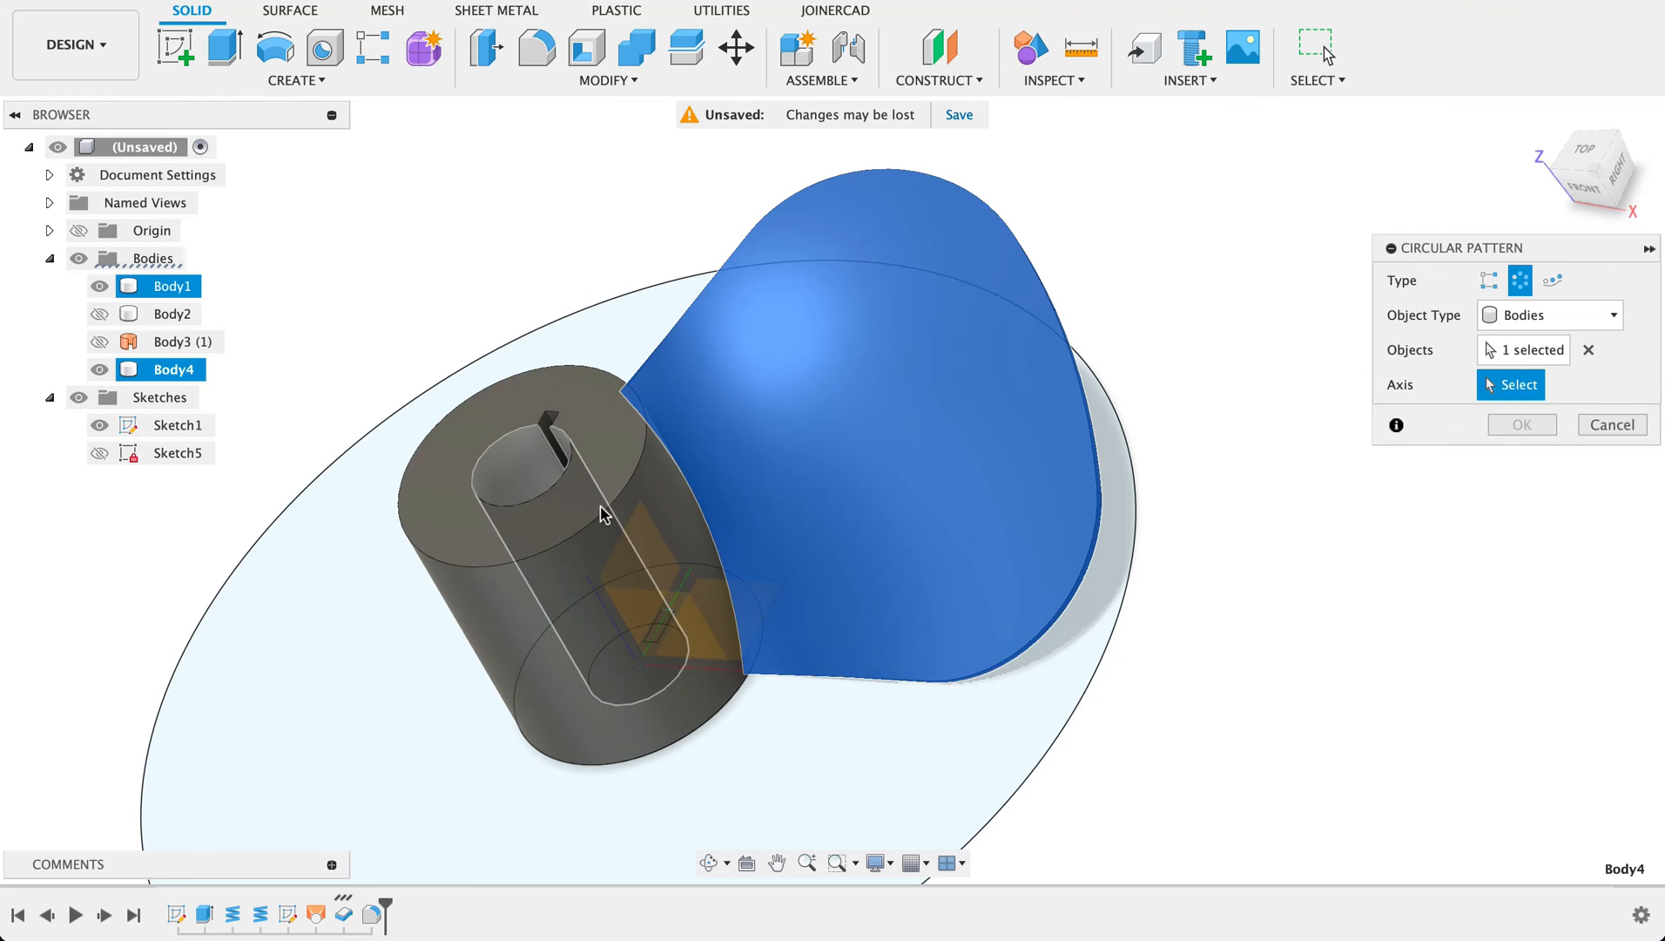
left_click(1517, 385)
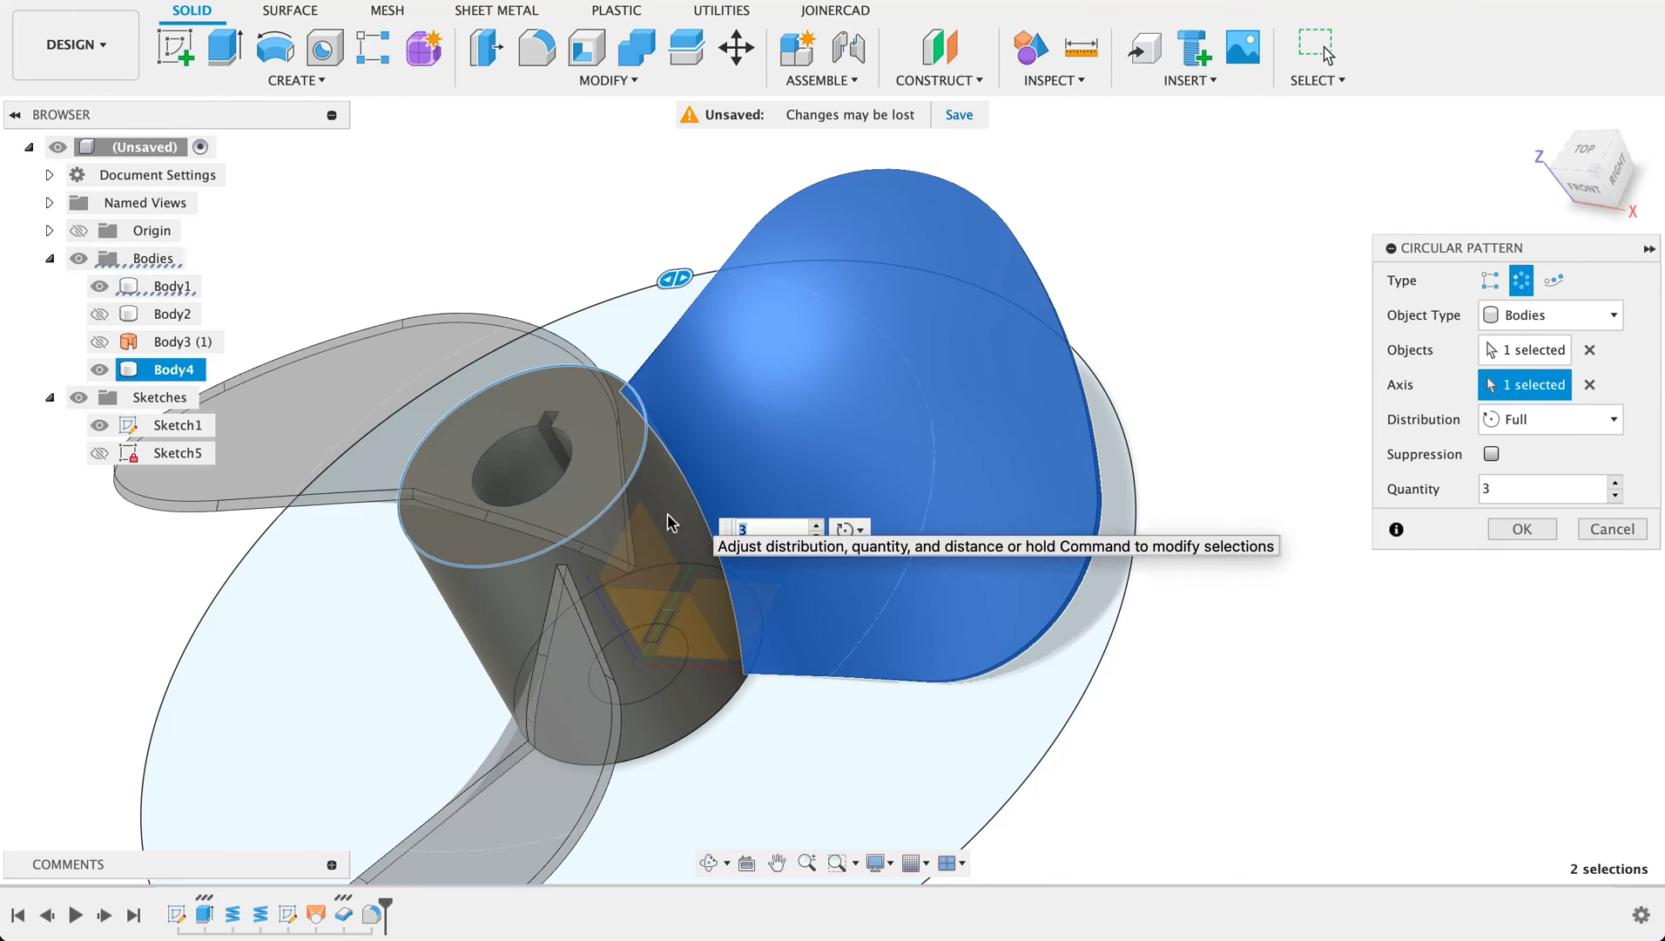
left_click_drag(668, 521, 1221, 648)
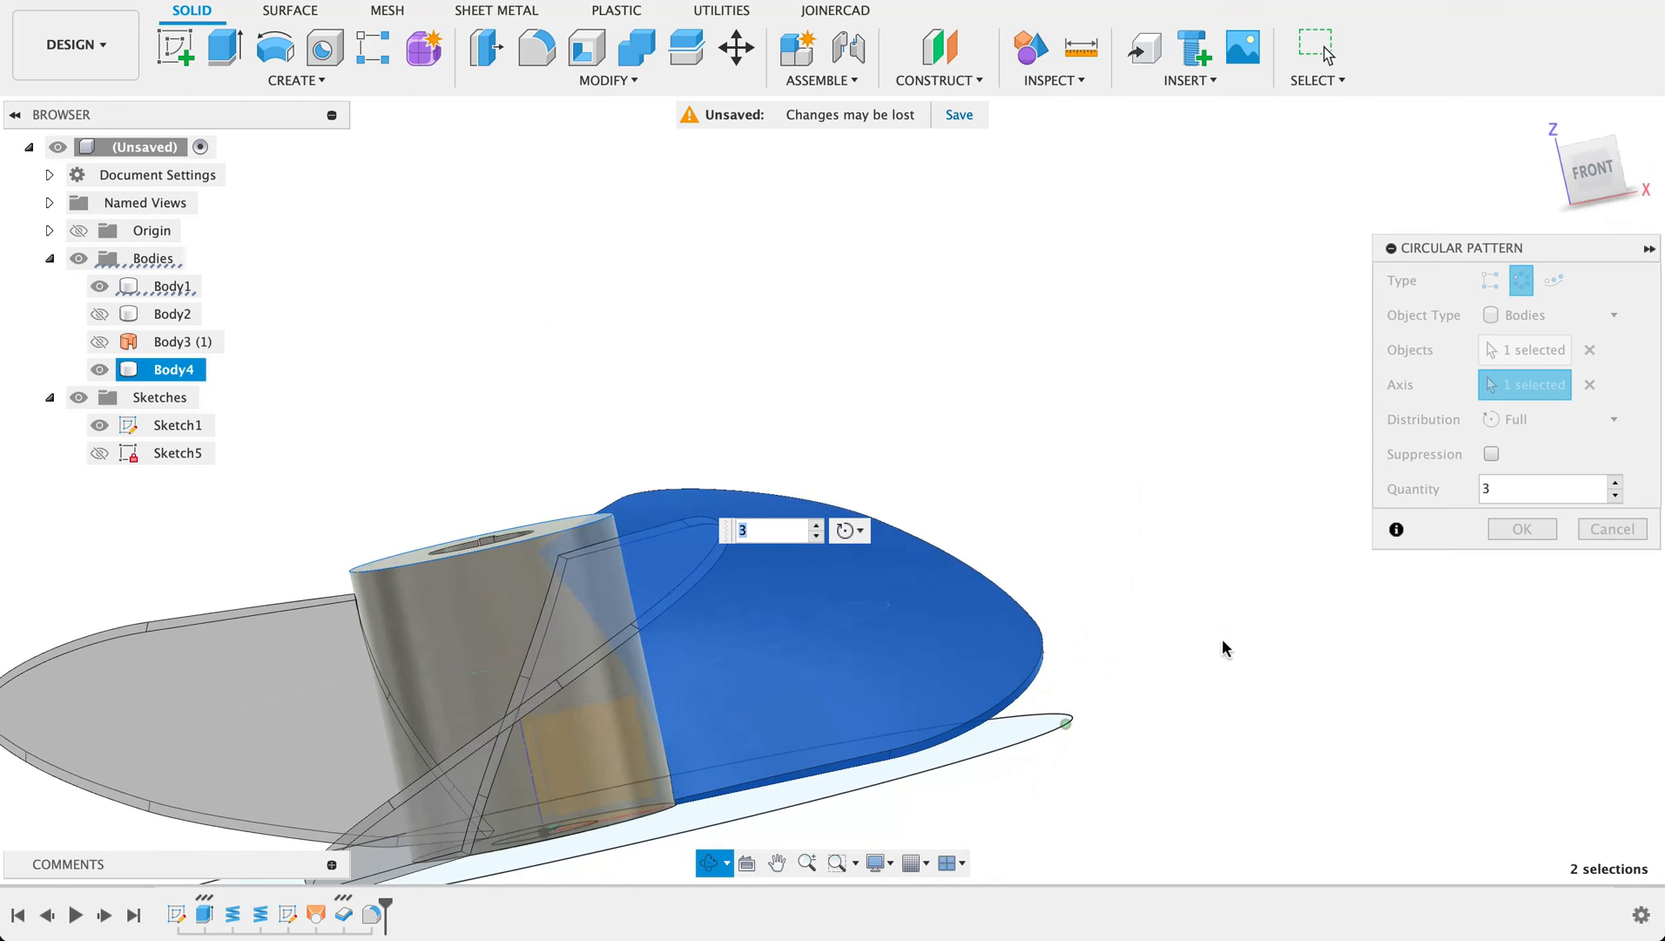
type("5")
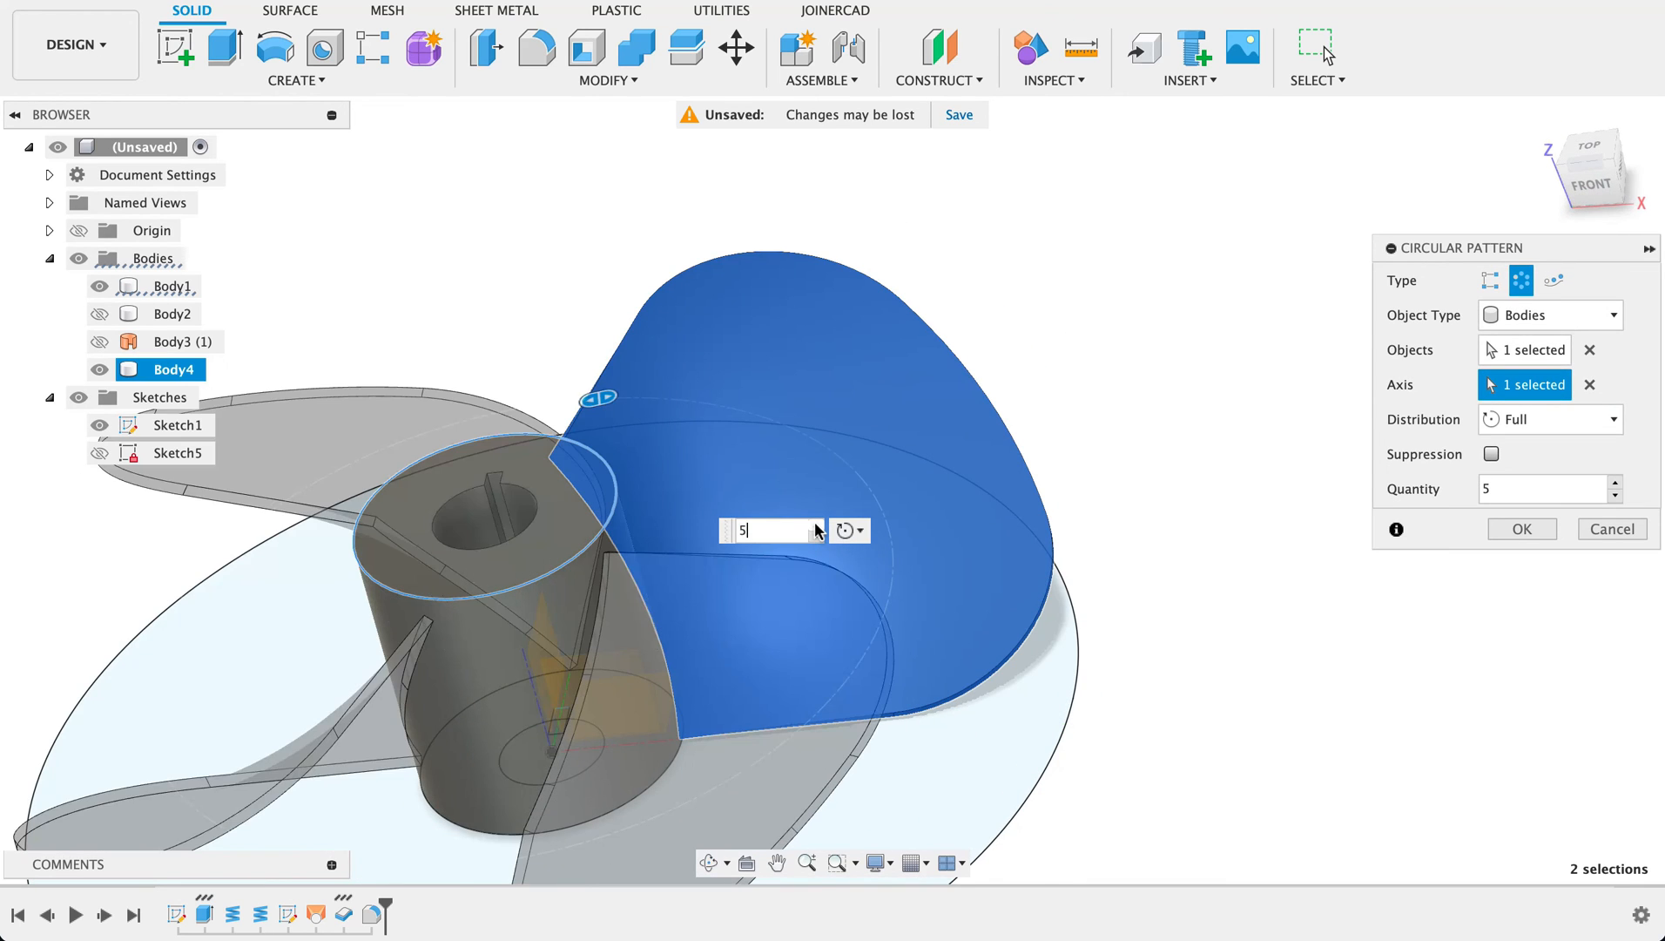
left_click(815, 526)
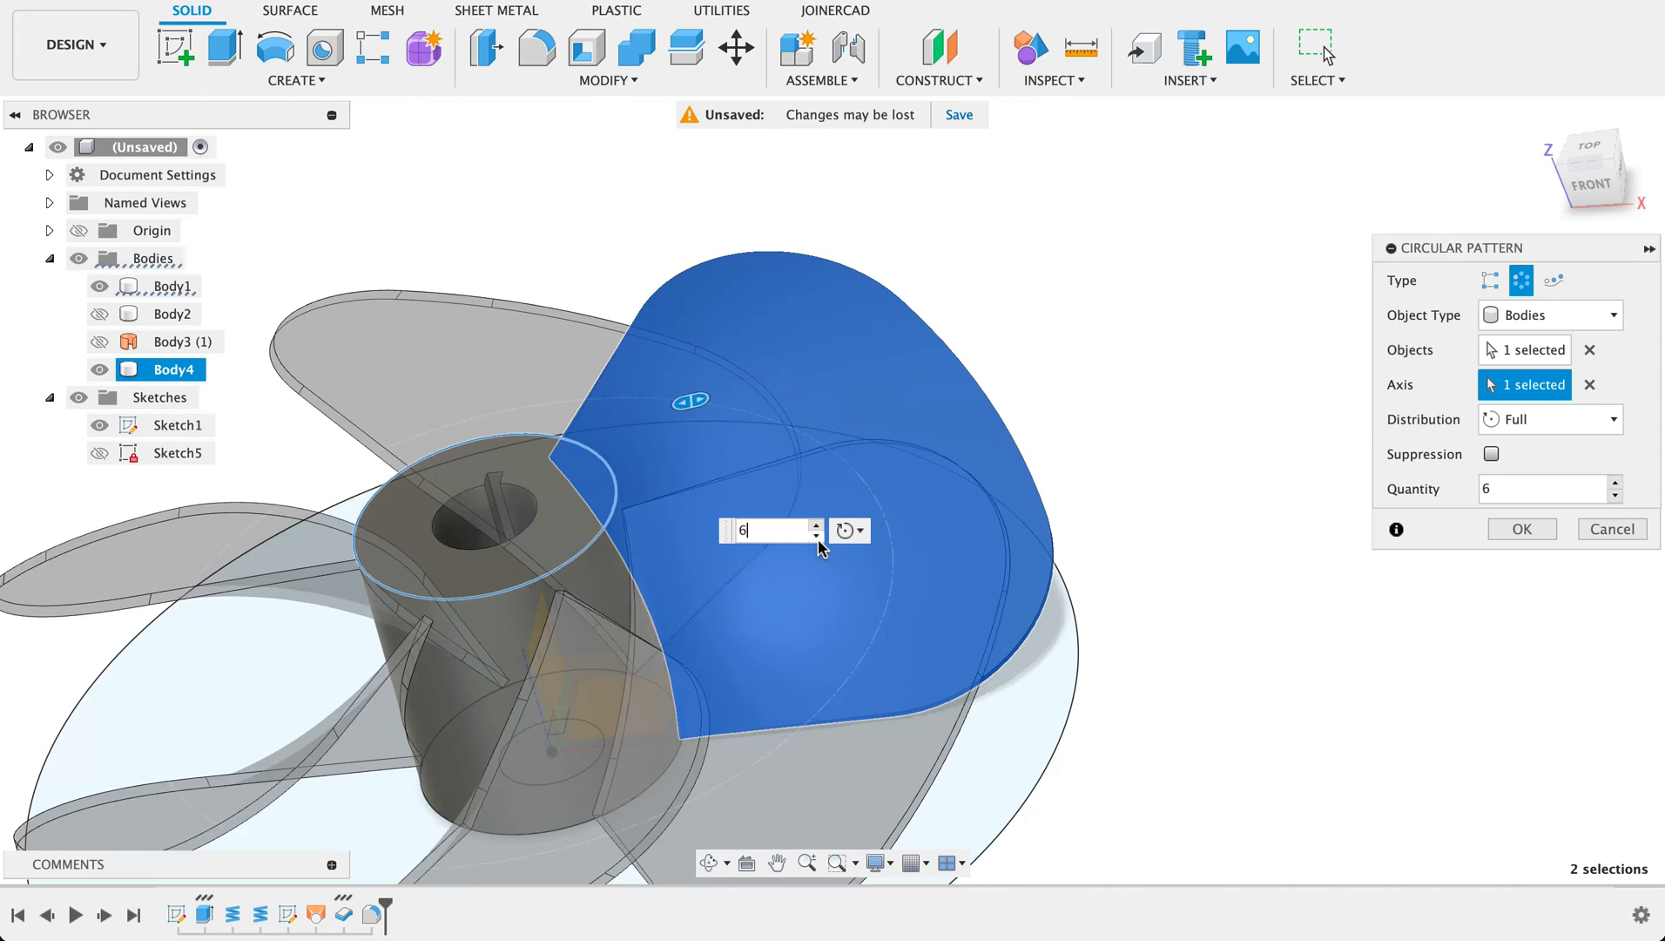
type("4")
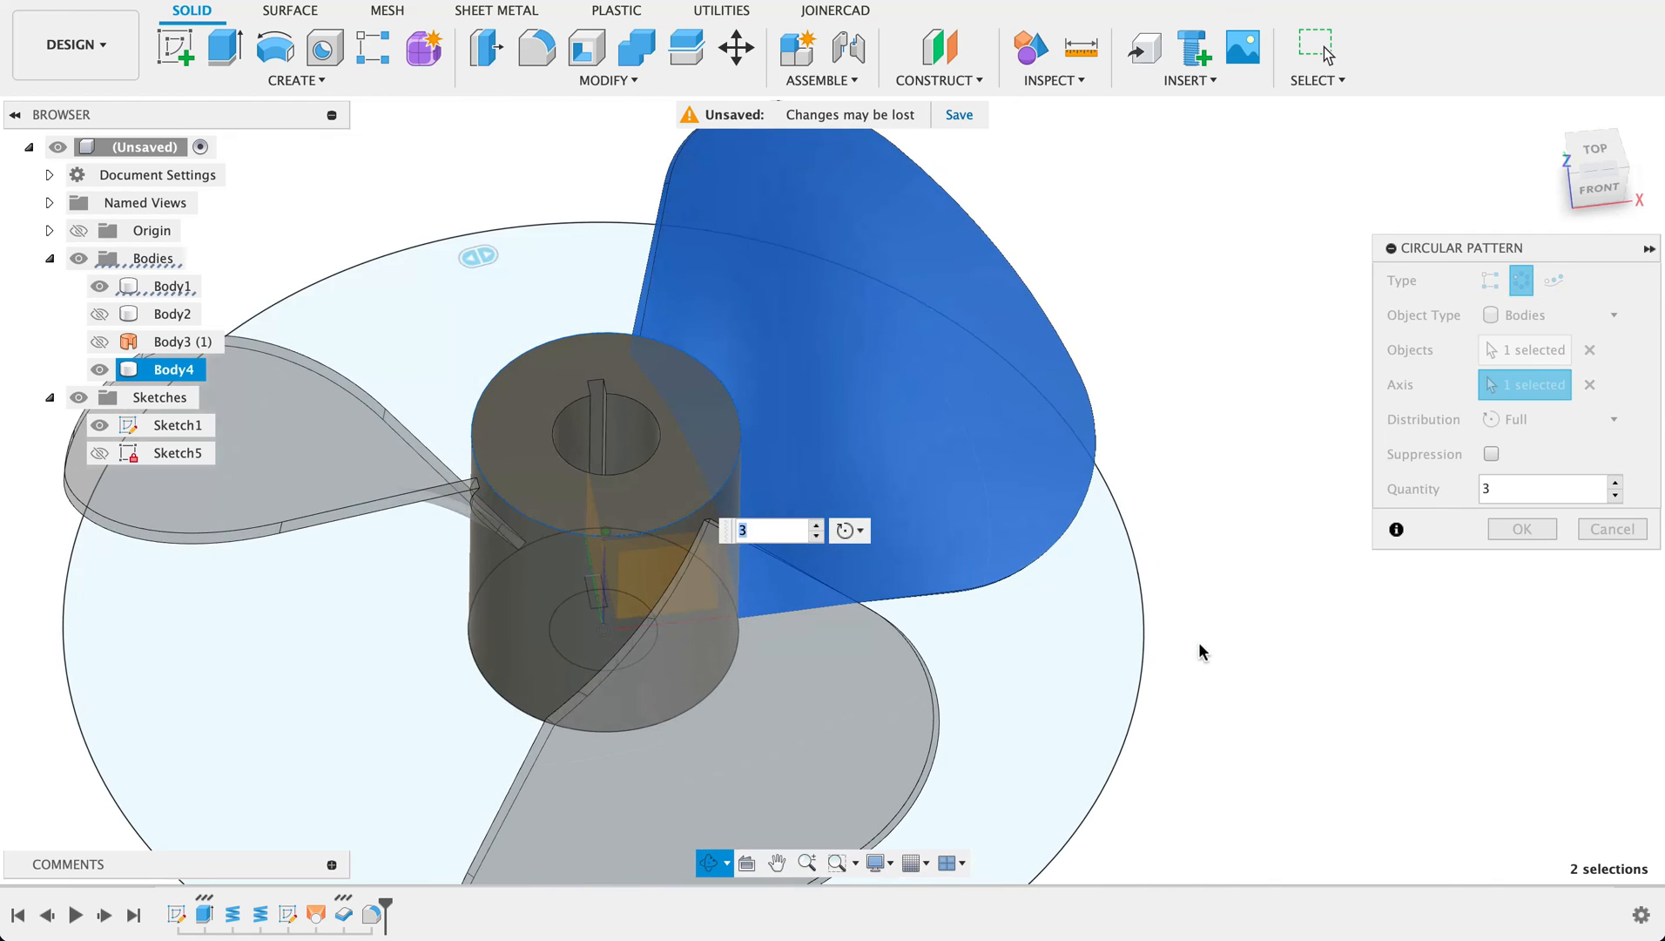
left_click(1520, 529)
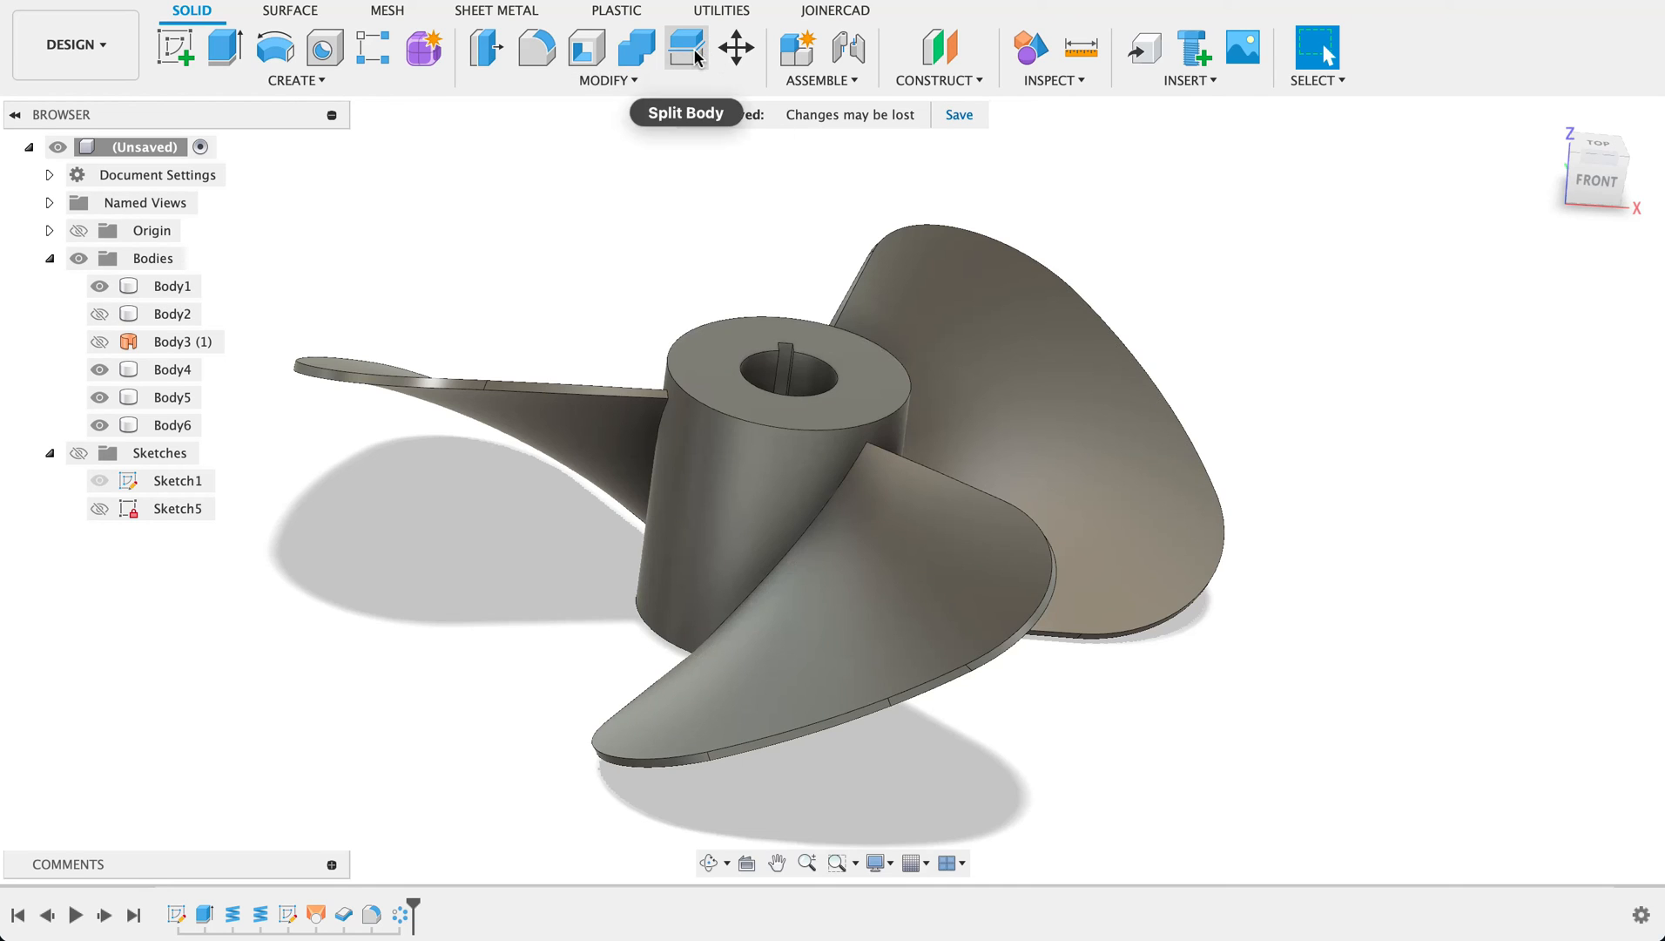
Join the three blade bodies into the hub with Combine, producing a single solid Body1
left_click(684, 48)
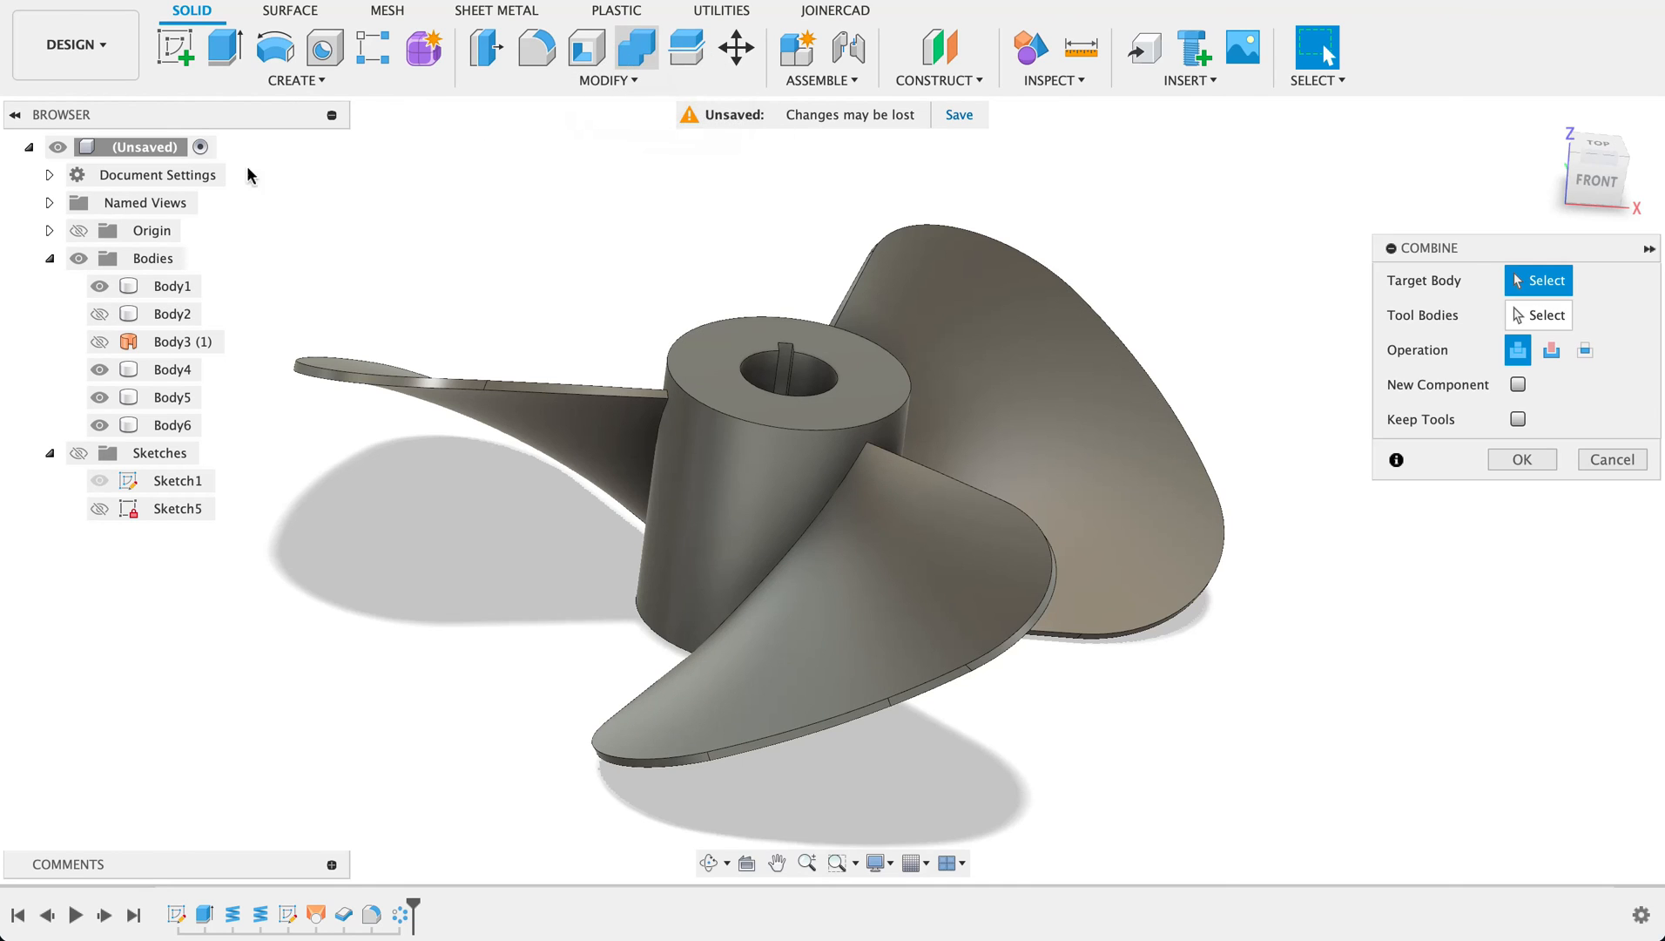
left_click(173, 368)
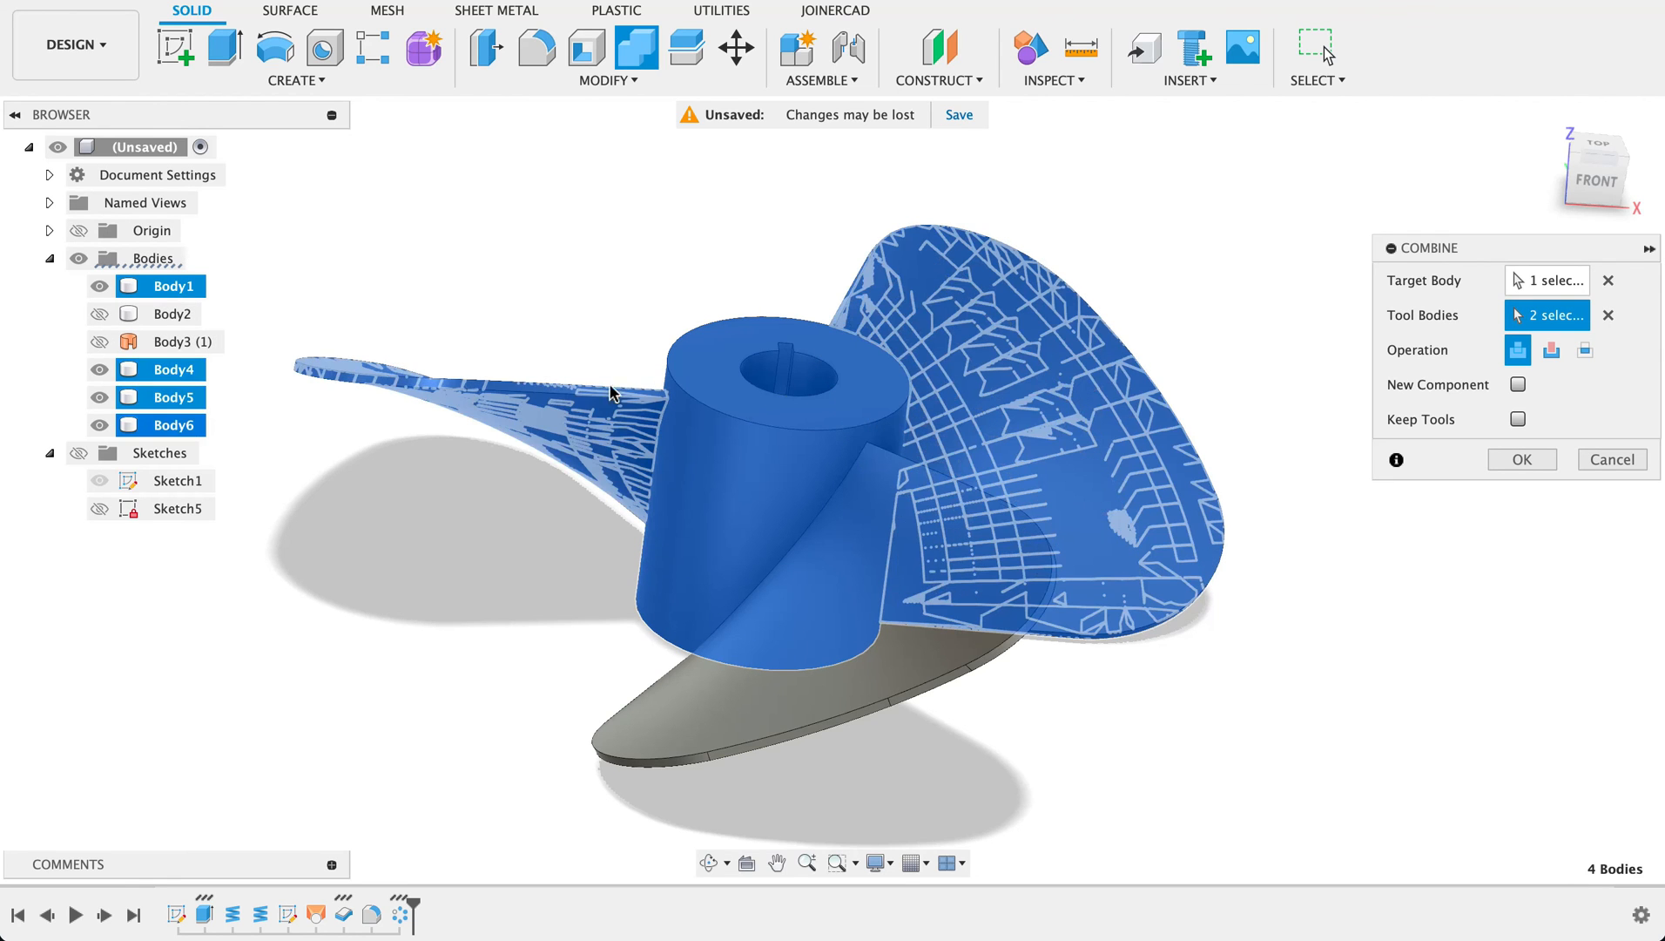
left_click(1521, 458)
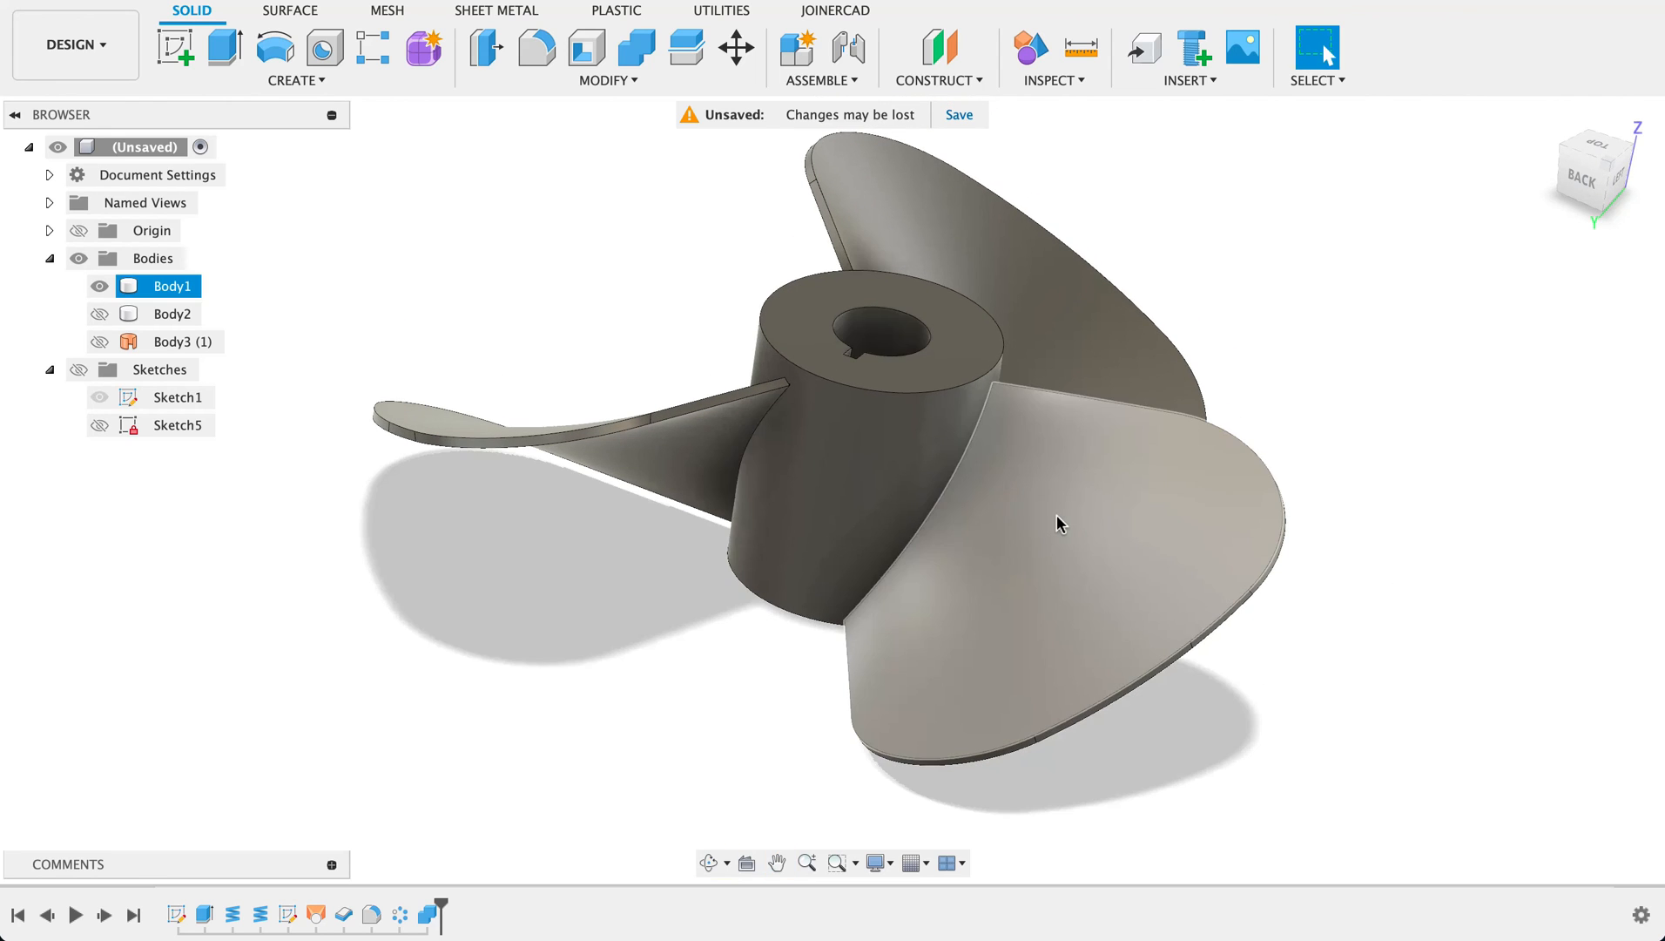
Apply the Stainless Steel - Polished appearance from the library to the whole propeller
right_click(1059, 523)
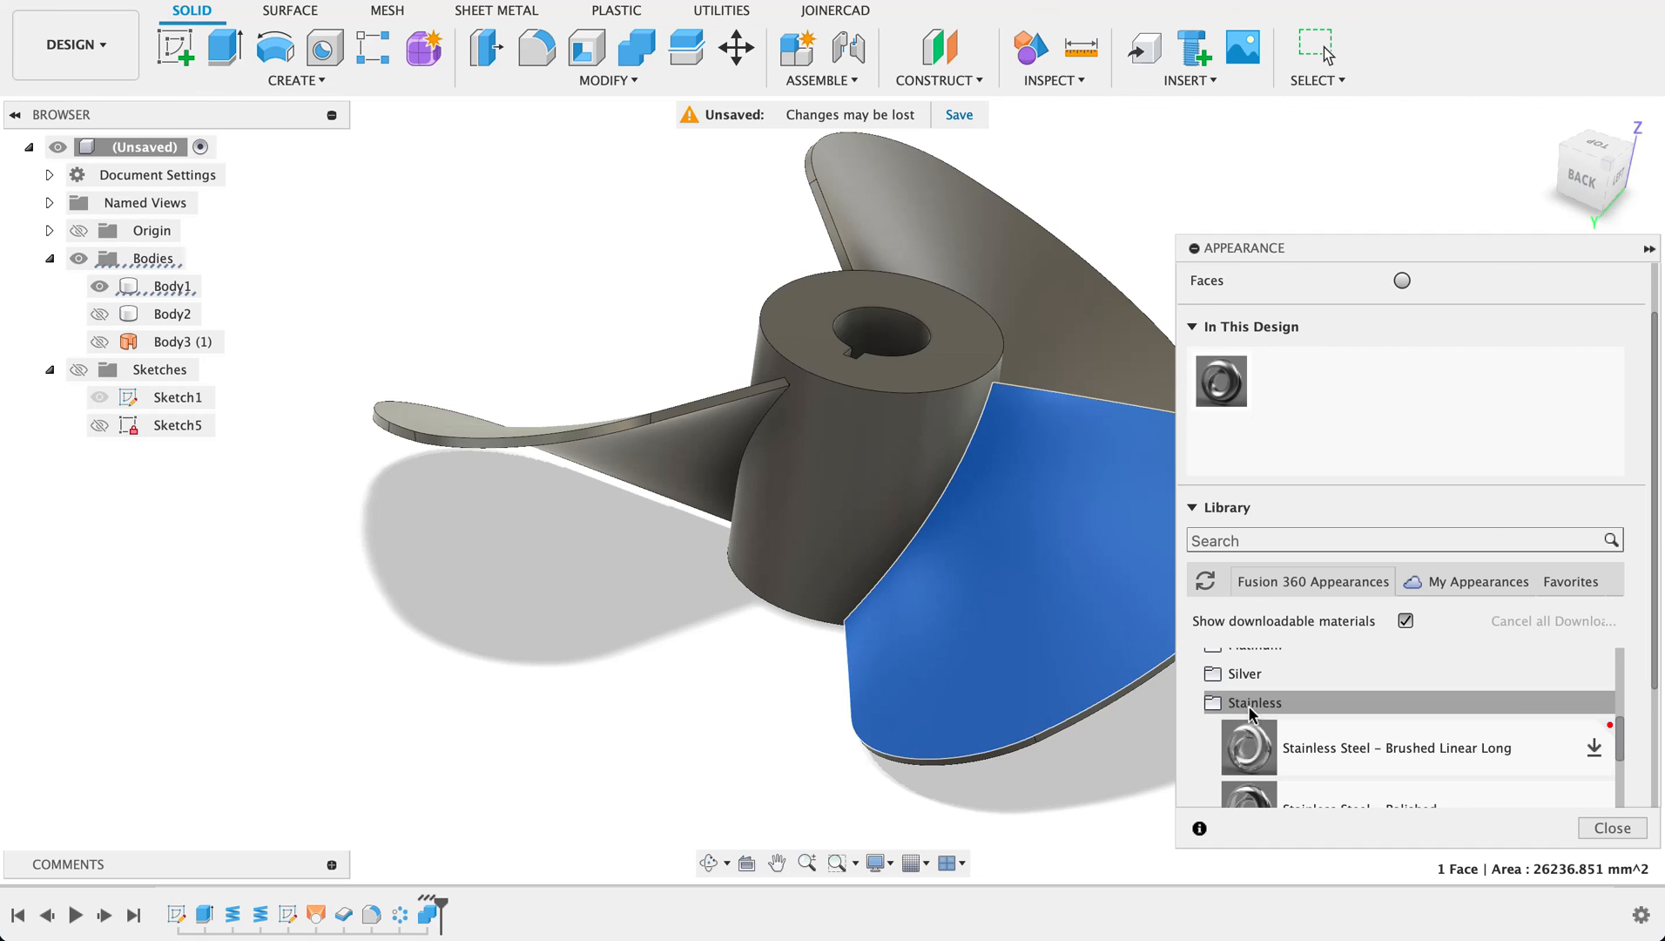
scroll("down", 3)
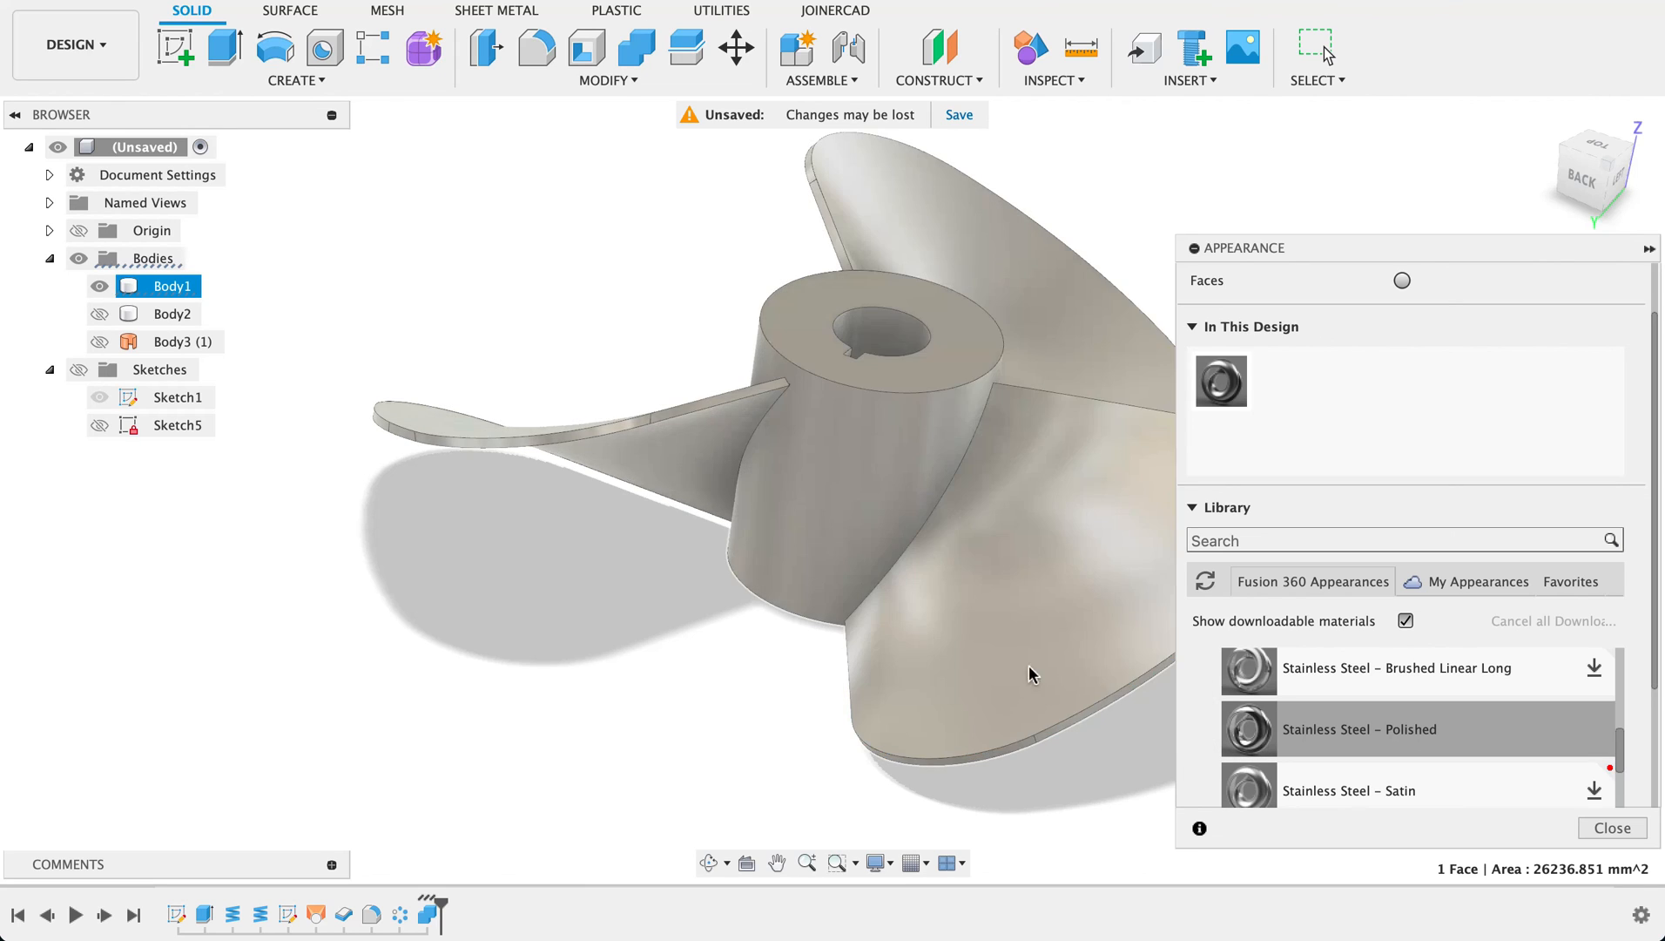
left_click(1611, 828)
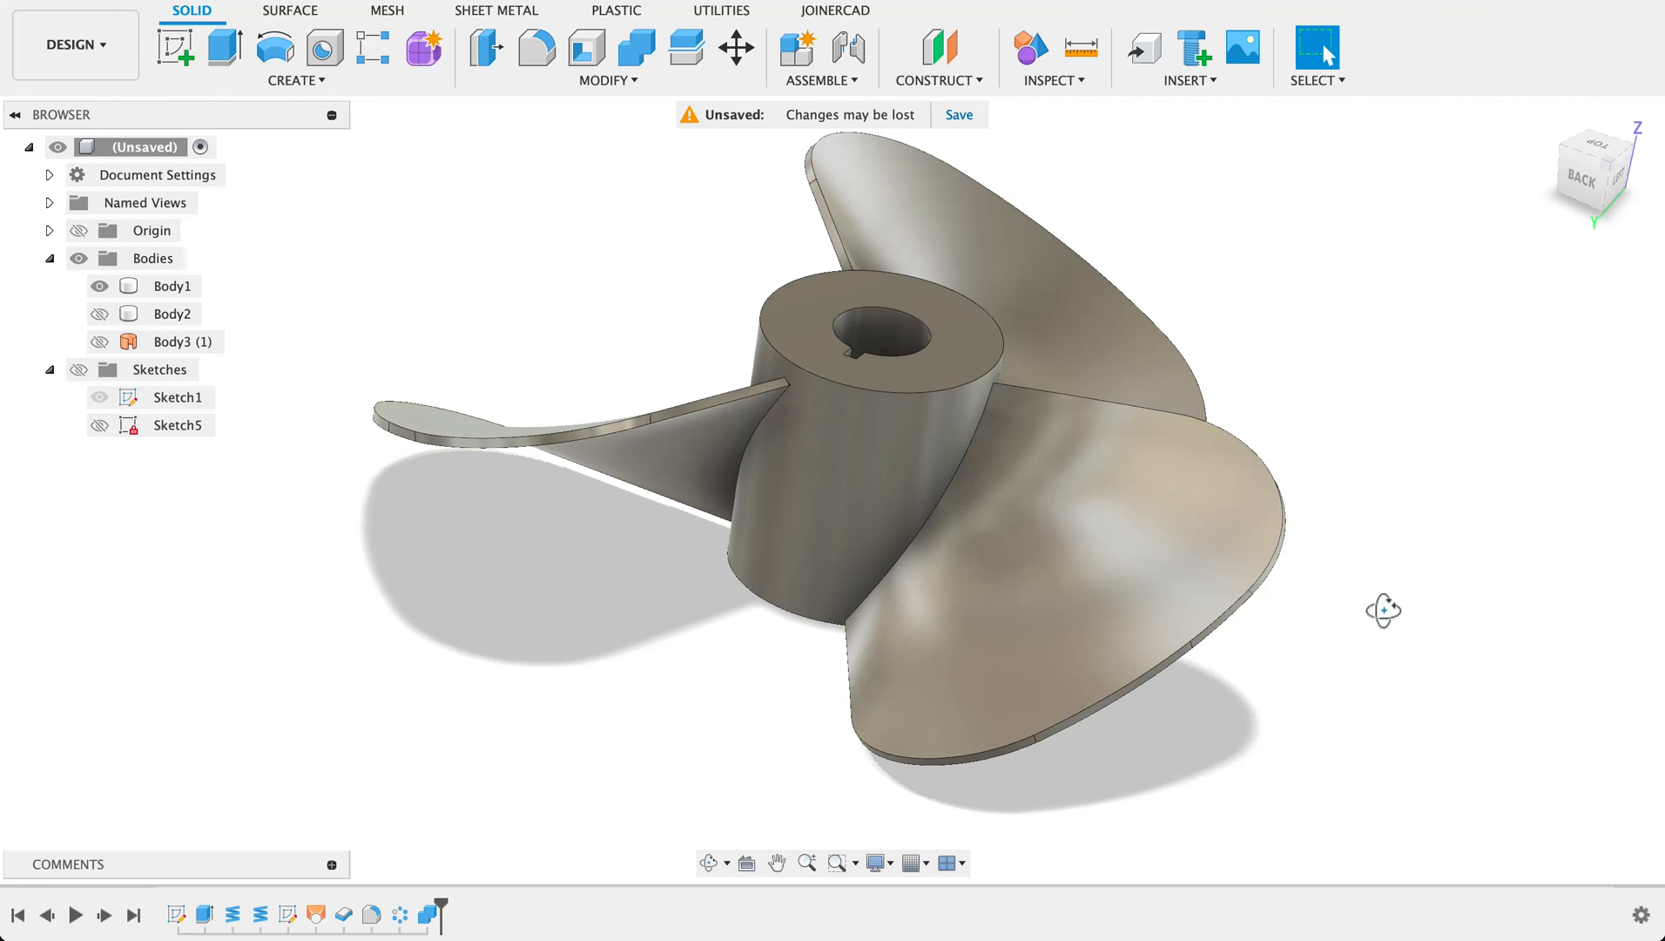